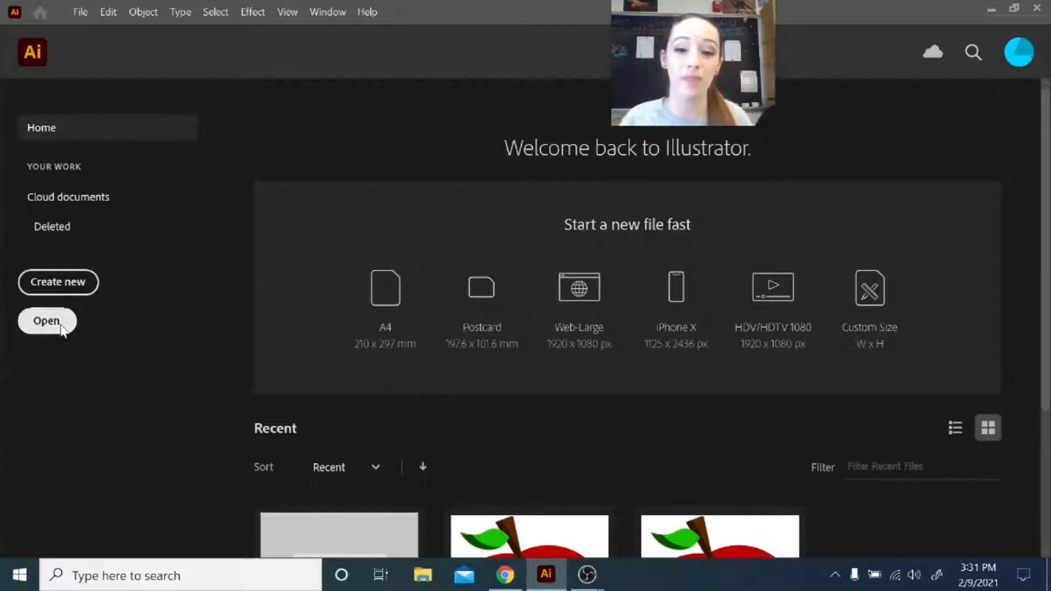
Open the File_000.jpeg portrait photo from Downloads as a new document
left_click(47, 320)
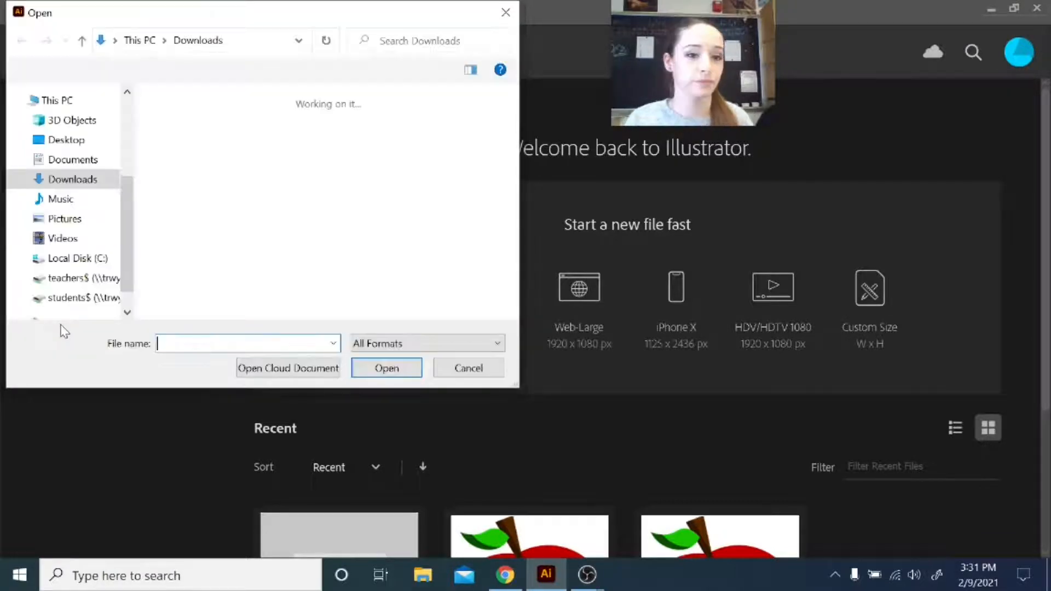
left_click(179, 134)
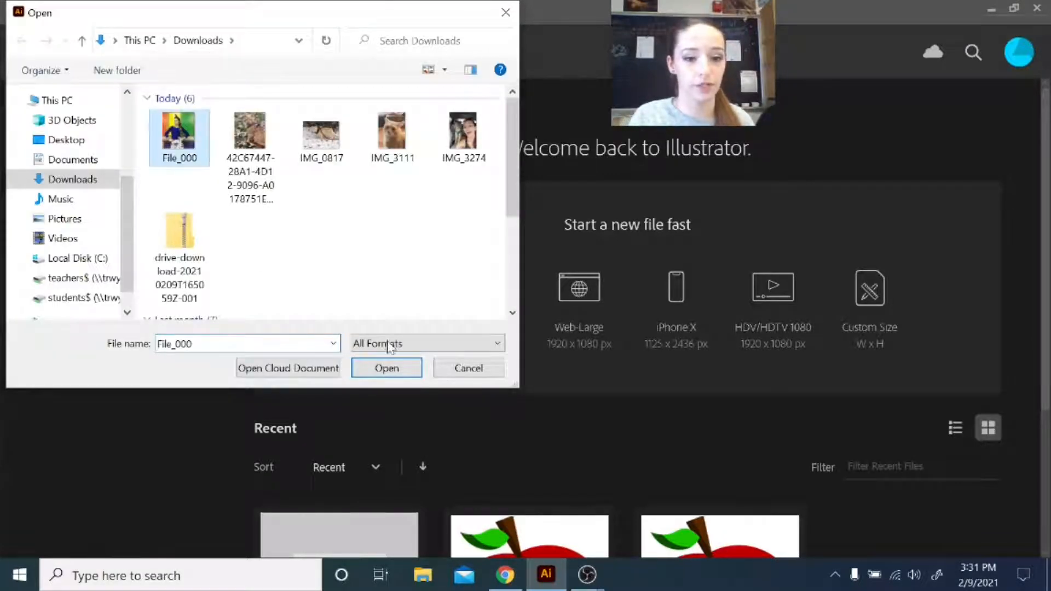
left_click(386, 367)
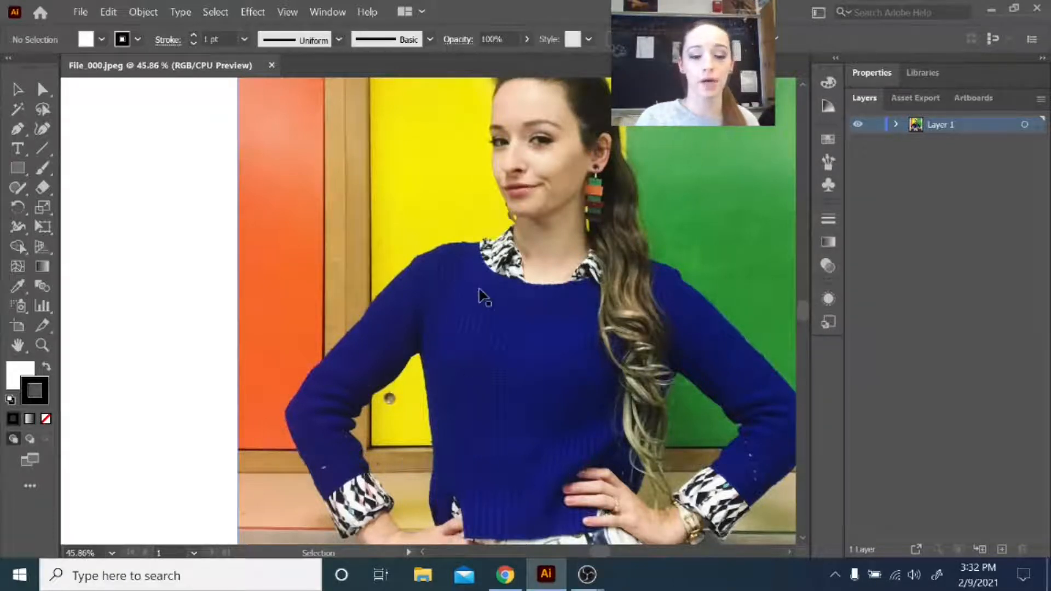
Drag the artboard's bottom-right corner onto the photo's bottom-right corner to remove the white margin
key("z")
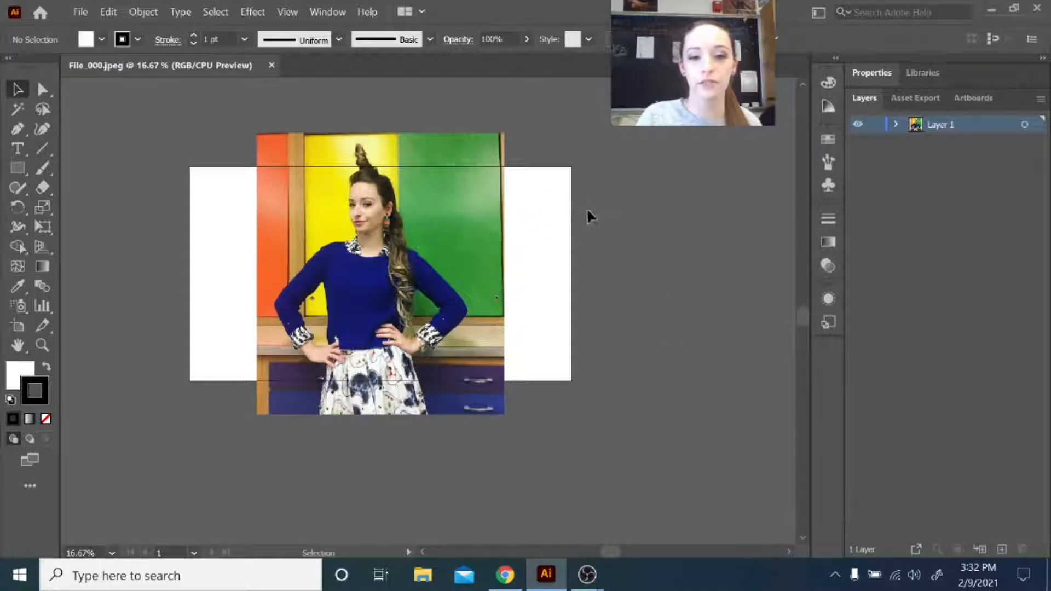
mouse_move(473, 199)
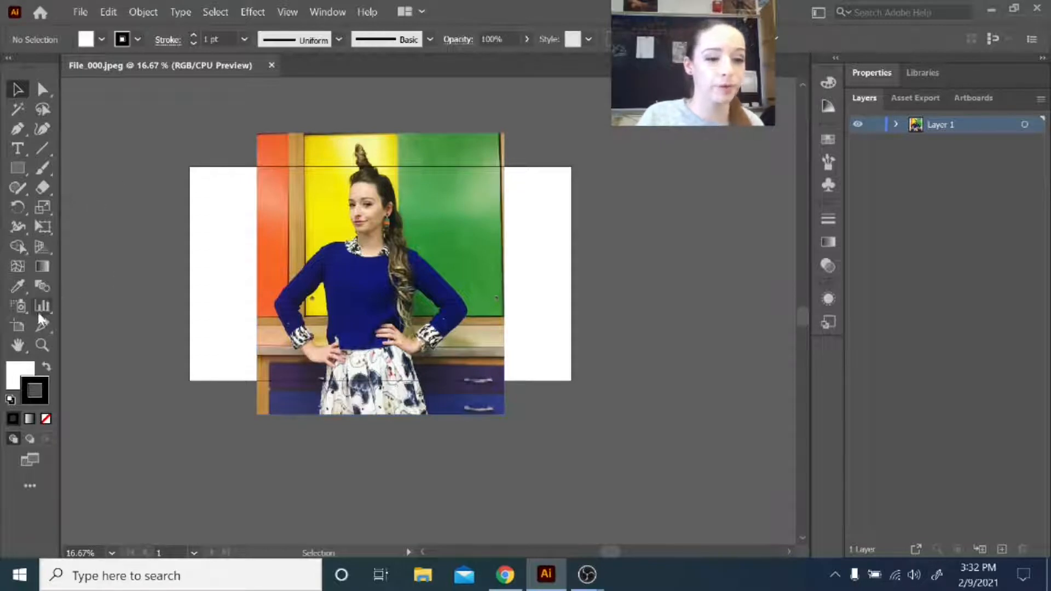
left_click(17, 327)
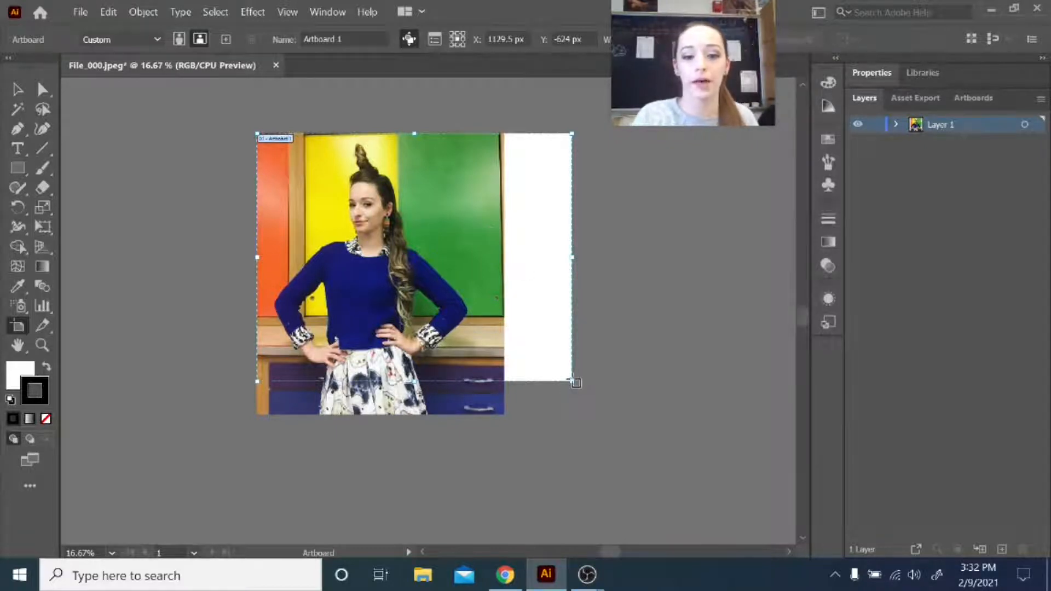
left_click_drag(570, 382, 522, 399)
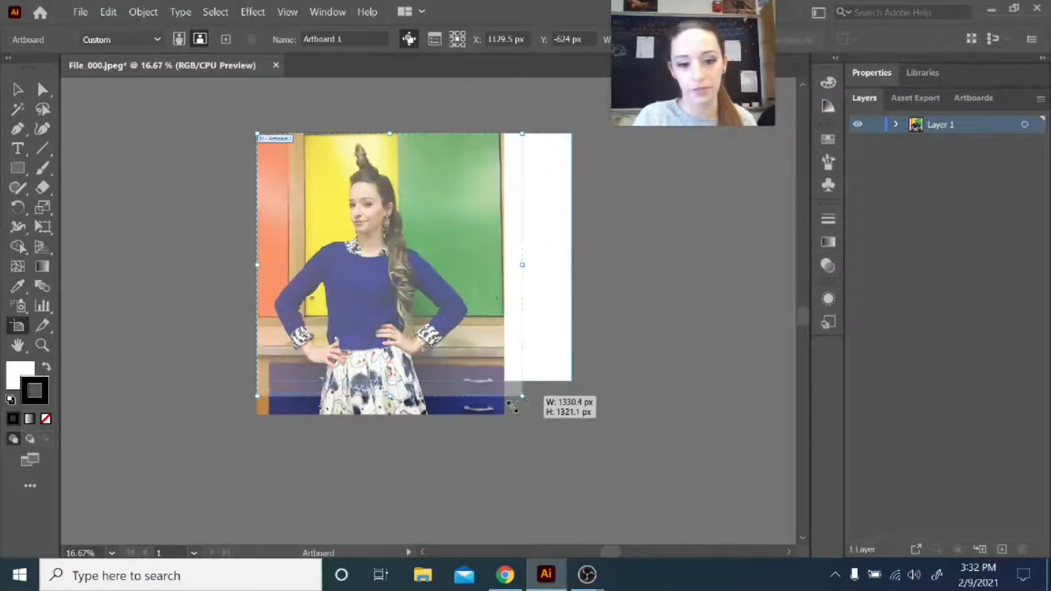
left_click_drag(523, 395, 505, 416)
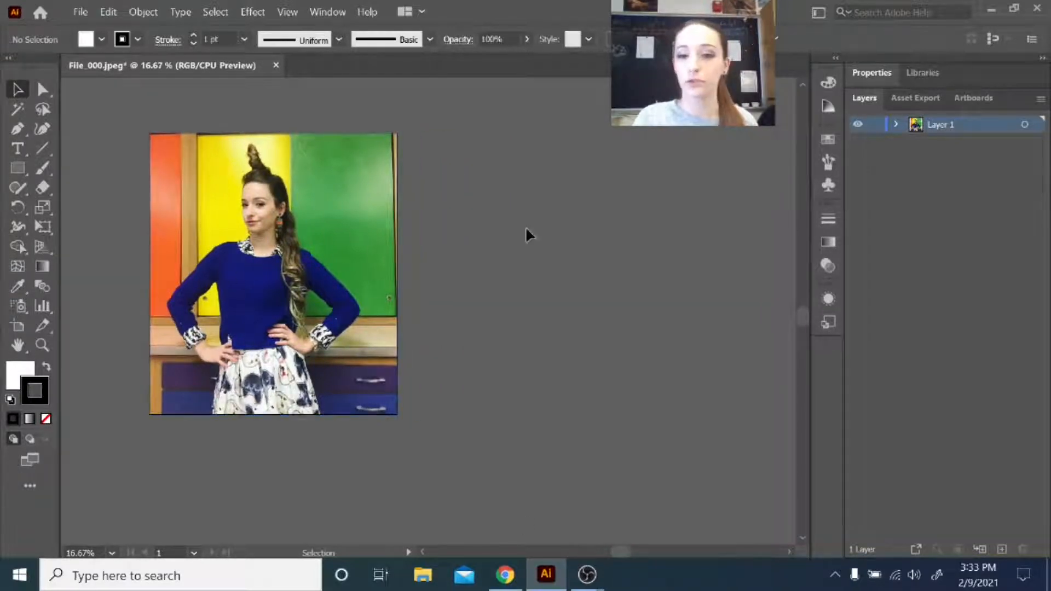
Duplicate the photo beside the original, expand Layer 1, and select the left copy
left_click(273, 272)
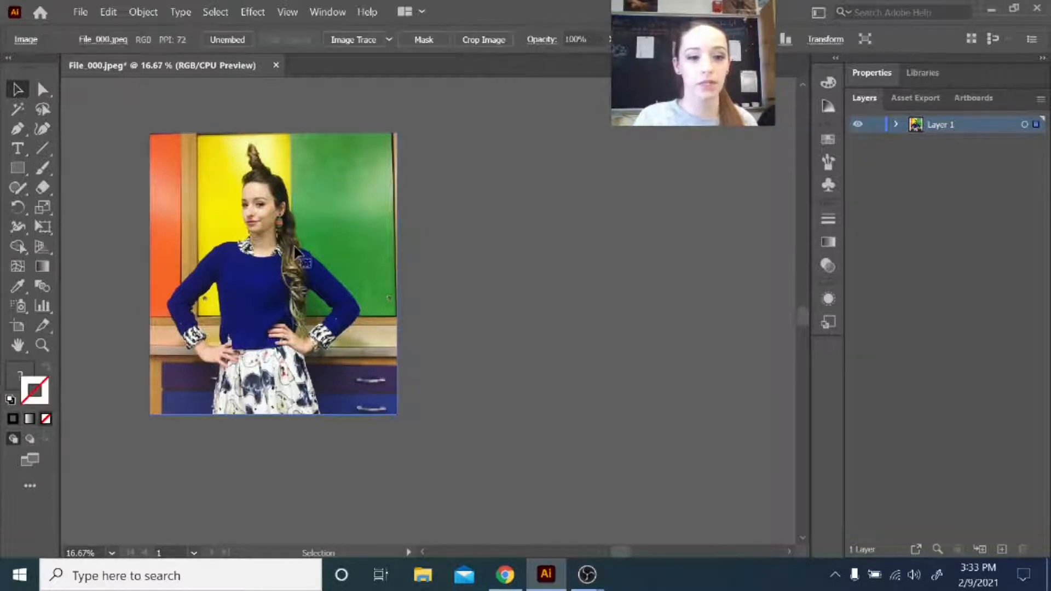
key("ctrl+c")
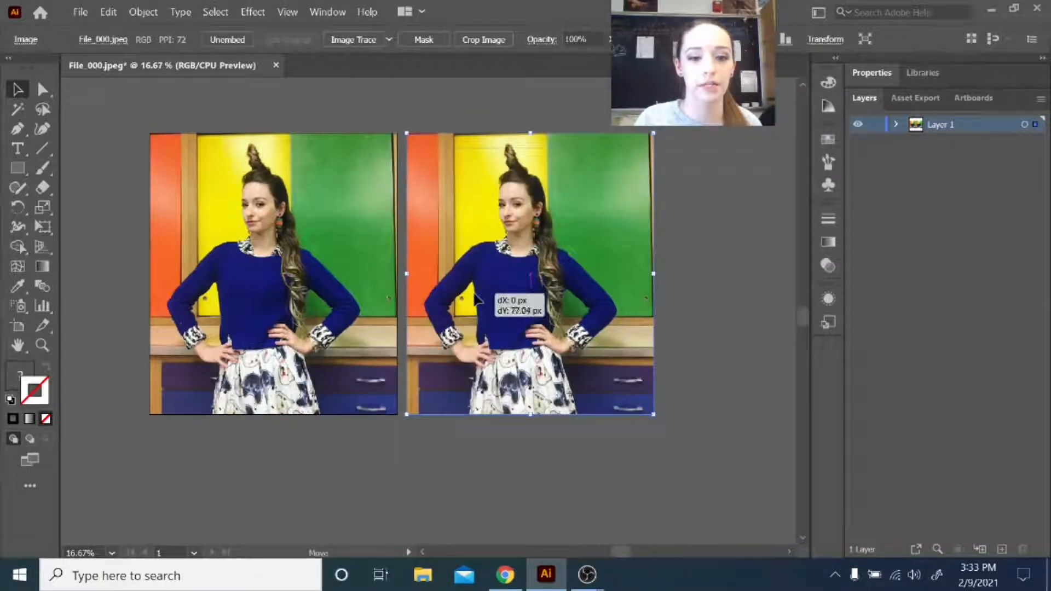
left_click_drag(530, 315, 529, 266)
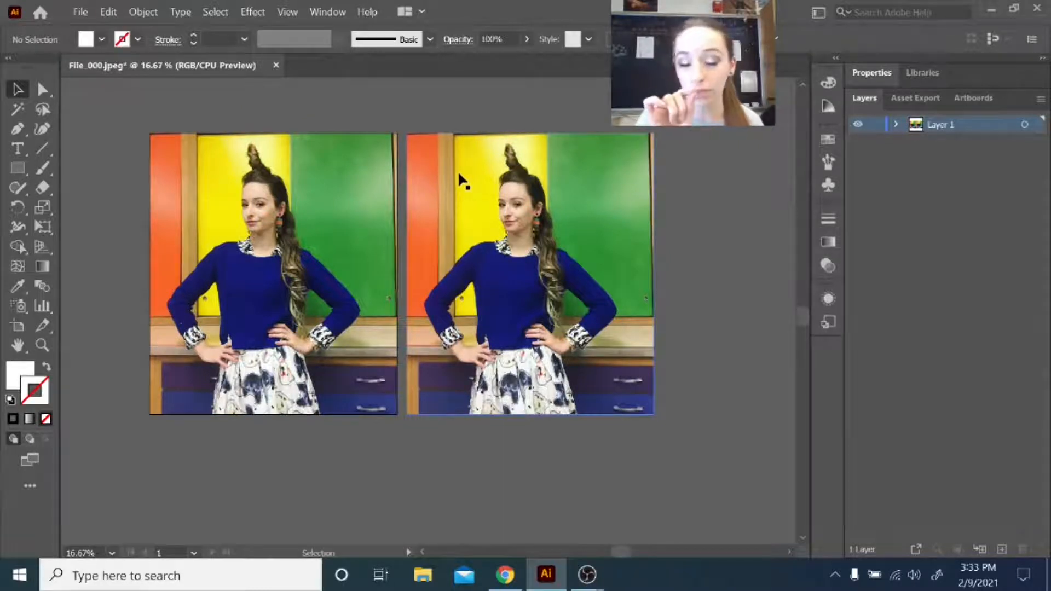
mouse_move(560, 341)
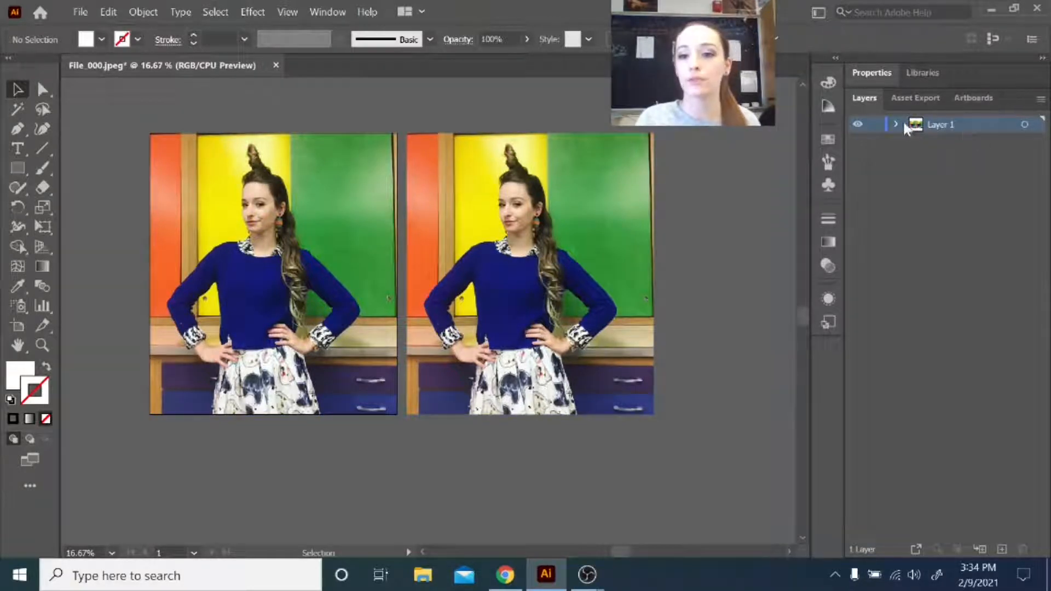
left_click(897, 125)
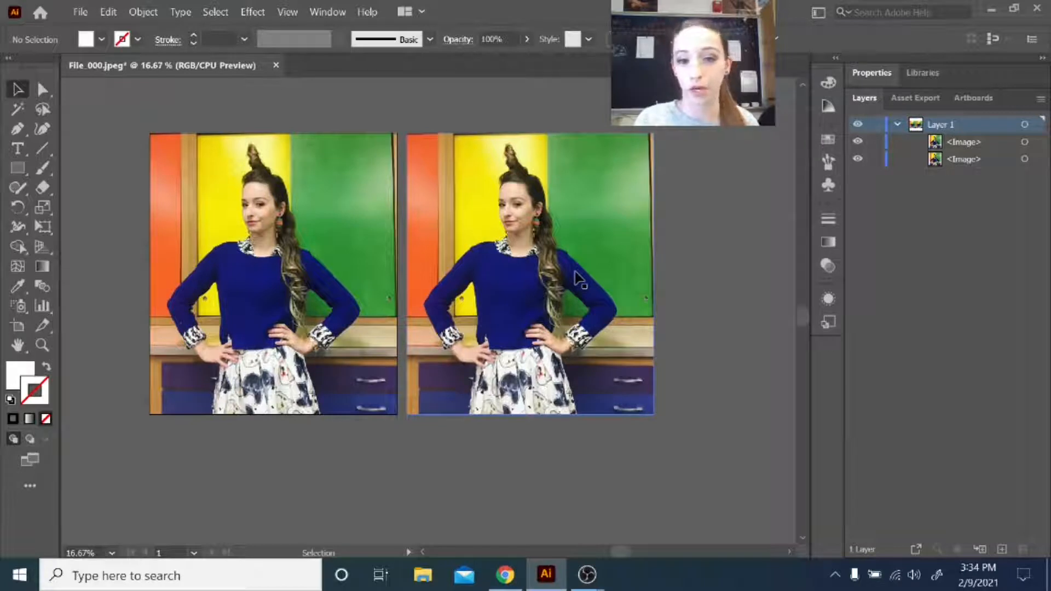
mouse_move(262, 257)
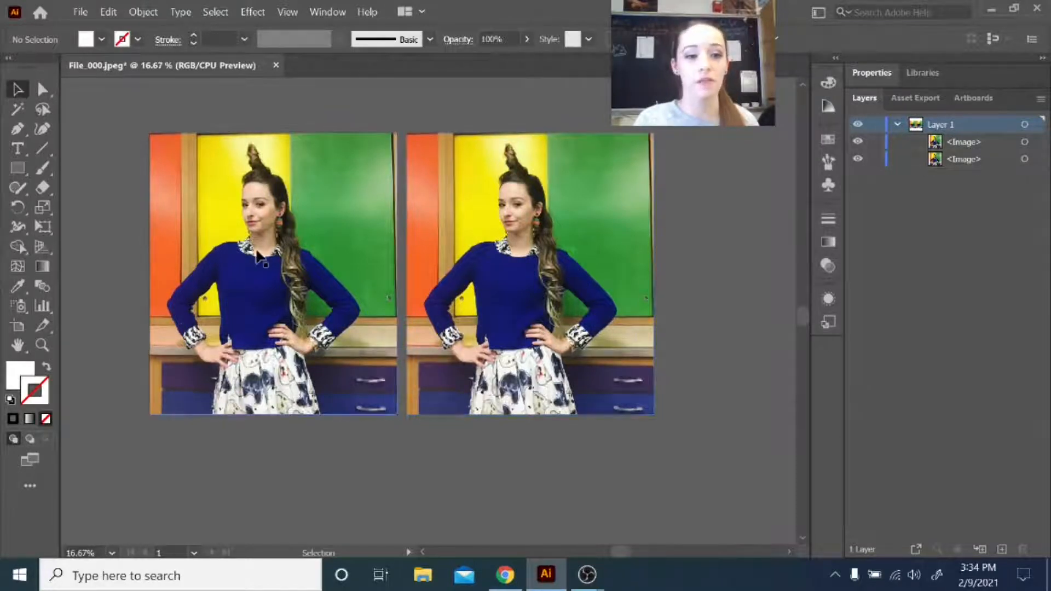
left_click(268, 271)
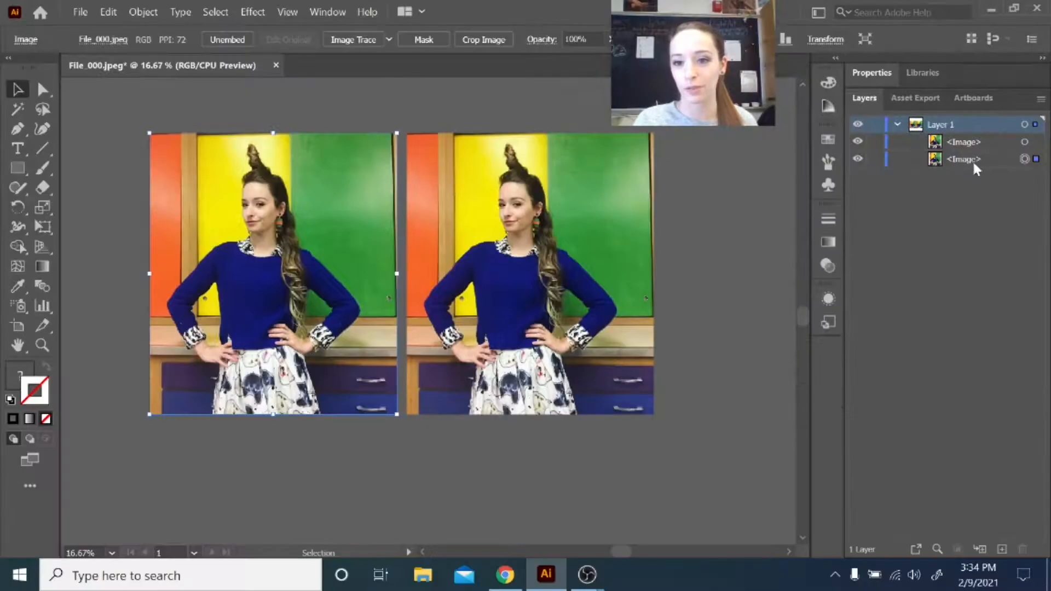
Lower the left photo copy's opacity to about 51%, then return to Layers
left_click(962, 159)
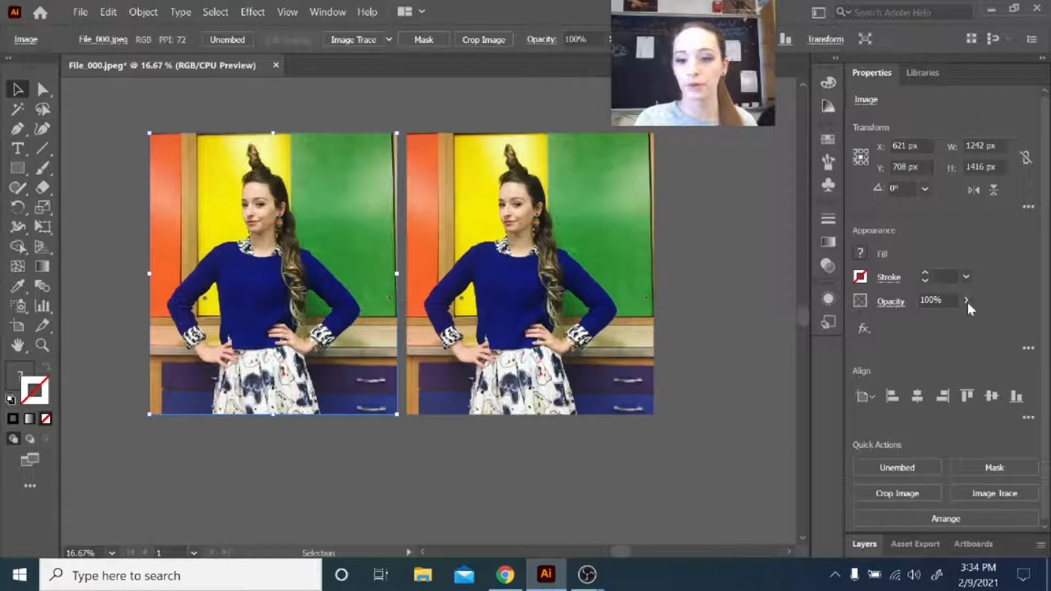
left_click_drag(968, 303, 931, 320)
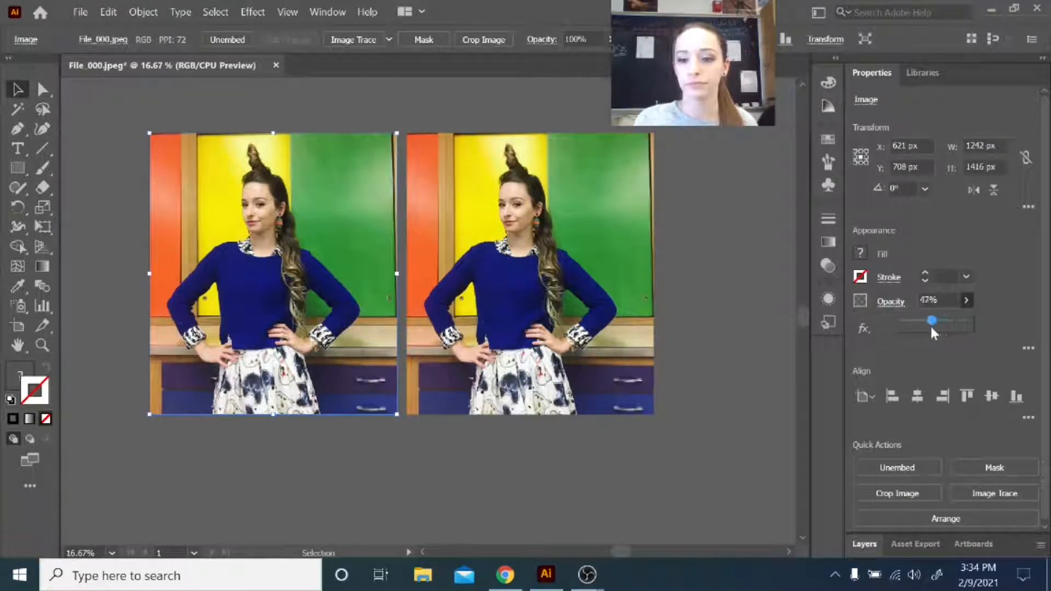
left_click_drag(928, 322, 932, 321)
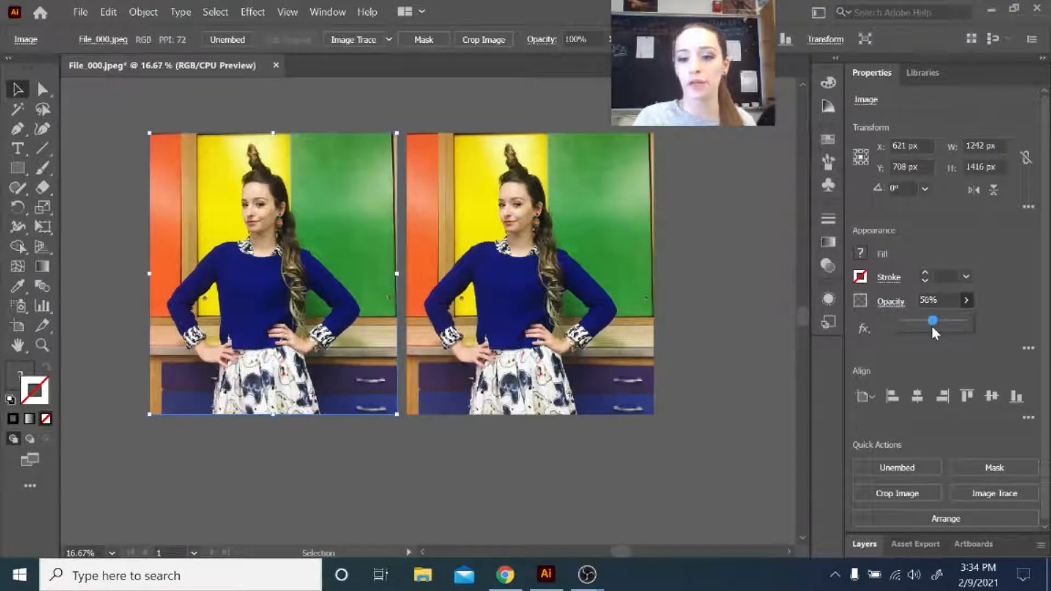
left_click_drag(931, 321, 934, 321)
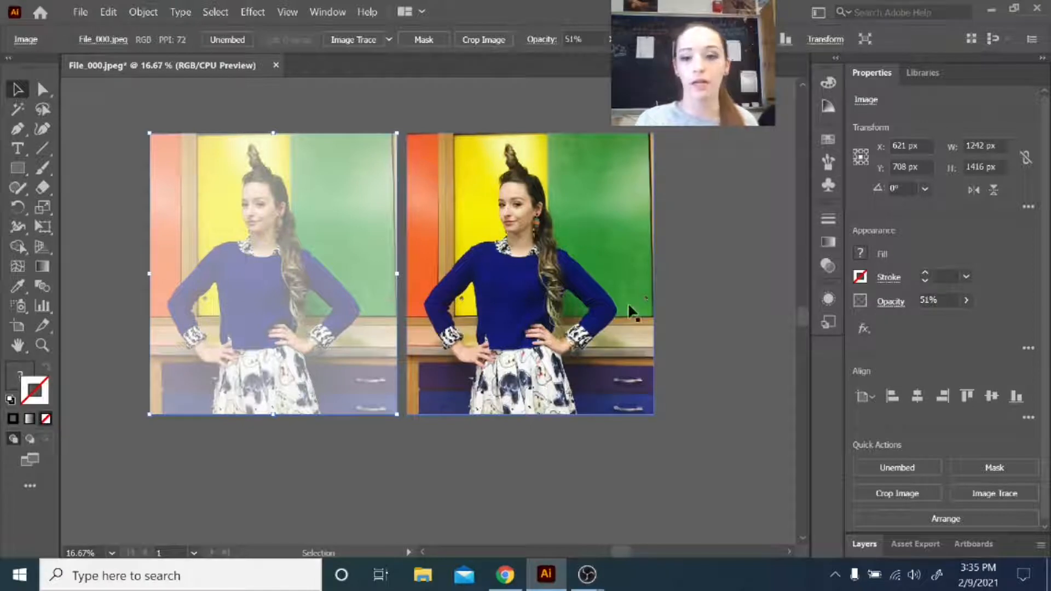
left_click(864, 98)
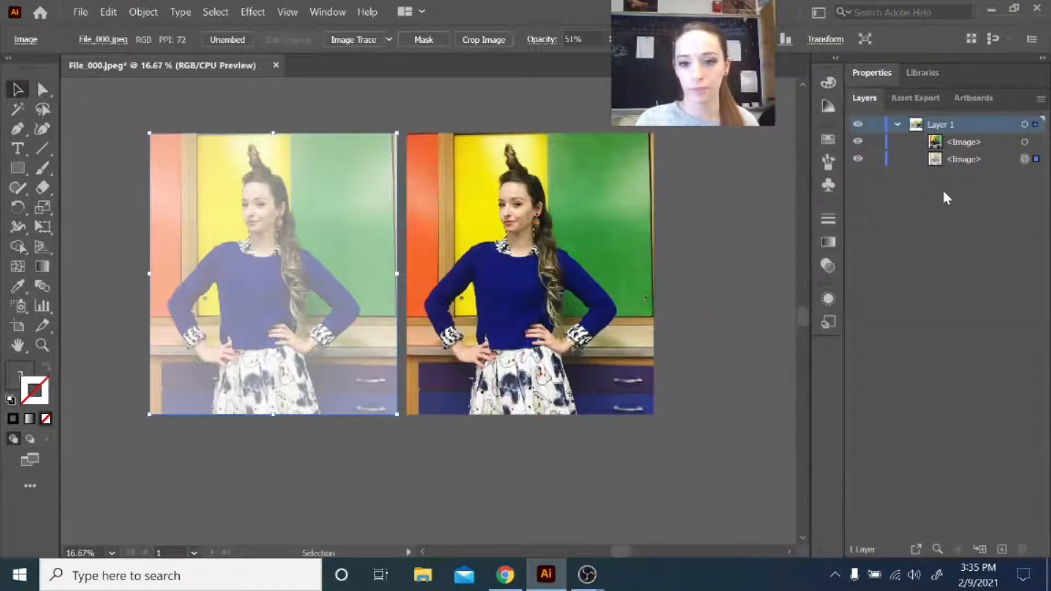
mouse_move(939, 283)
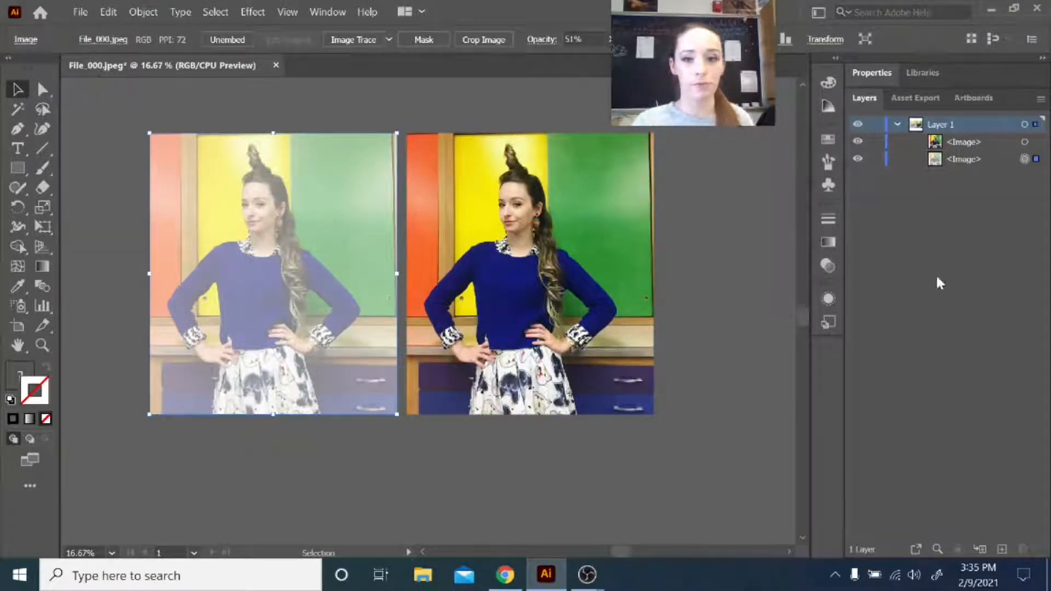
Rename Layer 1 to 'Setup Layer' and add a new layer named 'face' above it
double_click(940, 124)
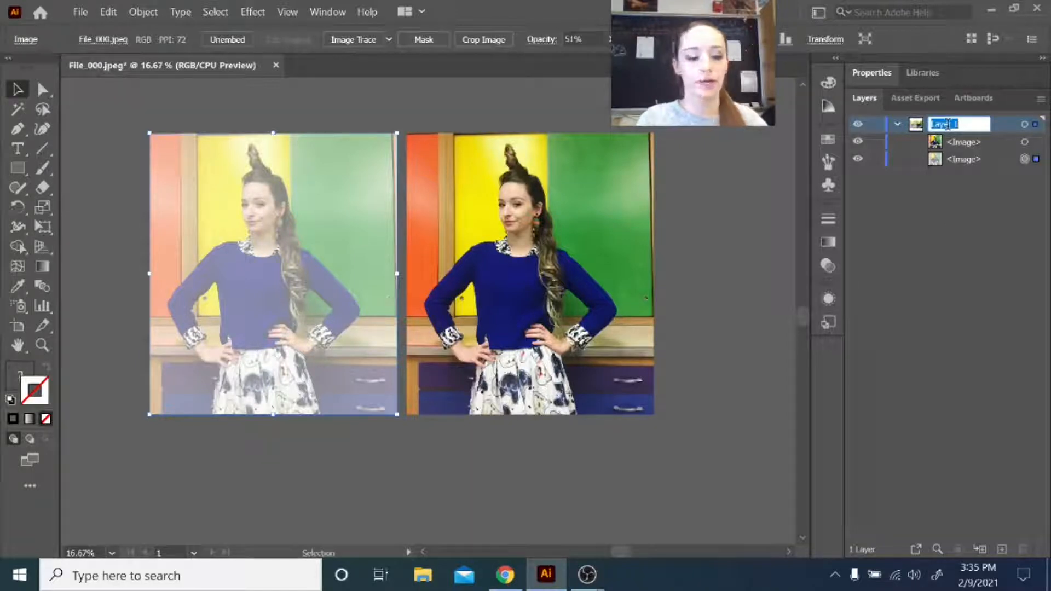
type("Setup Layer")
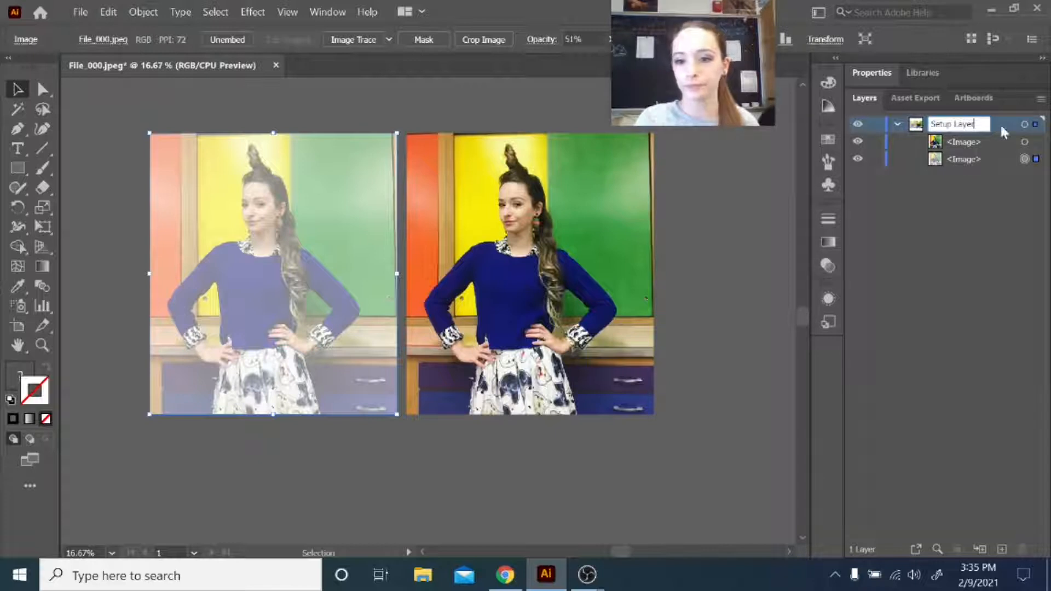
left_click(897, 124)
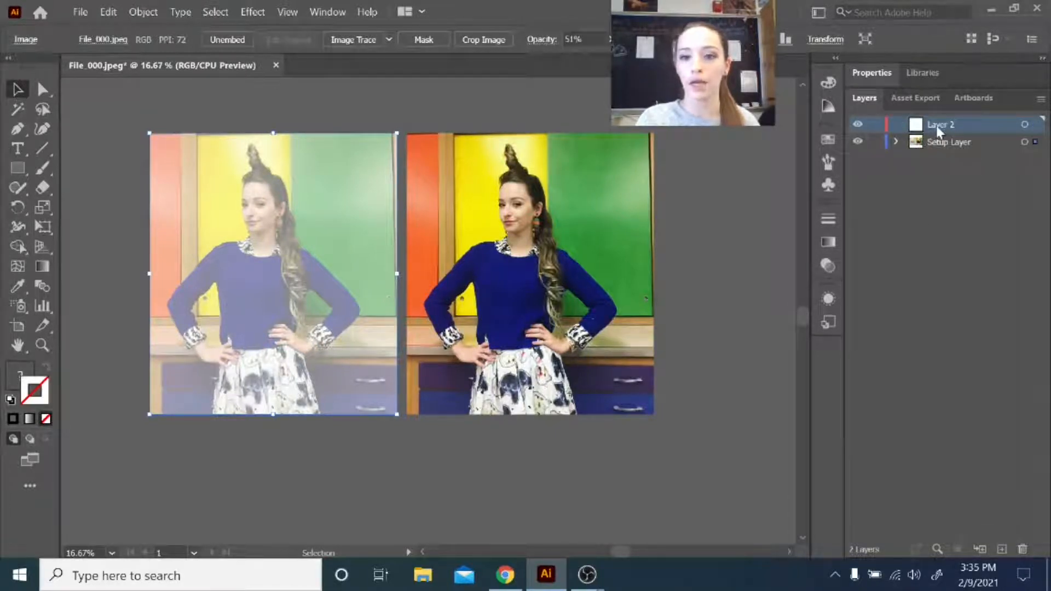
double_click(942, 124)
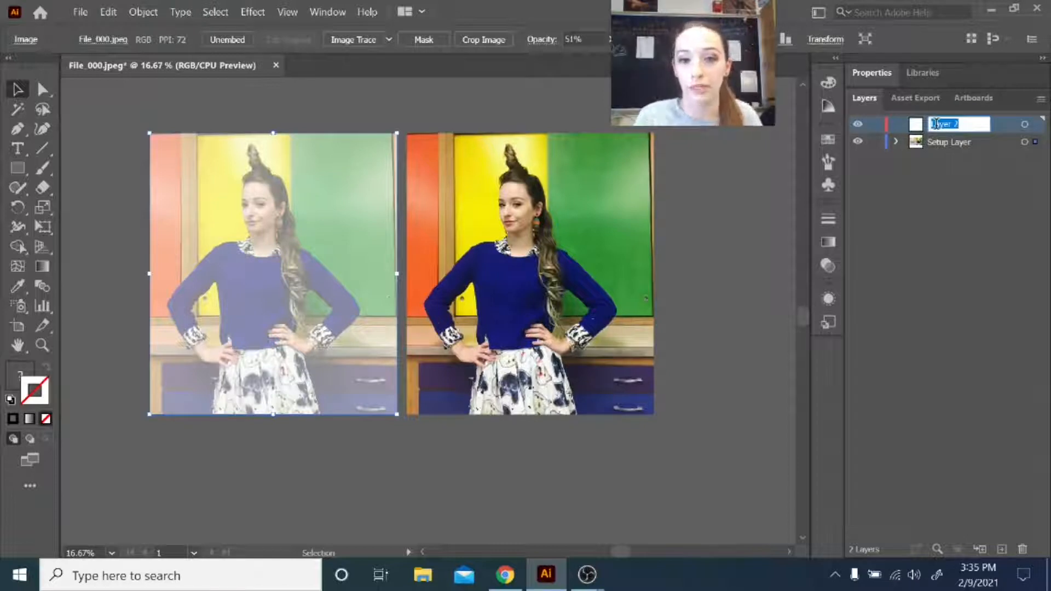
type("face")
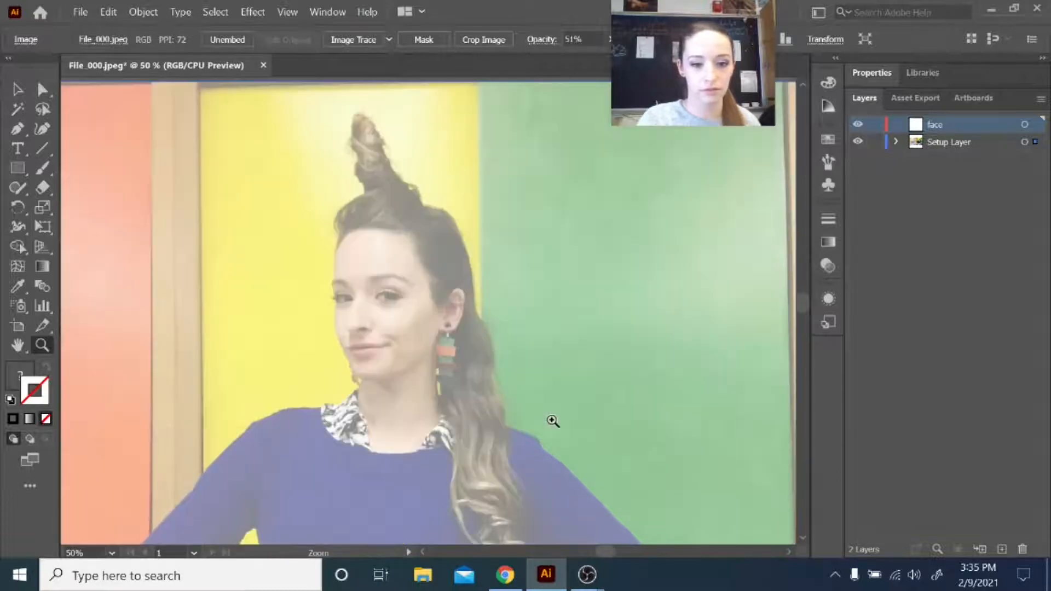
Zoom in and place Pen anchor points along the chin, cheek and hairline of the face
left_click(553, 421)
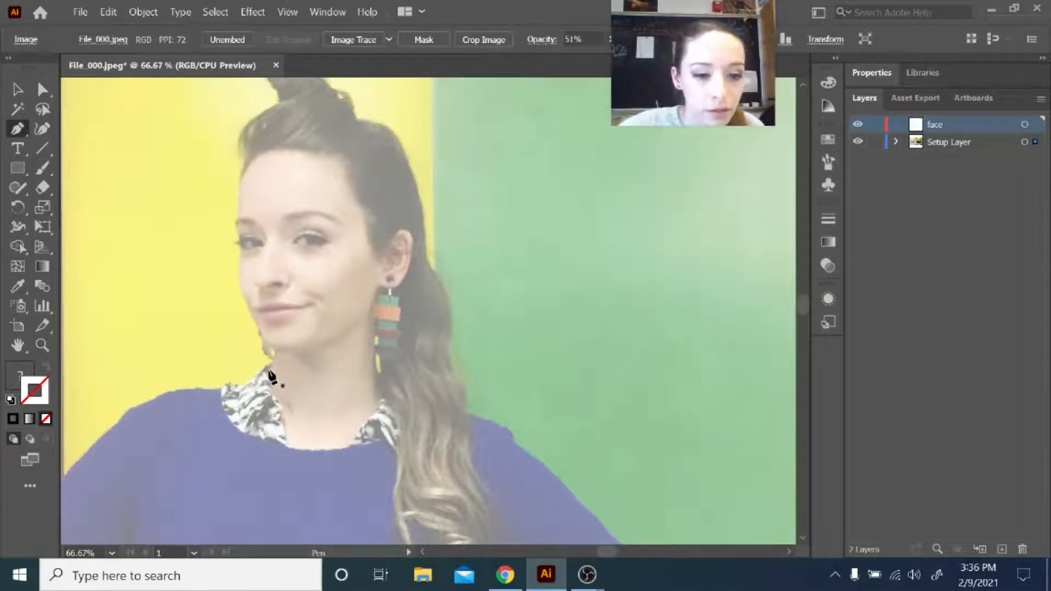
mouse_move(376, 173)
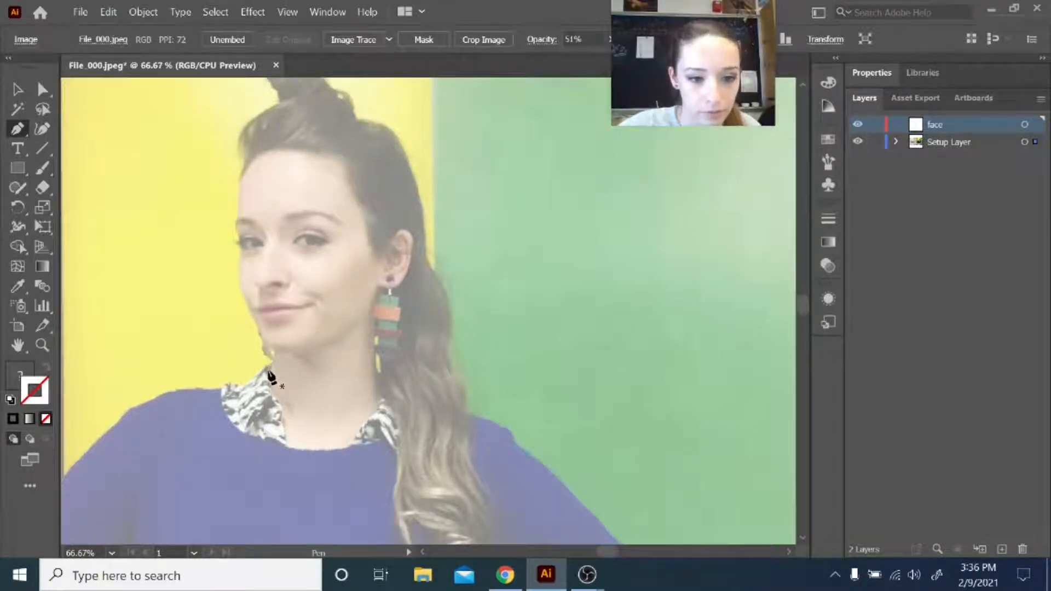
left_click(265, 345)
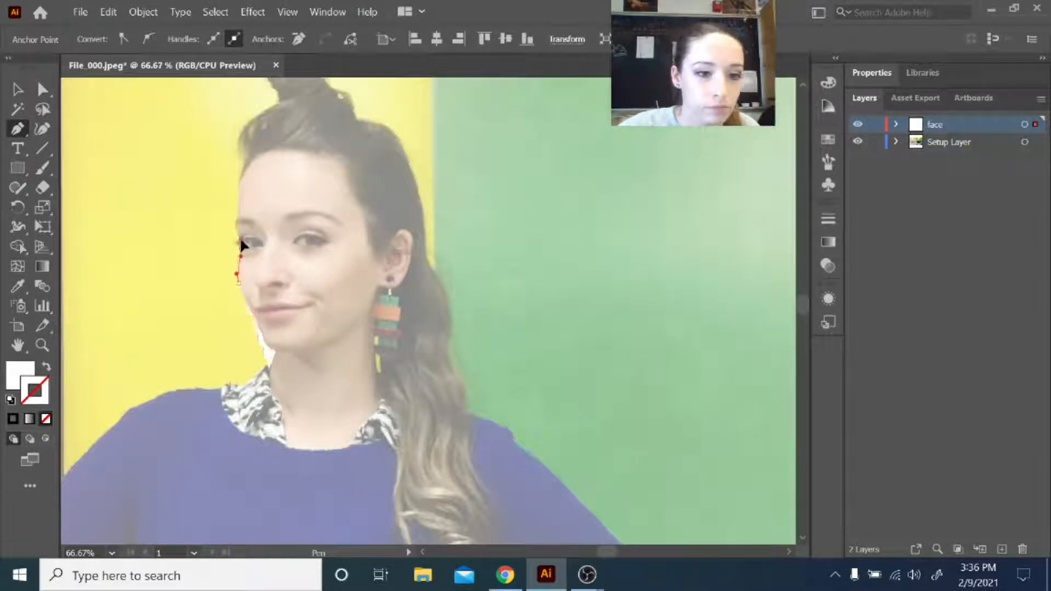
left_click(307, 155)
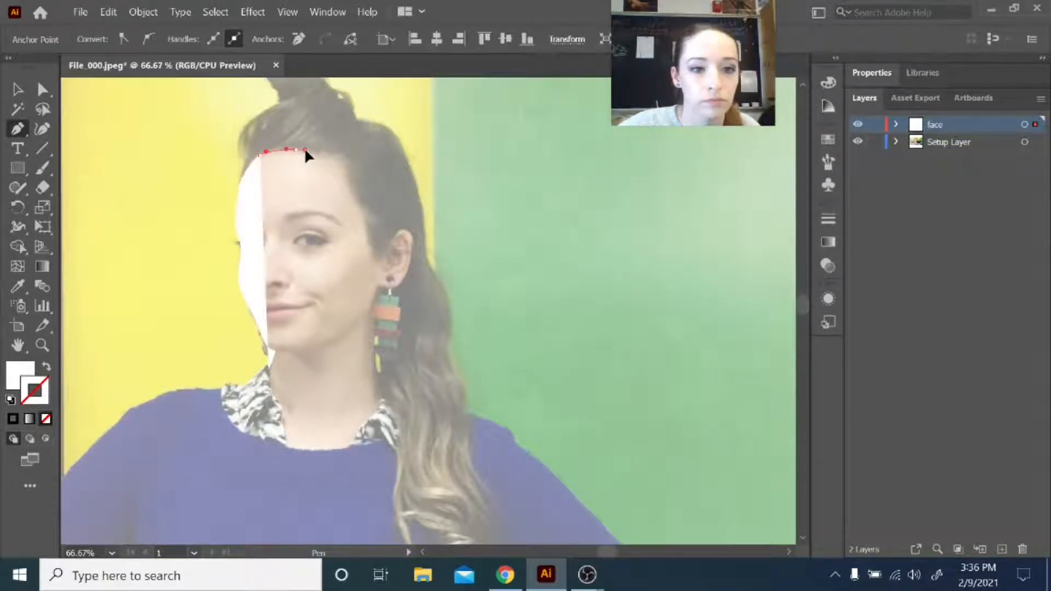
left_click(397, 238)
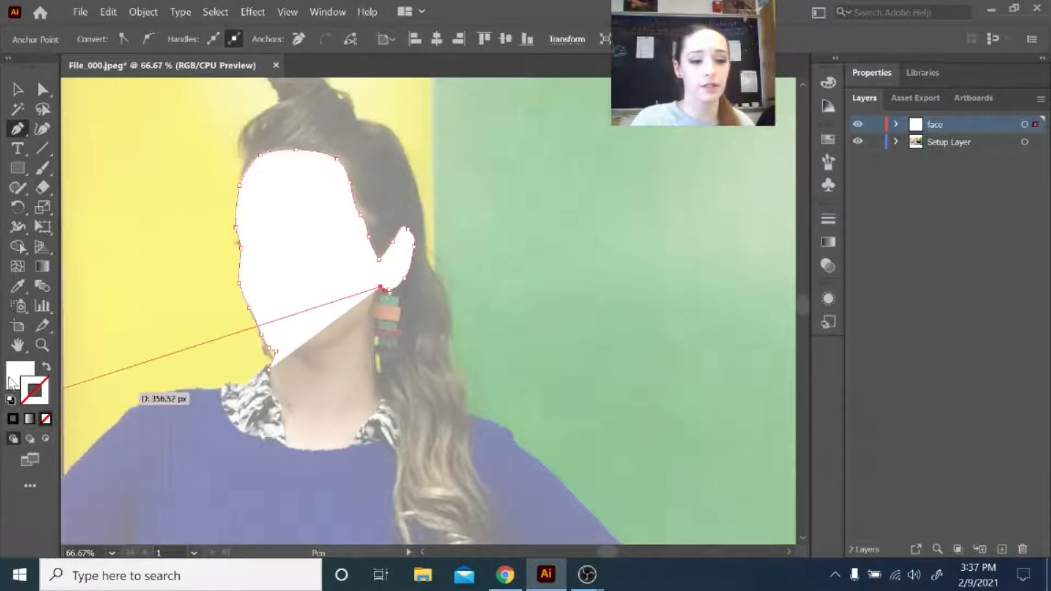
mouse_move(21, 367)
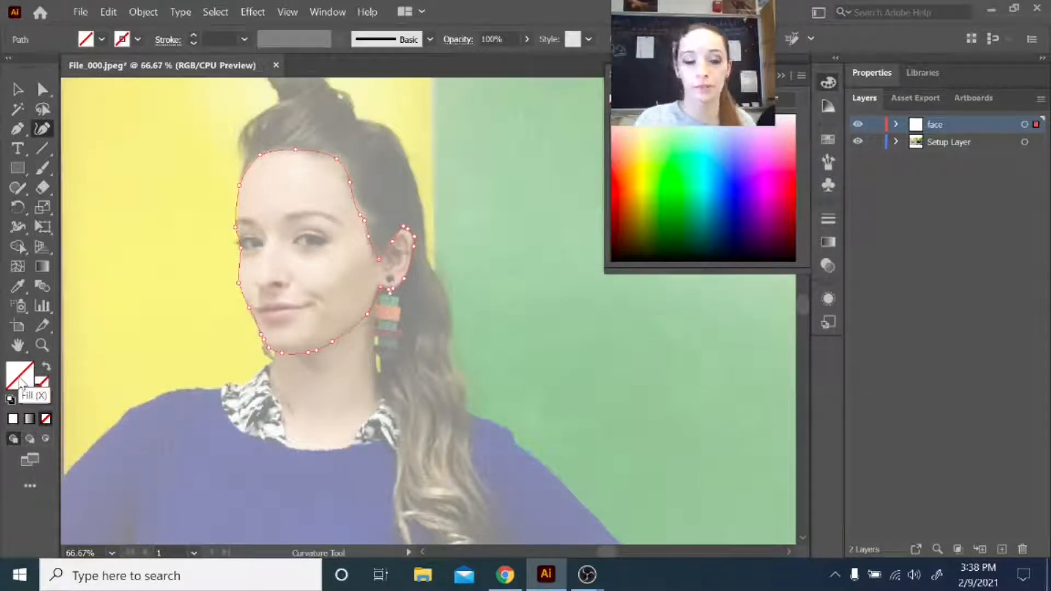
Switch to the Selection tool and click in the Layers panel
key("v")
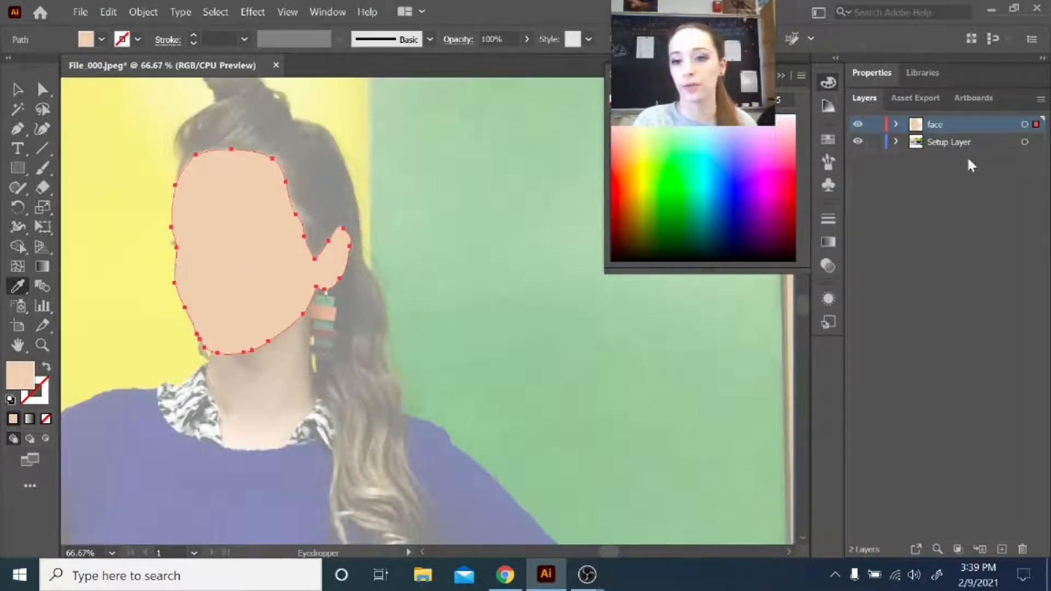
left_click(896, 124)
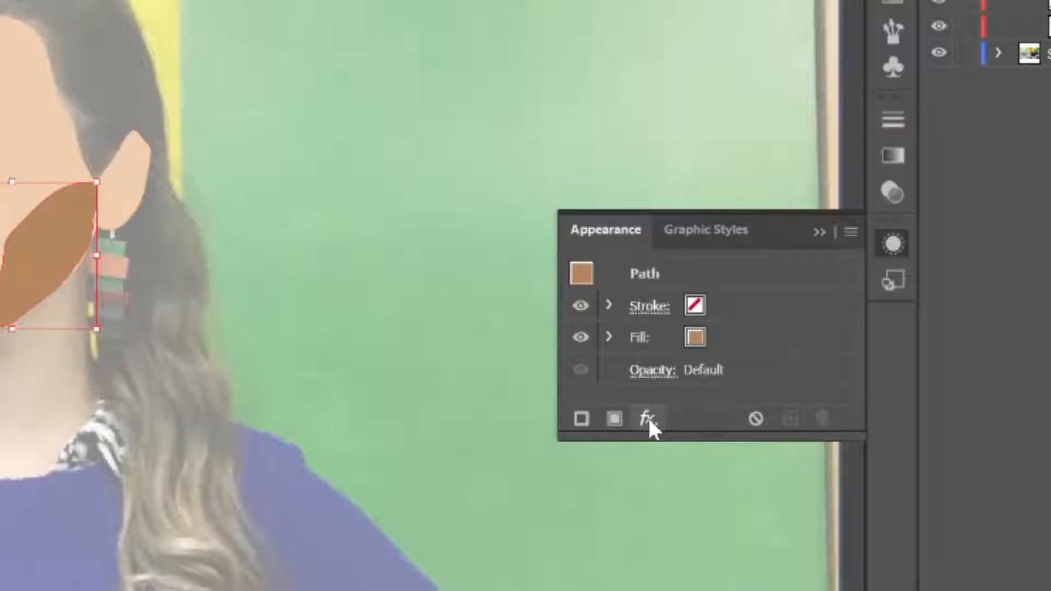
mouse_move(647, 418)
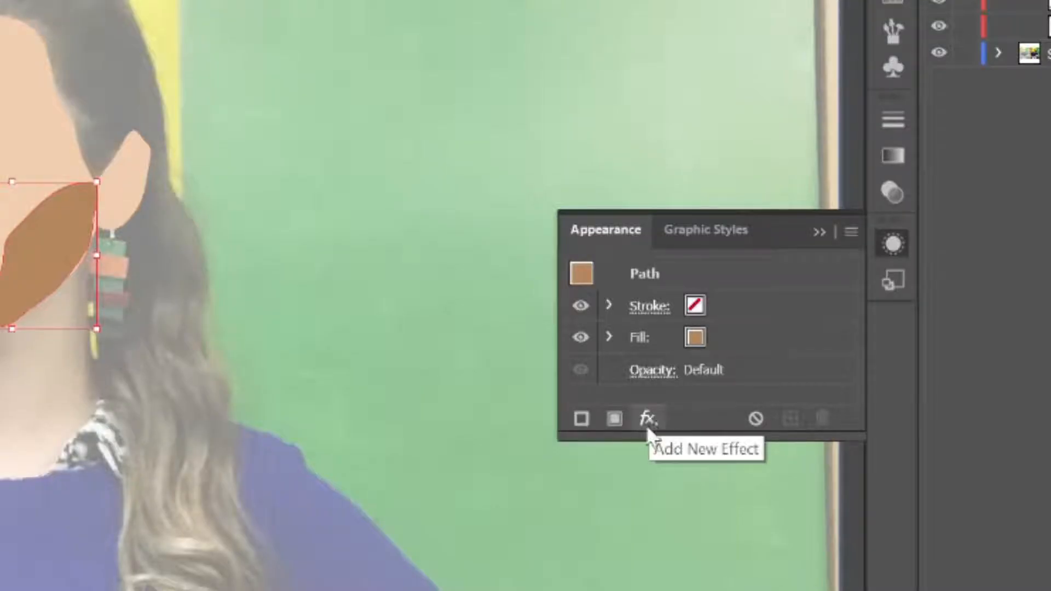
Apply a Stylize > Feather effect with a 9 px radius to the cheek shadow
left_click(648, 418)
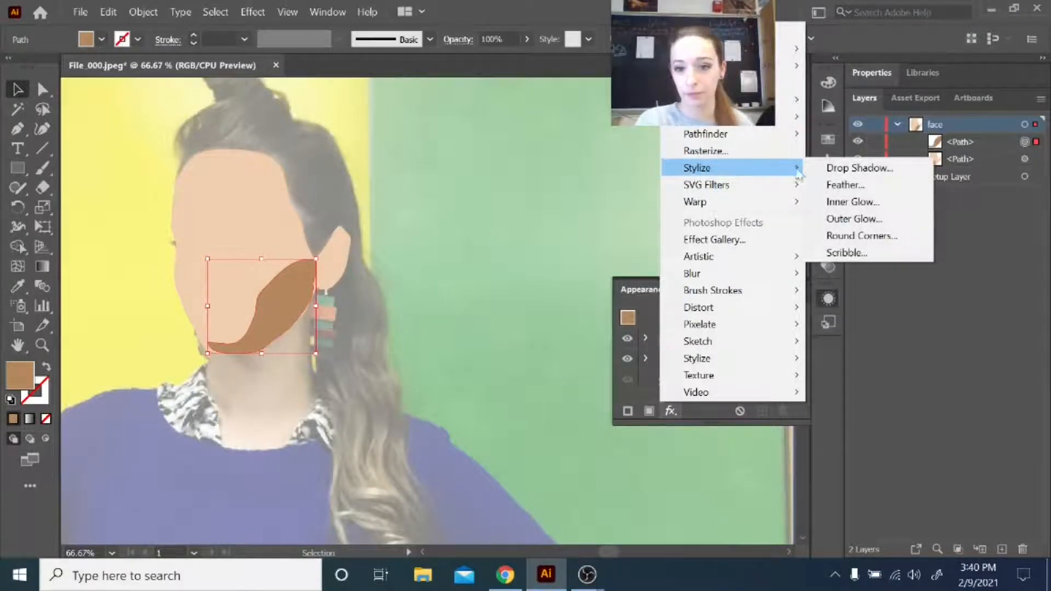
left_click(844, 184)
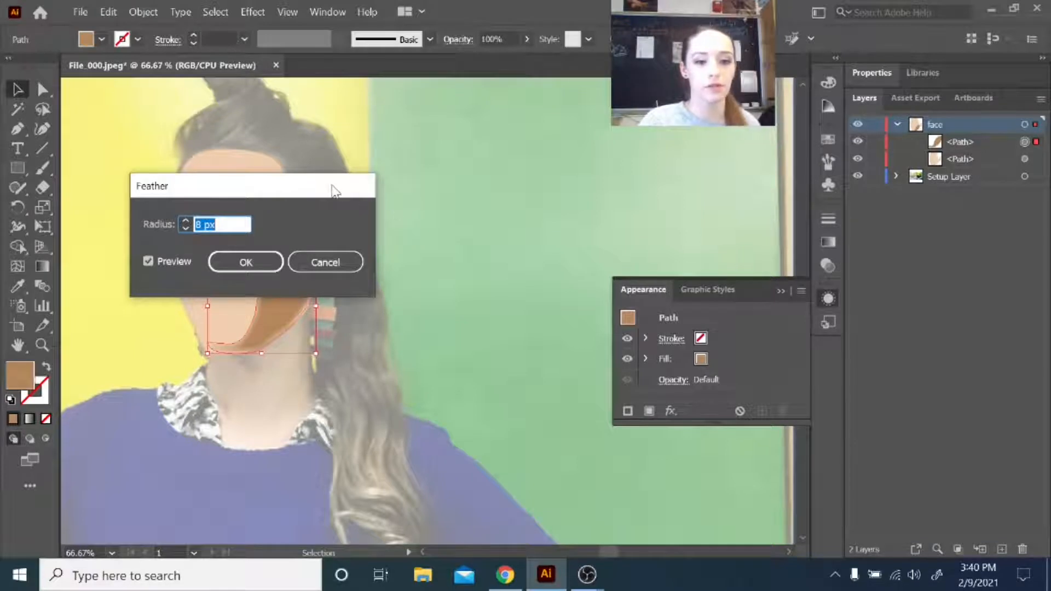
left_click_drag(252, 185, 513, 170)
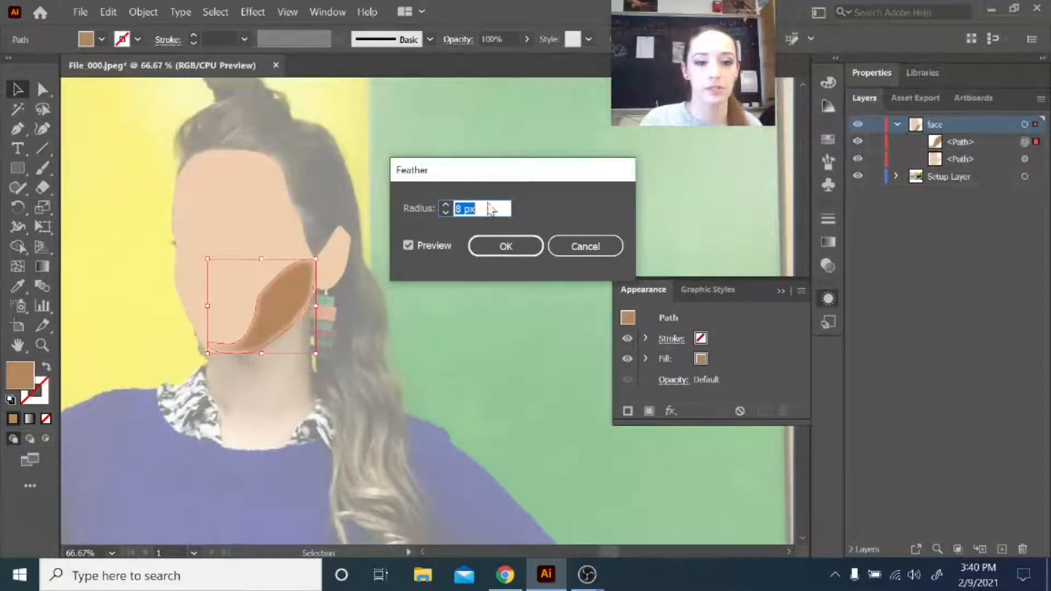
left_click(447, 204)
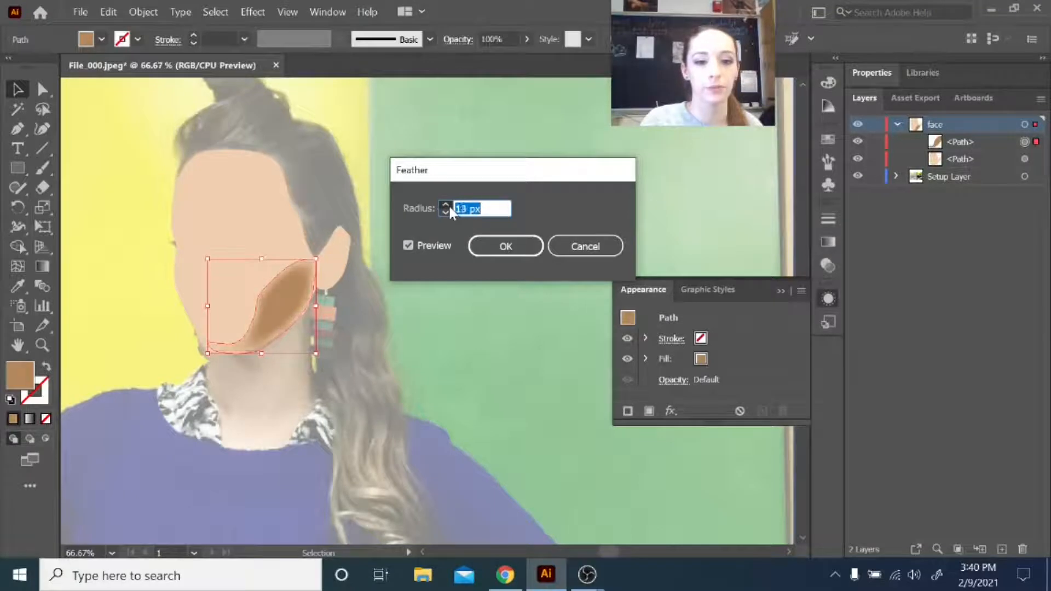
left_click(446, 205)
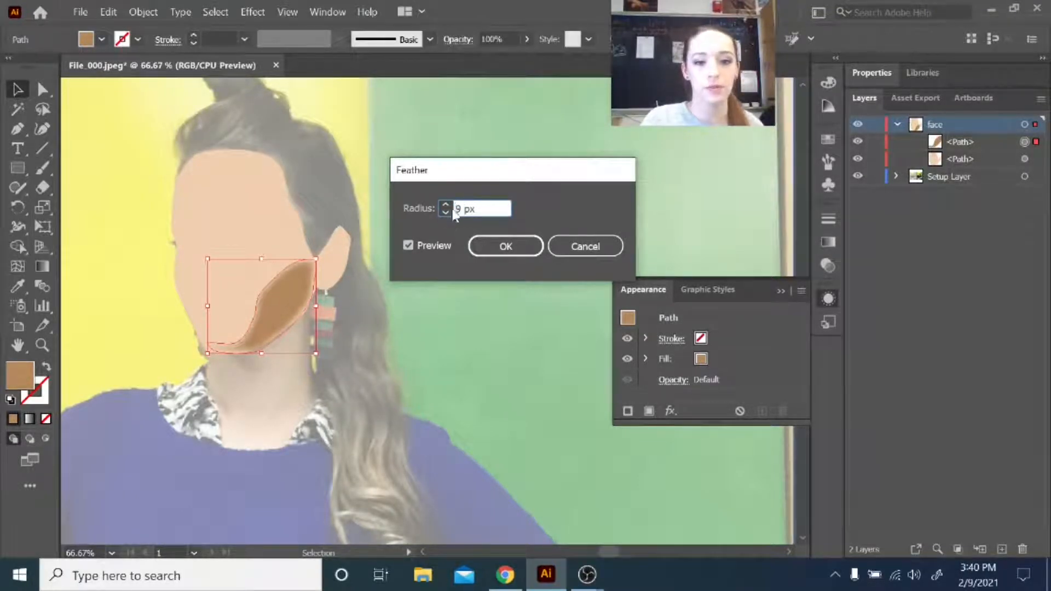
left_click(505, 246)
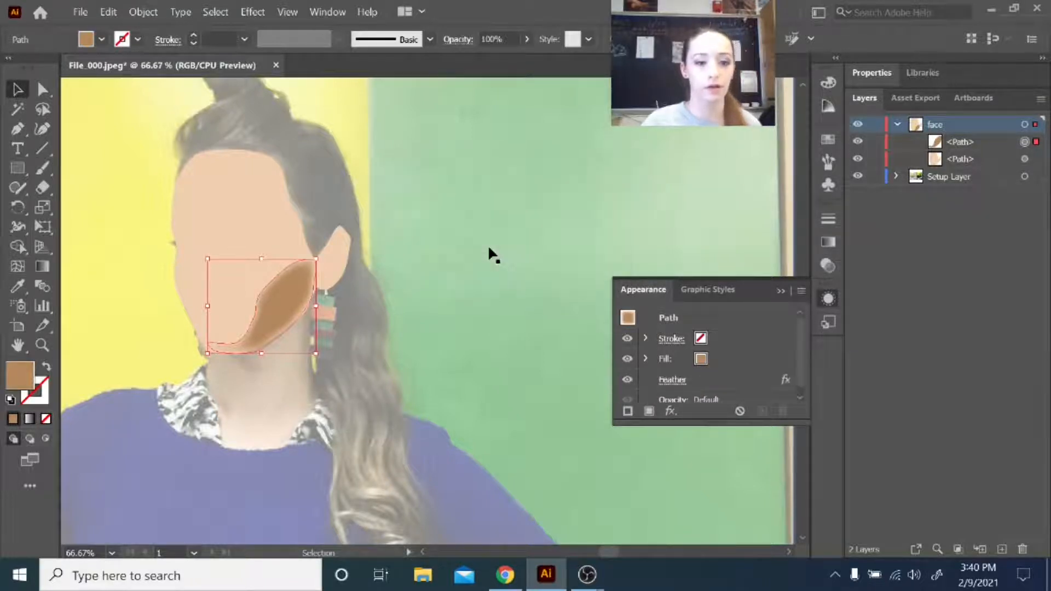
left_click(949, 176)
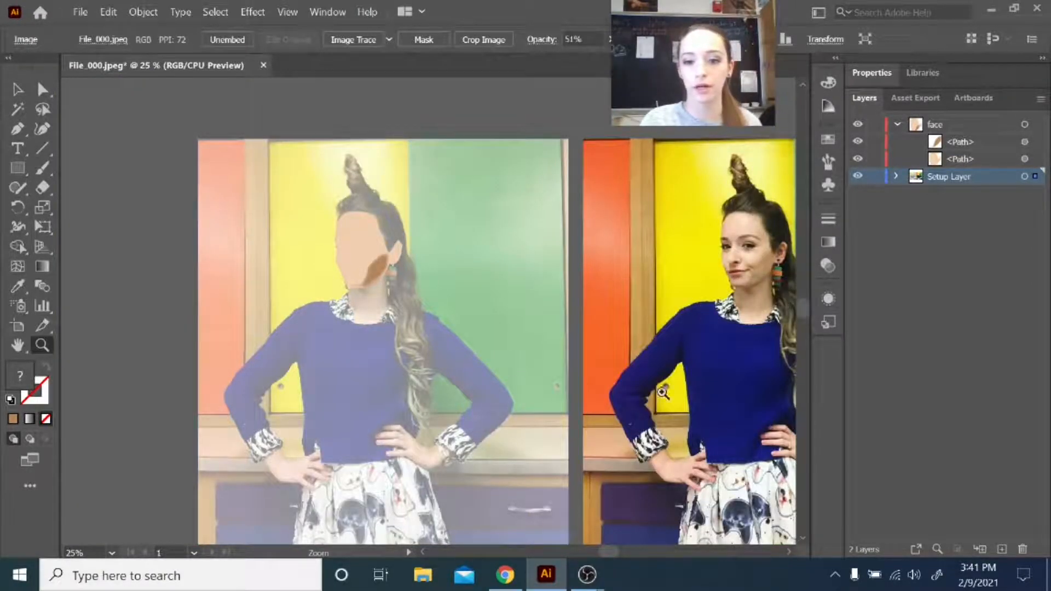
mouse_move(682, 290)
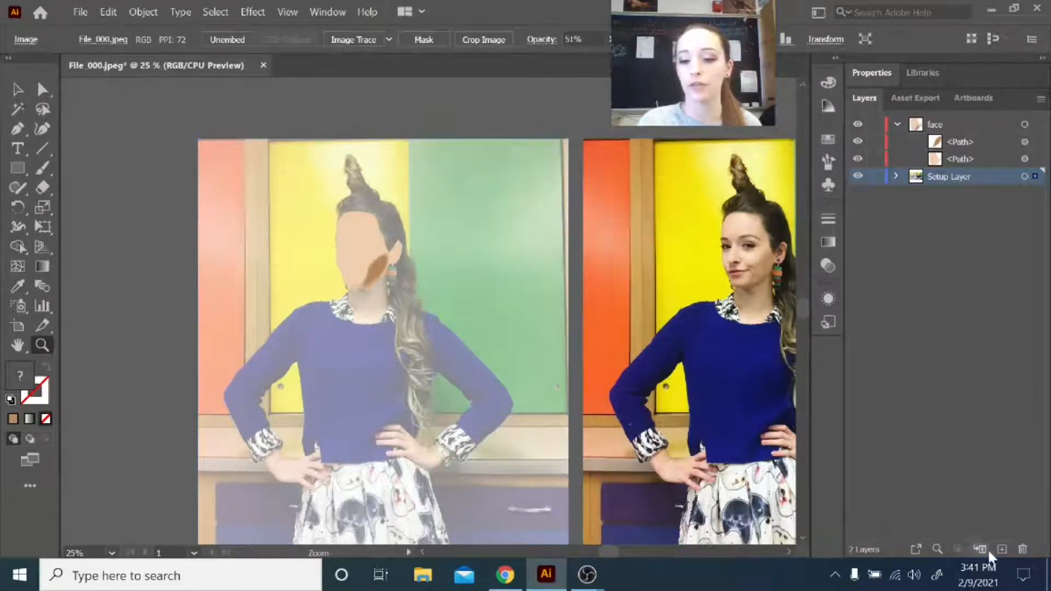
Create a new layer and target it as the background layer
left_click(1001, 549)
type("background")
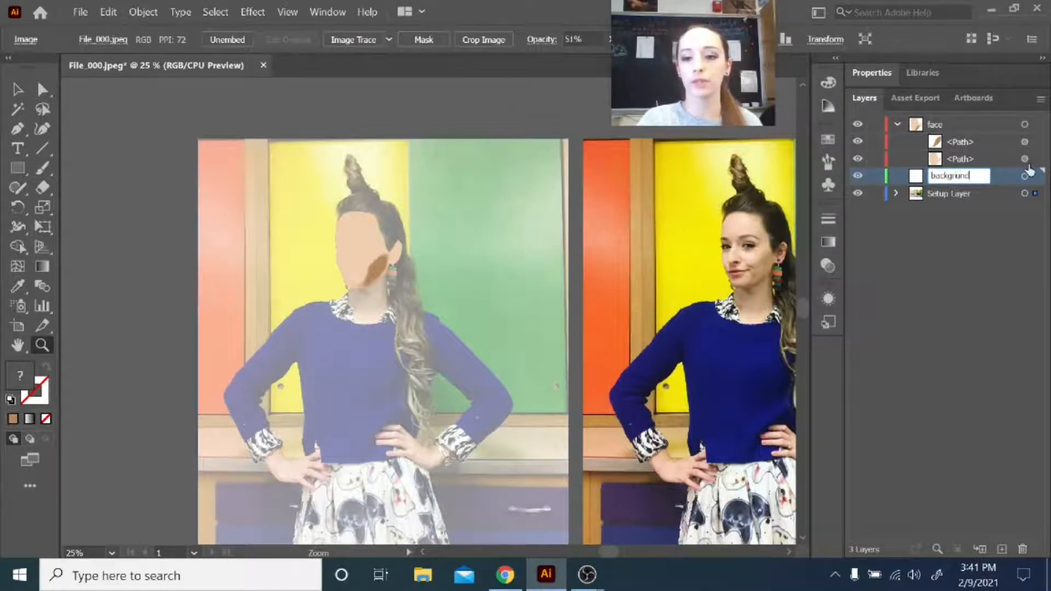
mouse_move(1024, 175)
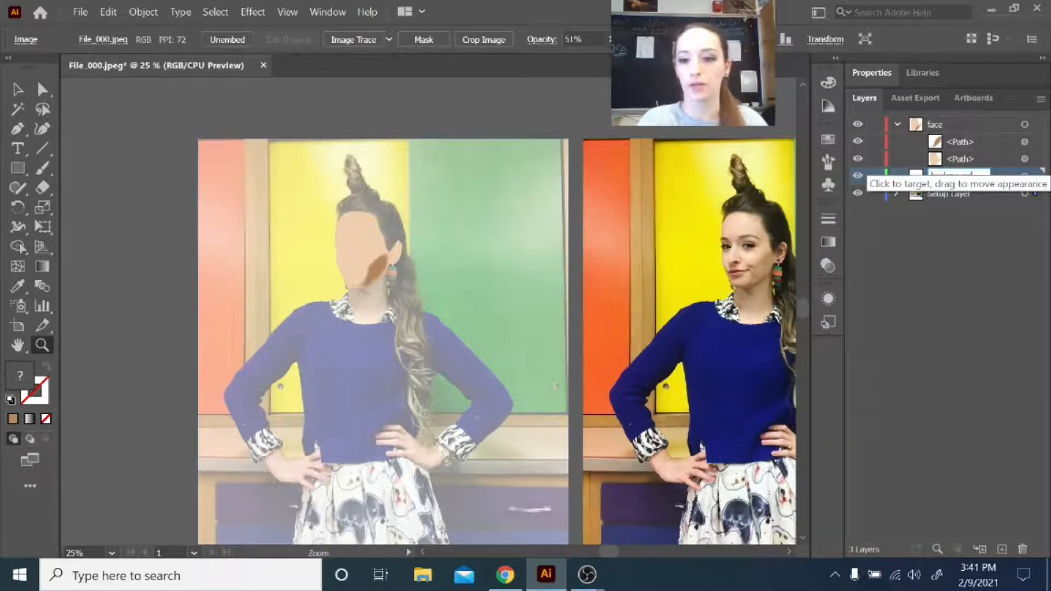
left_click(948, 176)
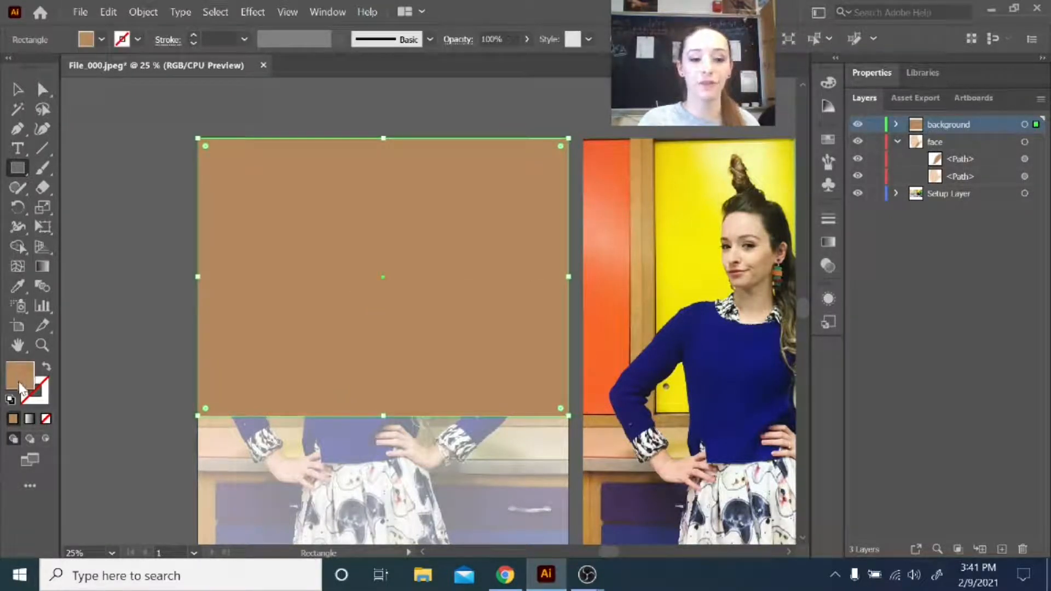
mouse_move(30, 419)
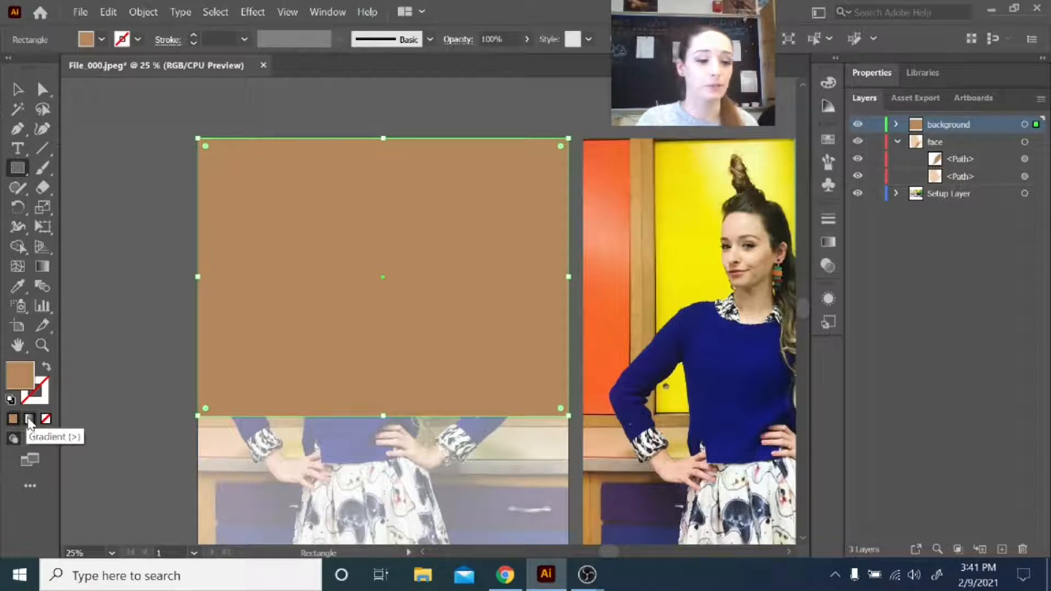
Give the rectangle a white-to-black gradient fill and add a middle color stop
left_click(13, 419)
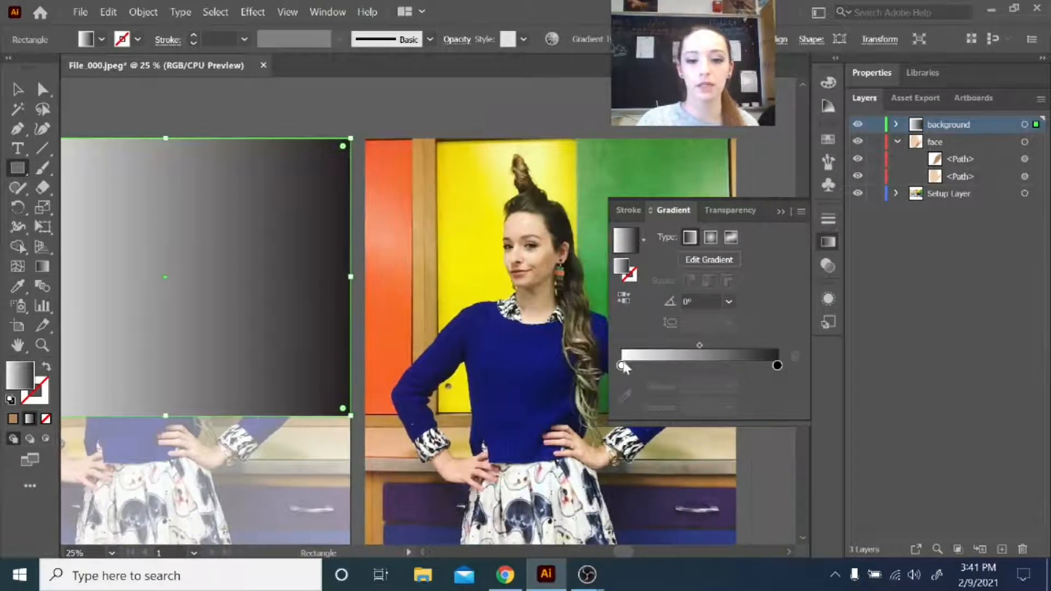
mouse_move(624, 275)
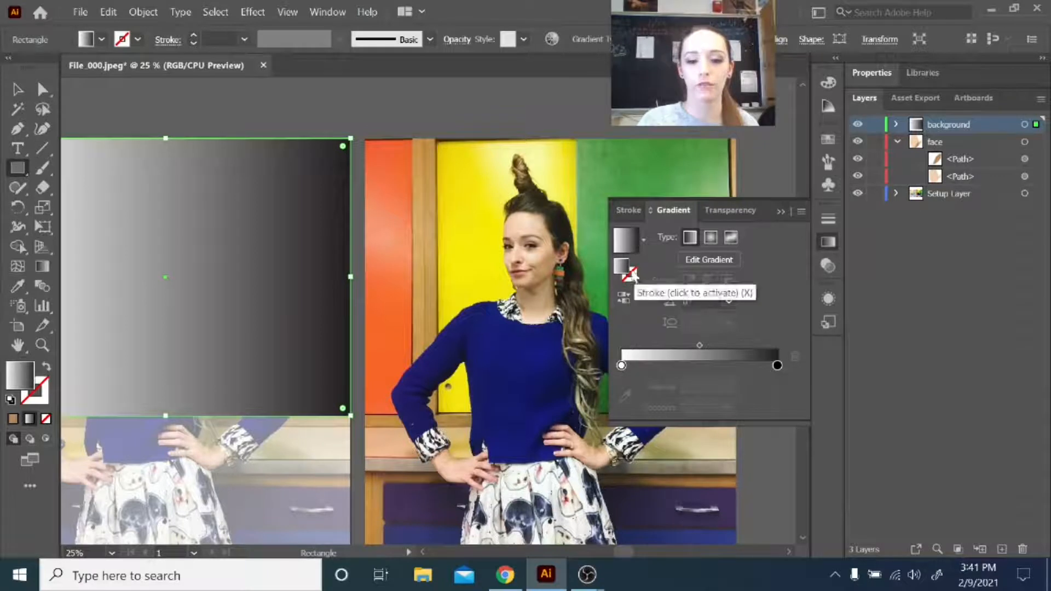
mouse_move(690, 236)
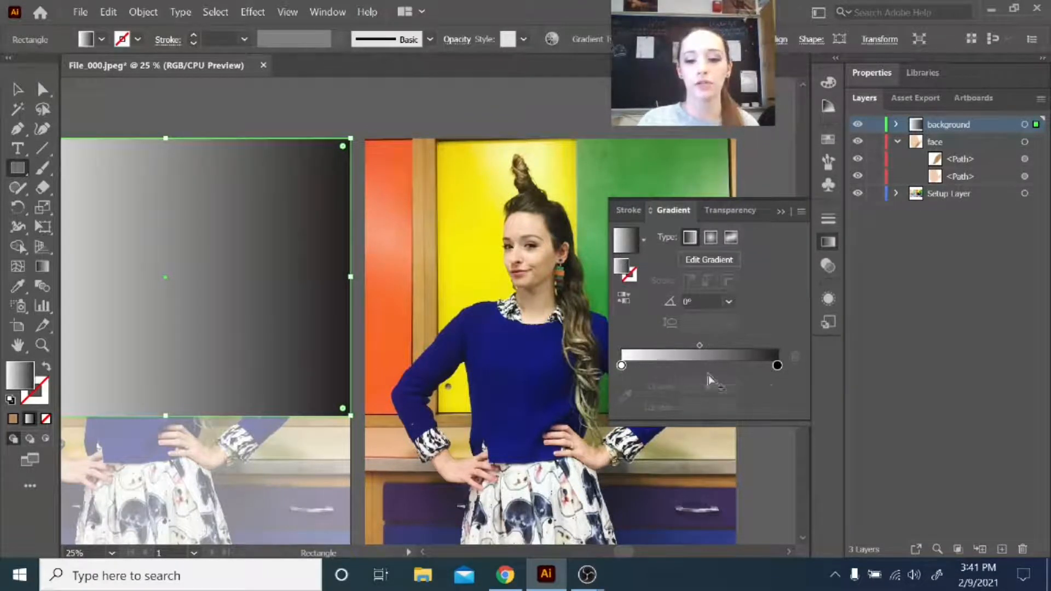
mouse_move(700, 368)
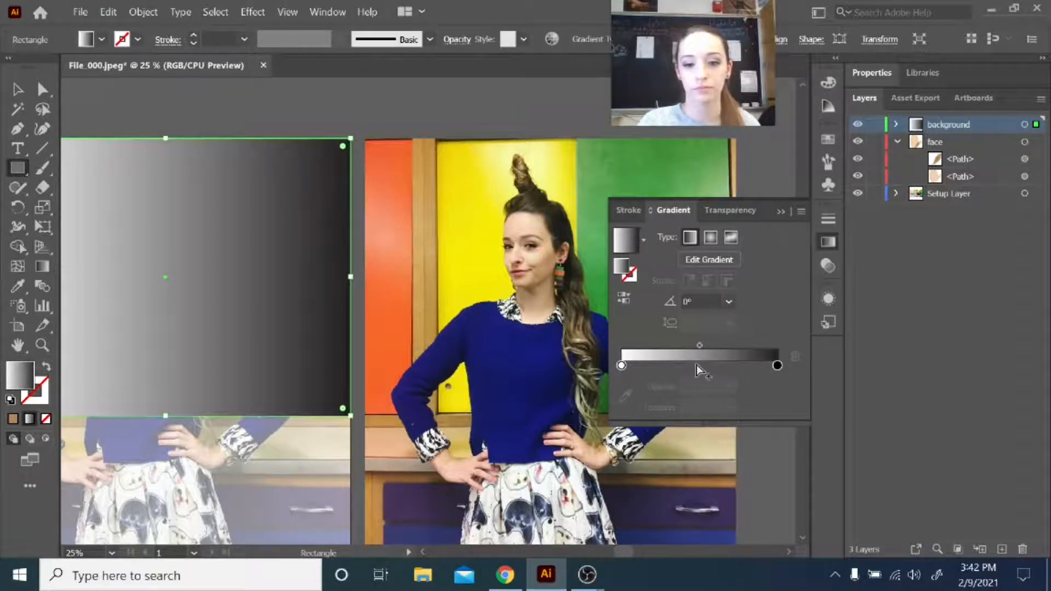
left_click(696, 365)
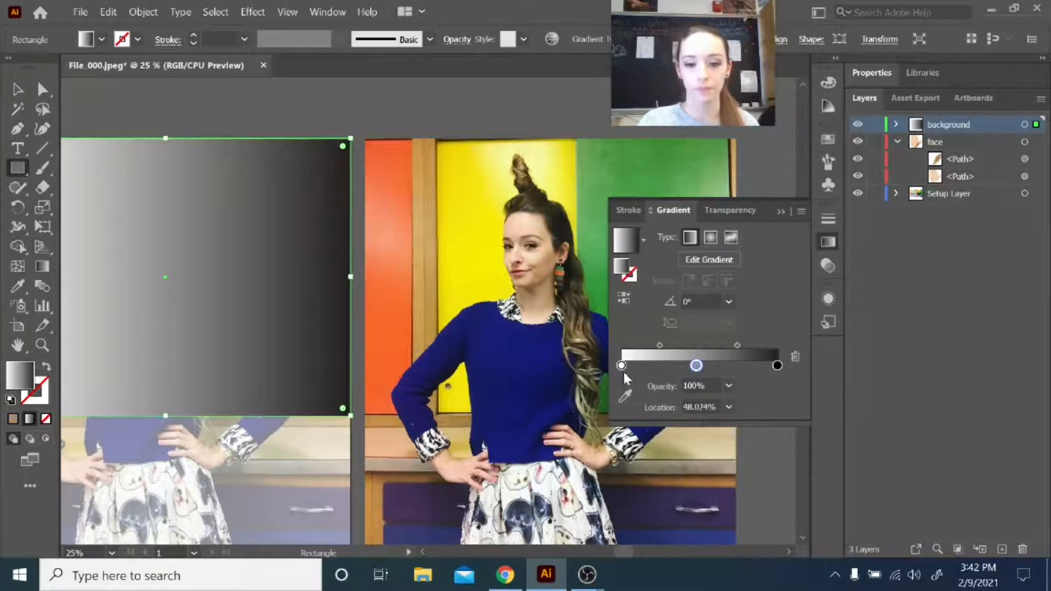
Recolour the background gradient stops with orange and yellow sampled from the photo
left_click(621, 364)
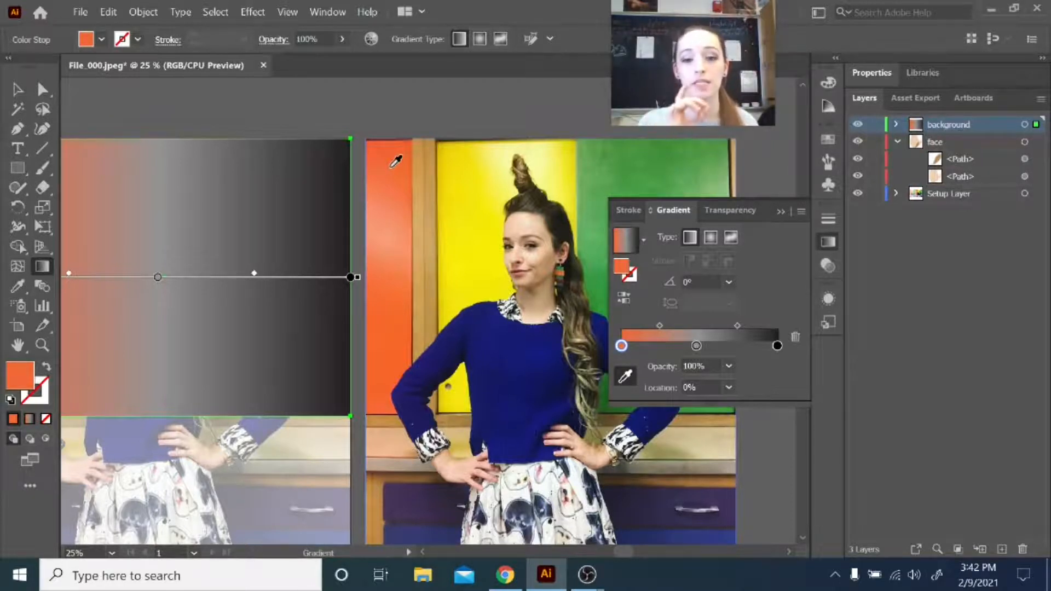
mouse_move(696, 346)
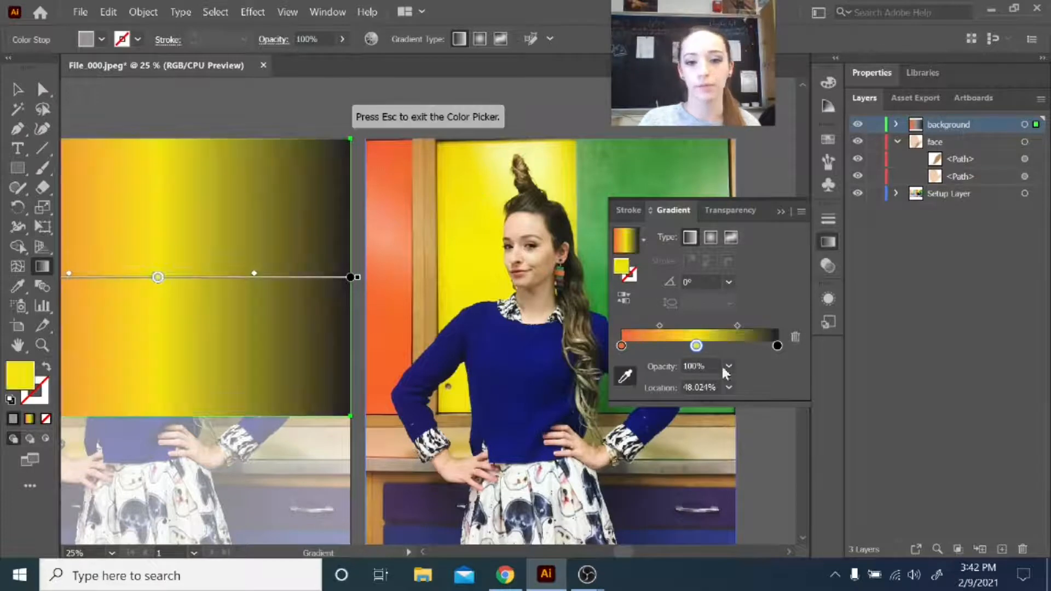
left_click(777, 345)
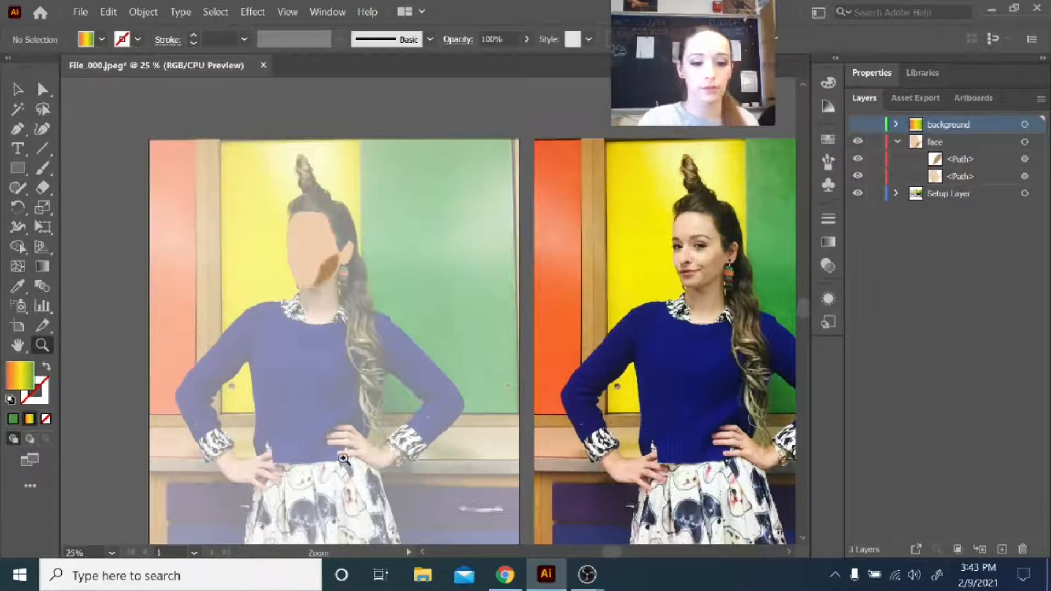
Draw a small ellipse over the ring on the hand and make its gradient radial
left_click(343, 459)
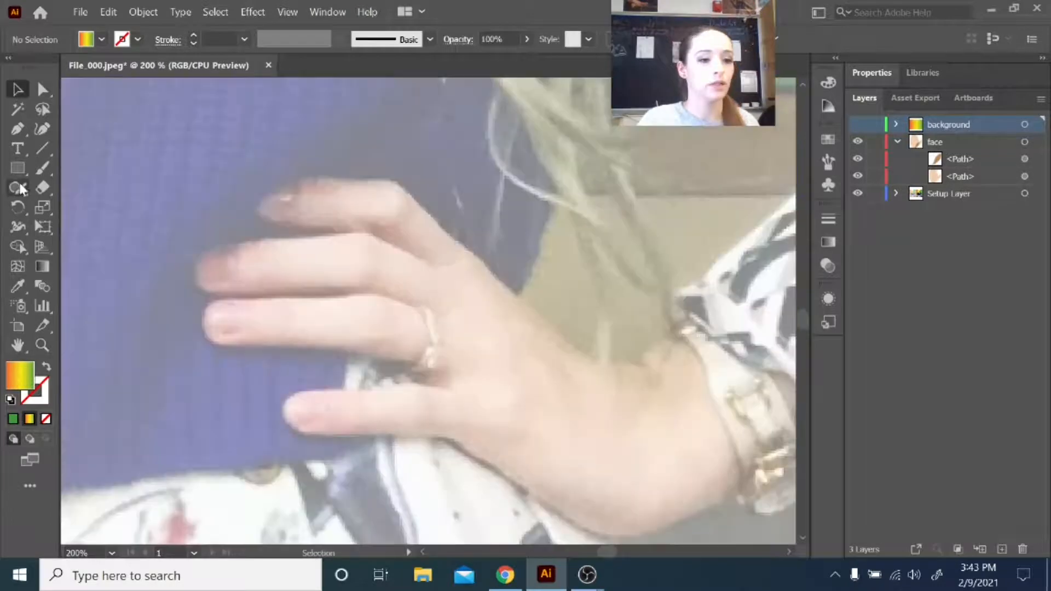
left_click(18, 168)
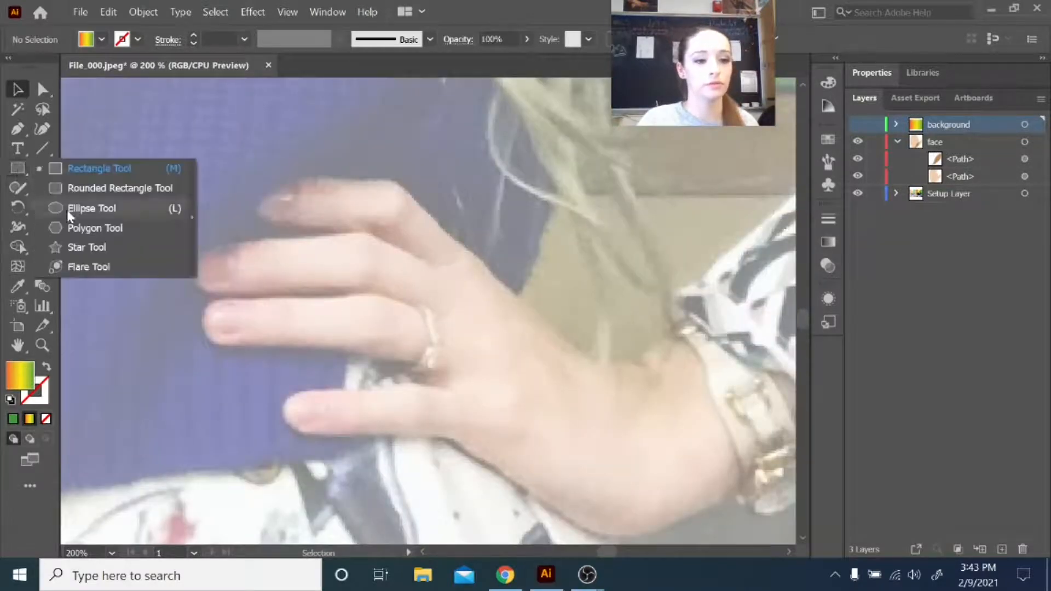
left_click(91, 208)
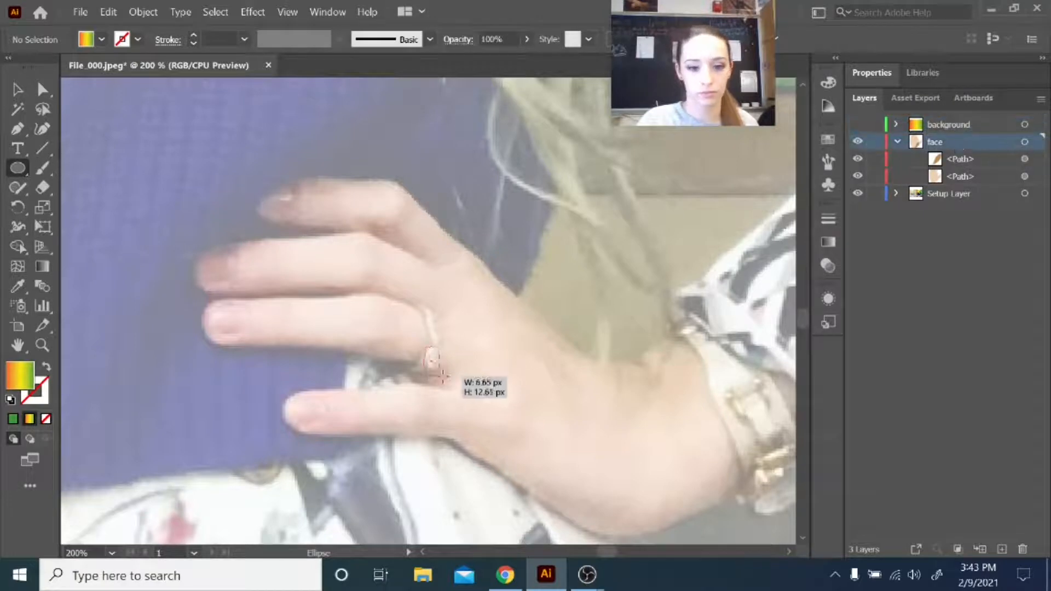
left_click_drag(434, 356, 442, 375)
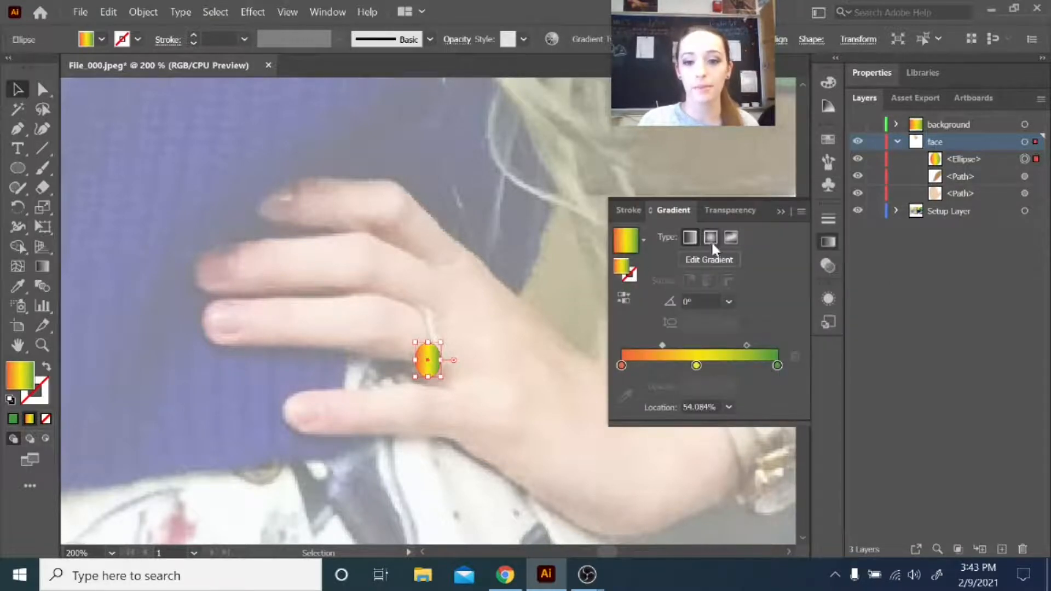
left_click(710, 237)
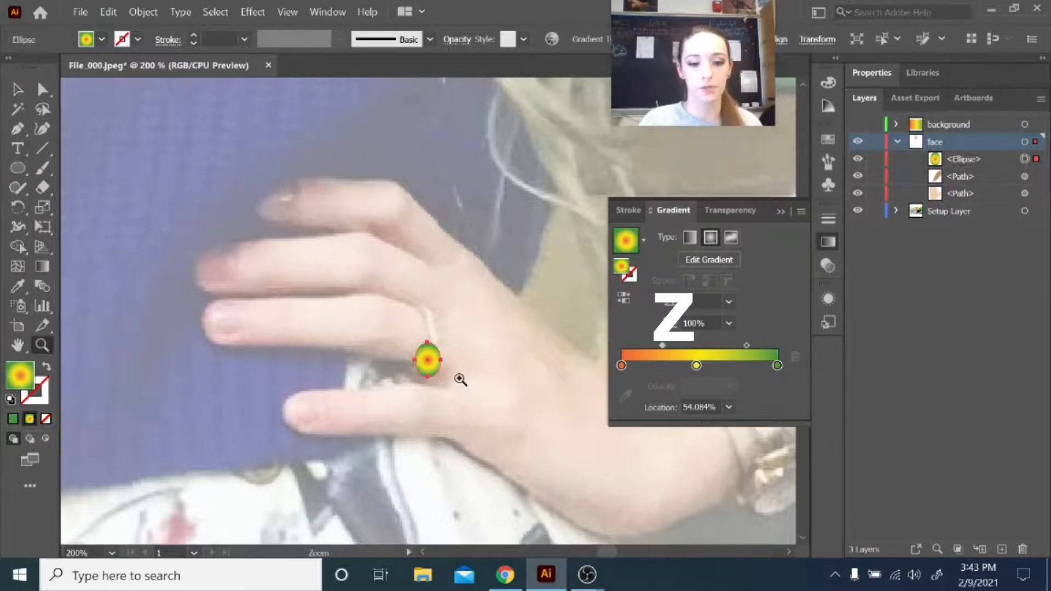
left_click(461, 379)
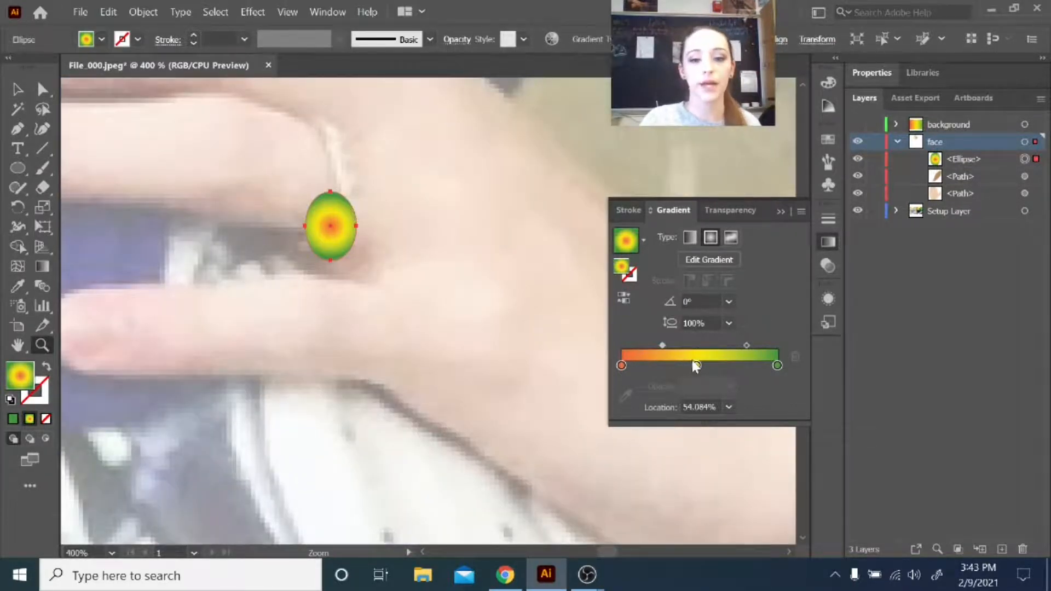
Make the ring oval's gradient pale-to-deep orange and angle it diagonally
left_click_drag(714, 365, 697, 365)
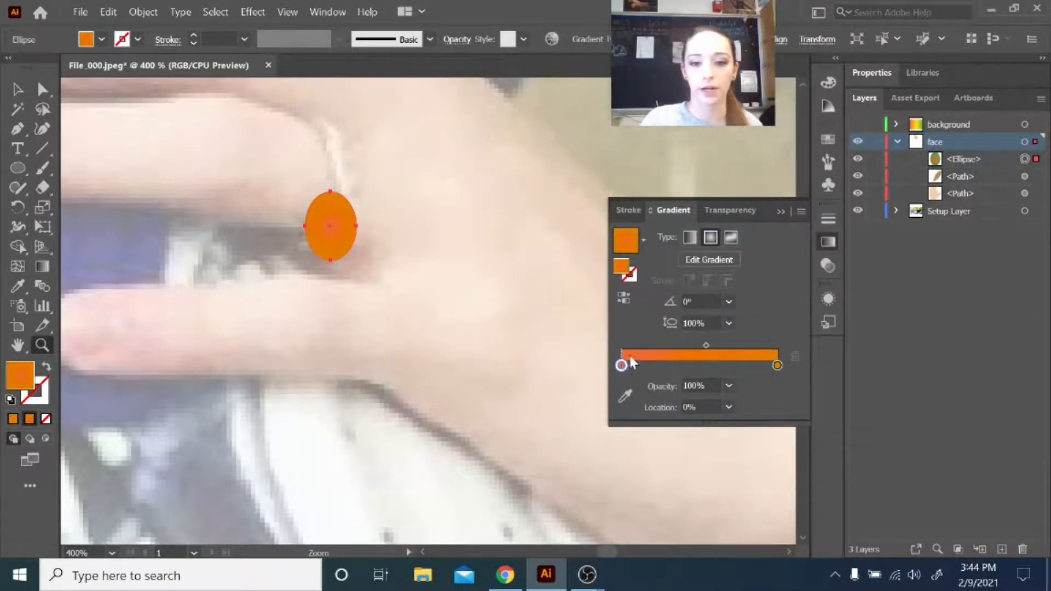
double_click(621, 366)
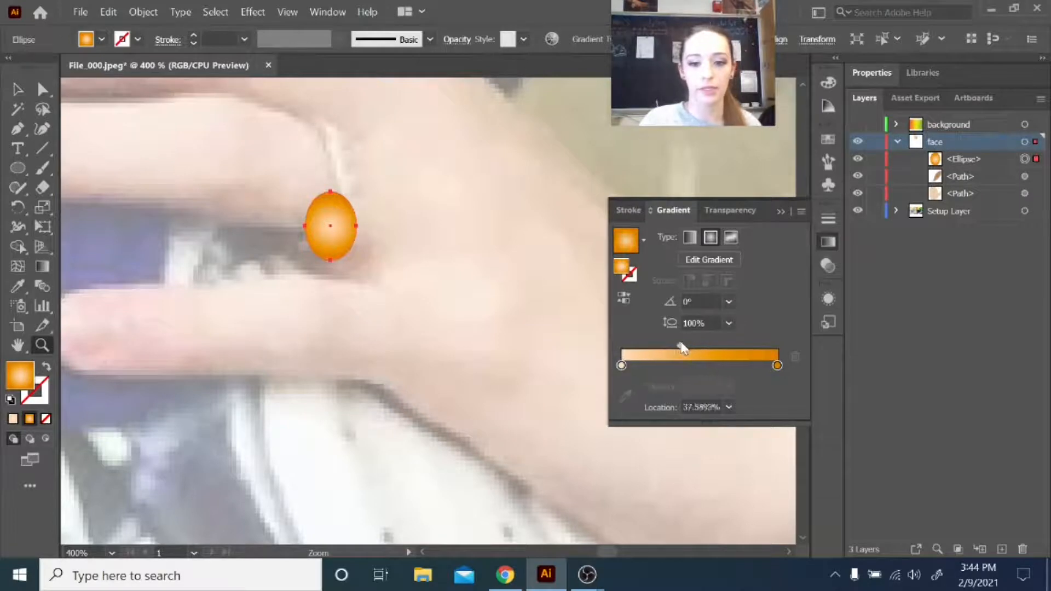
left_click_drag(682, 349, 672, 348)
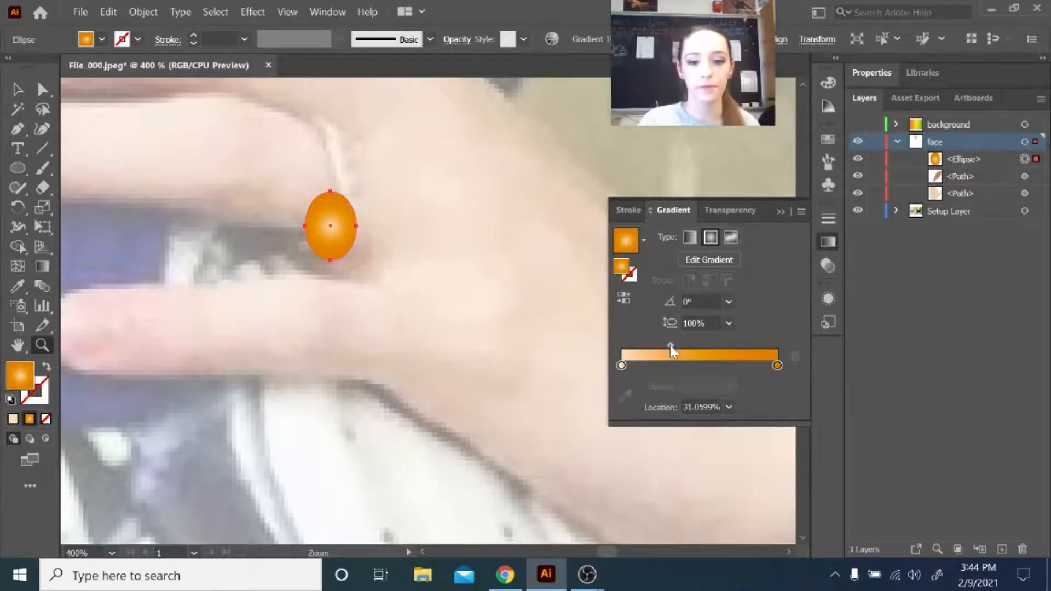
left_click_drag(670, 343, 681, 343)
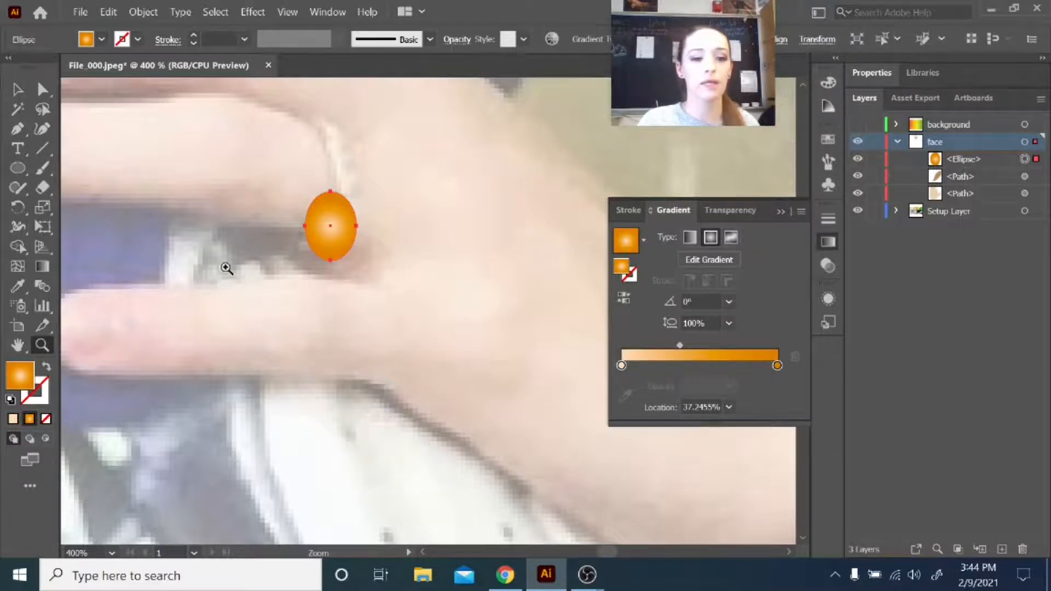
mouse_move(163, 213)
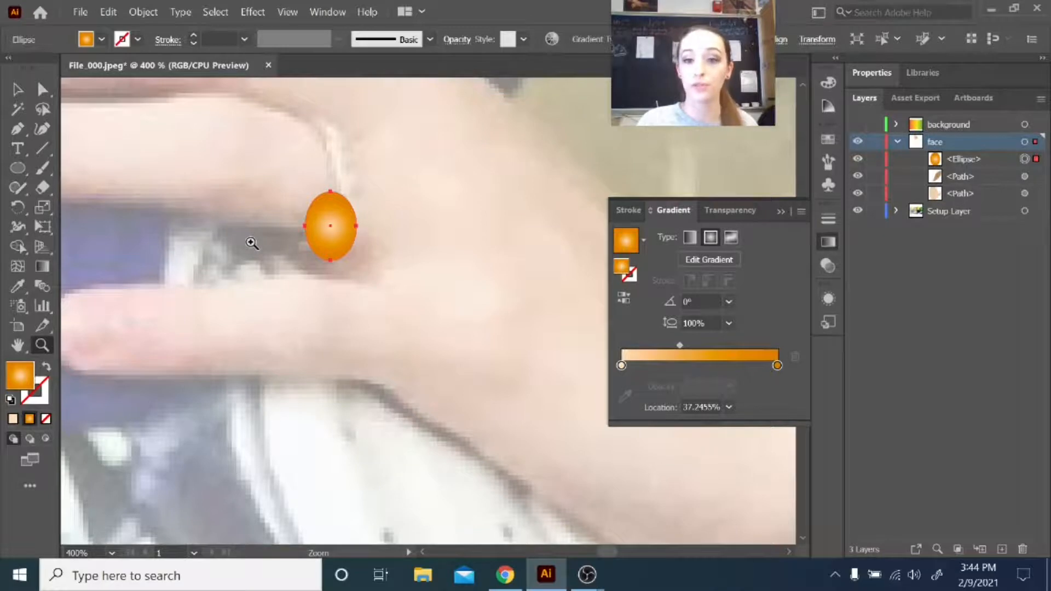
left_click(42, 266)
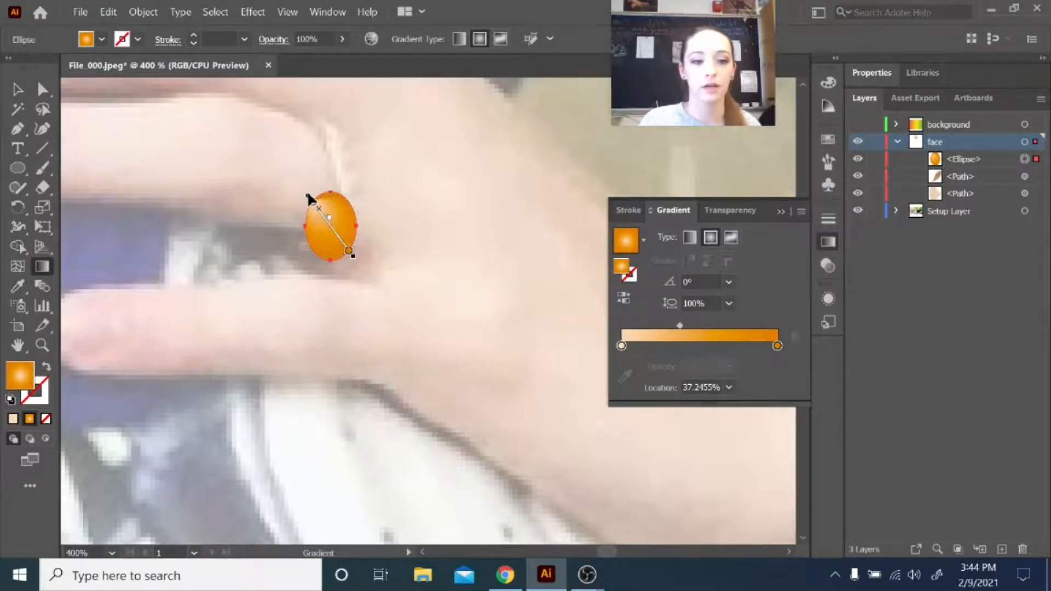
left_click_drag(310, 202, 353, 254)
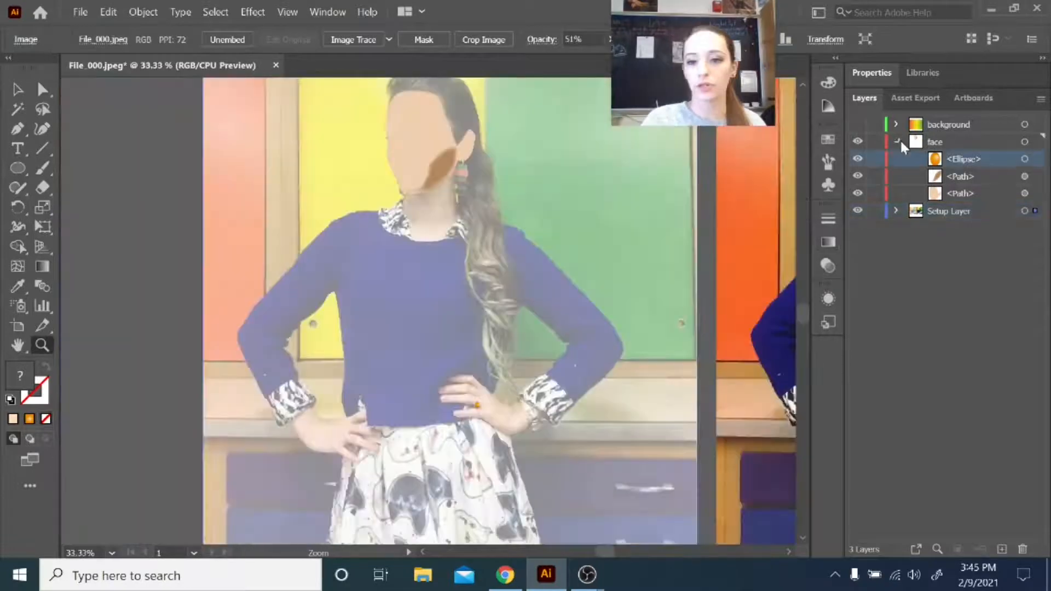
Add a layer named 'sweater' and place the first pen anchors on the shoulders
left_click(896, 141)
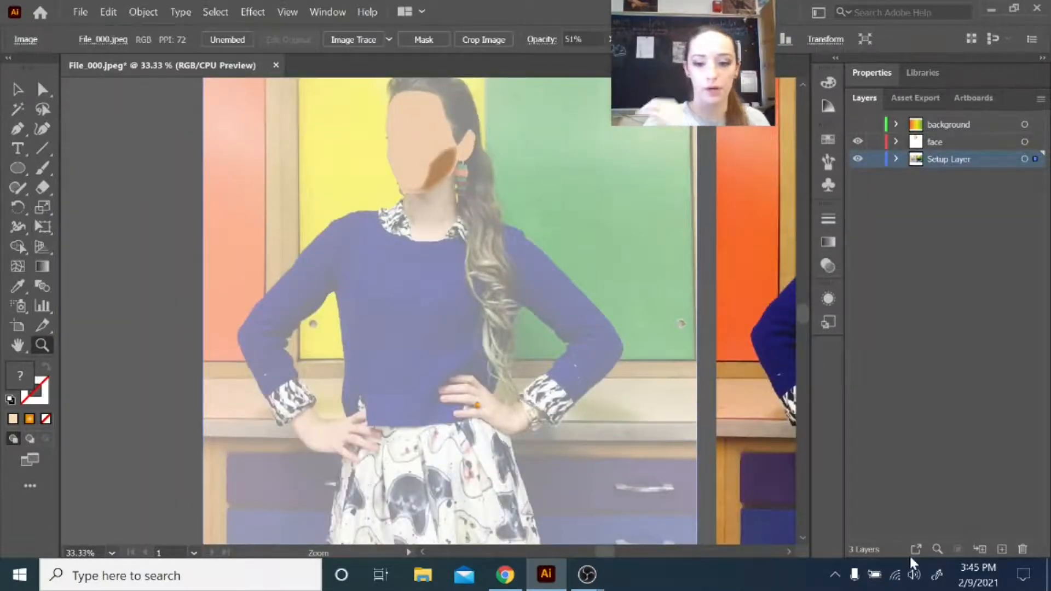
left_click(1002, 549)
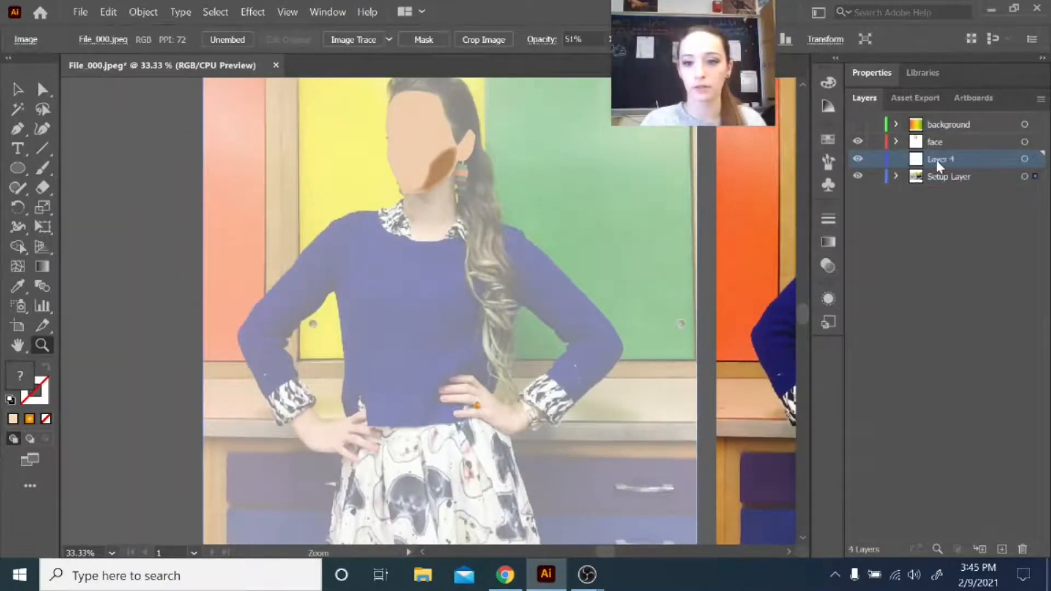
double_click(941, 159)
type("sweater")
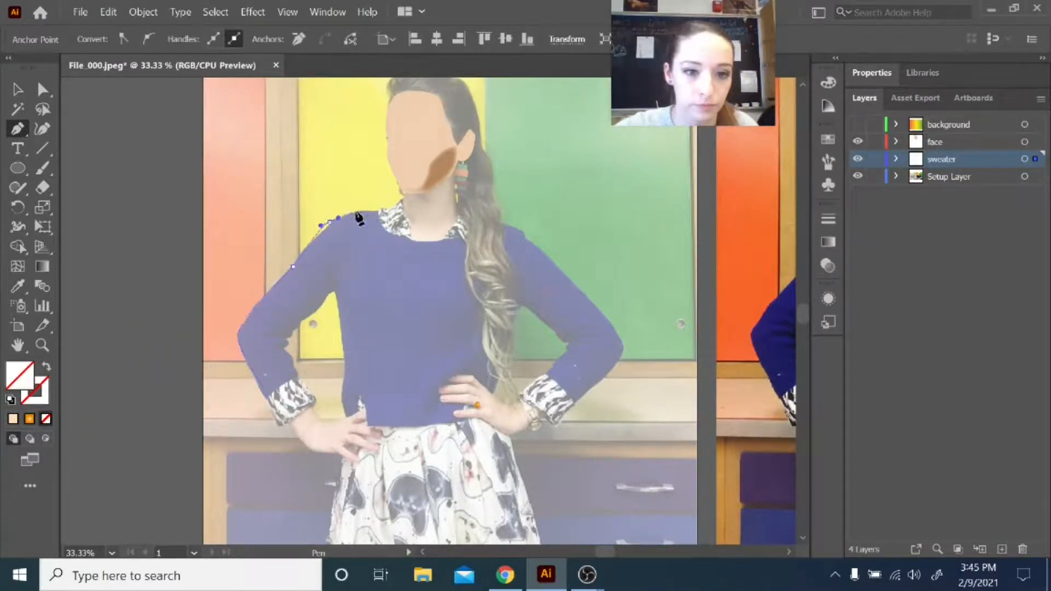
left_click(503, 227)
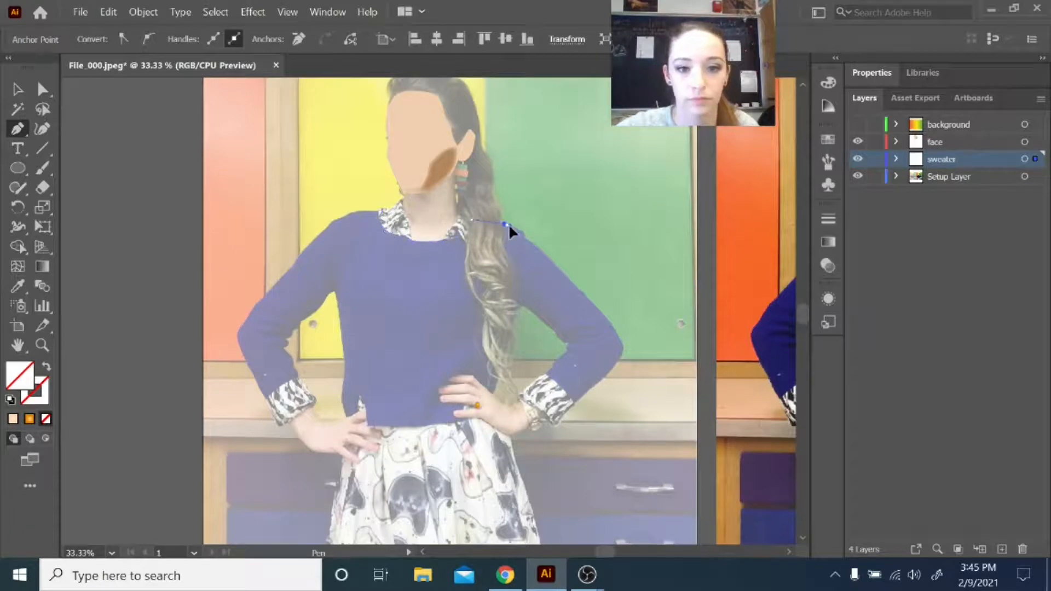
left_click(586, 402)
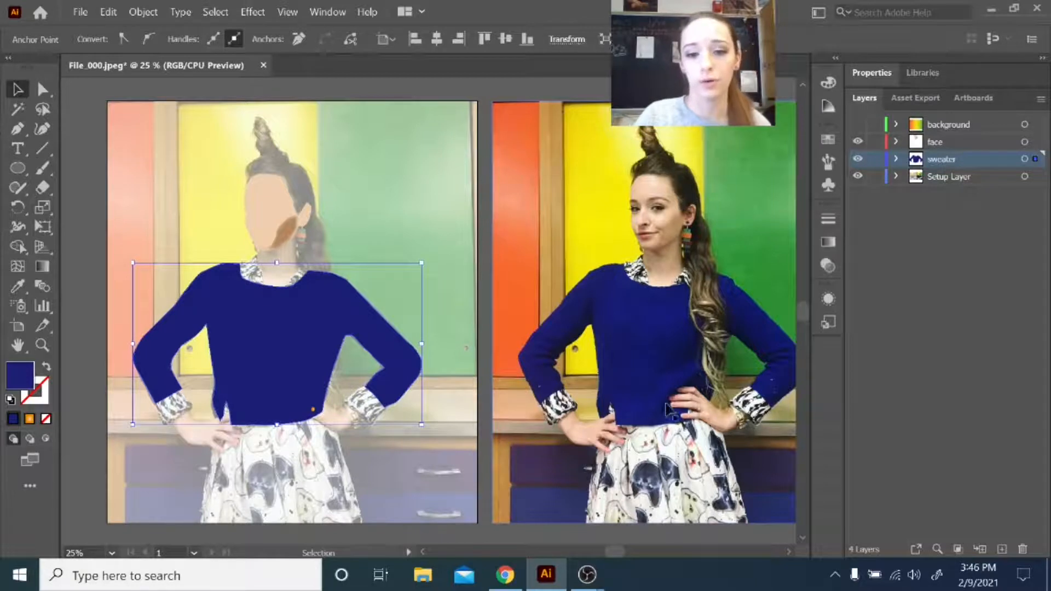
mouse_move(647, 394)
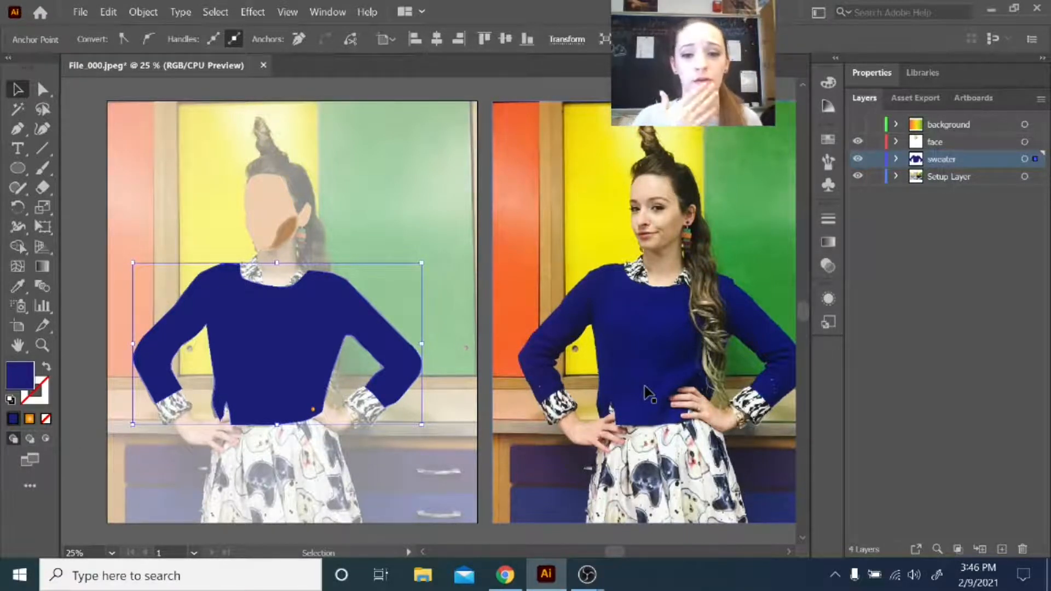
mouse_move(661, 335)
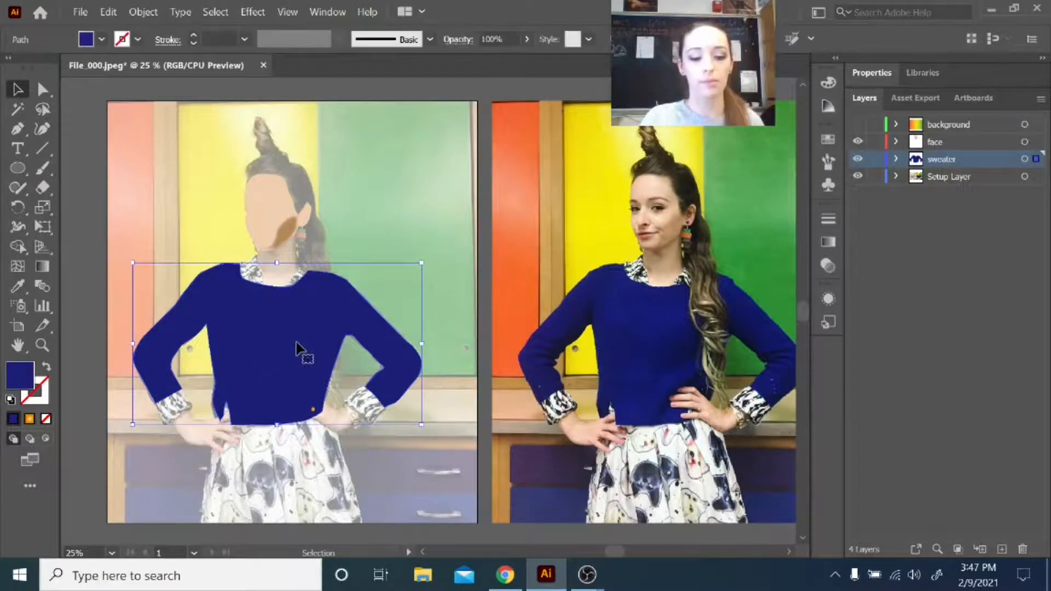
Reposition the dark blue sweater shape over the traced figure and bring up the swatches
left_click_drag(302, 348, 396, 291)
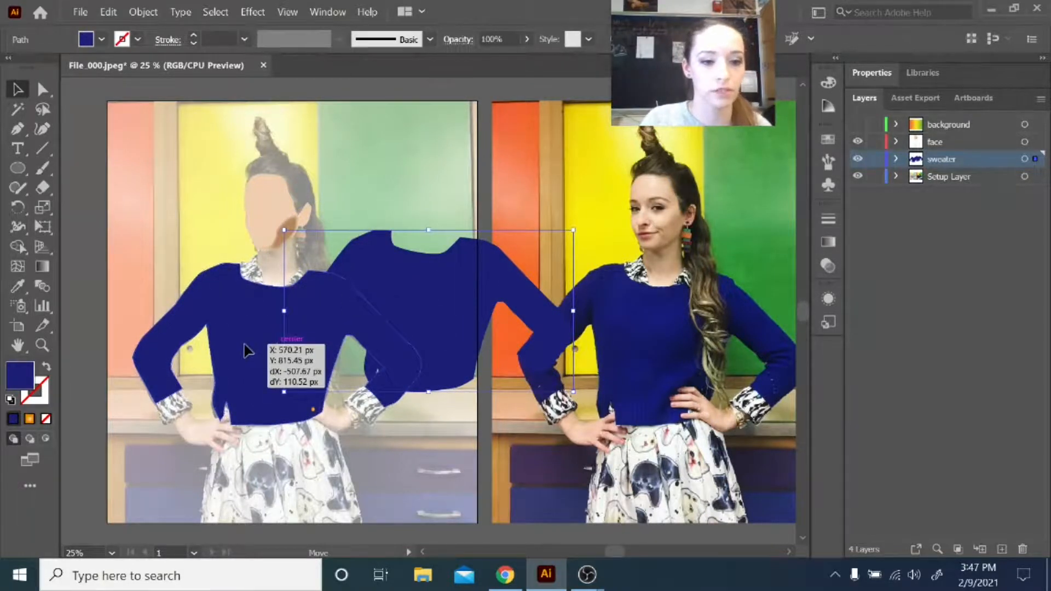
left_click_drag(430, 315, 292, 342)
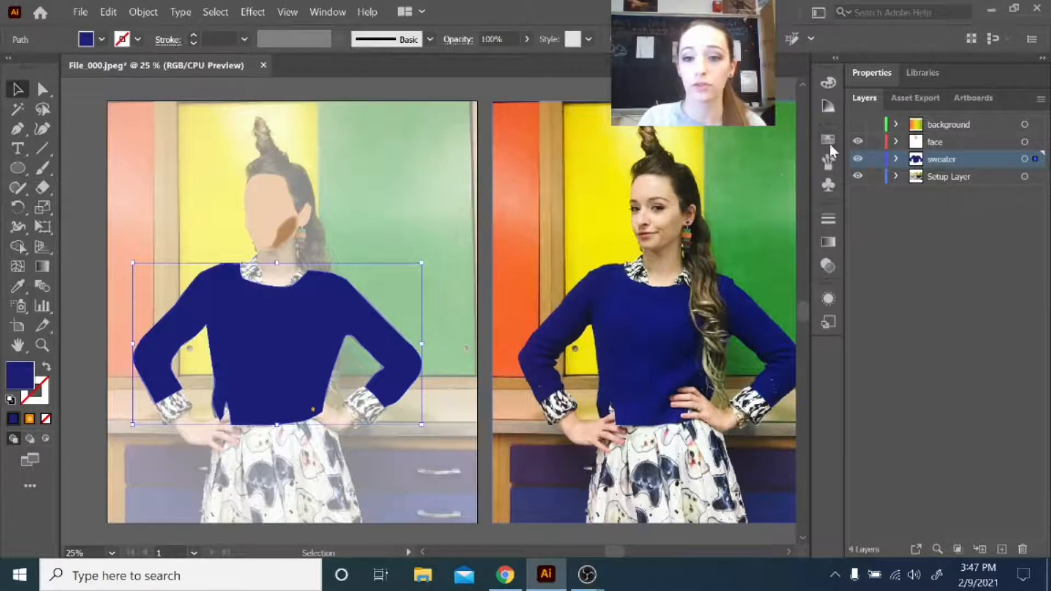
left_click(830, 139)
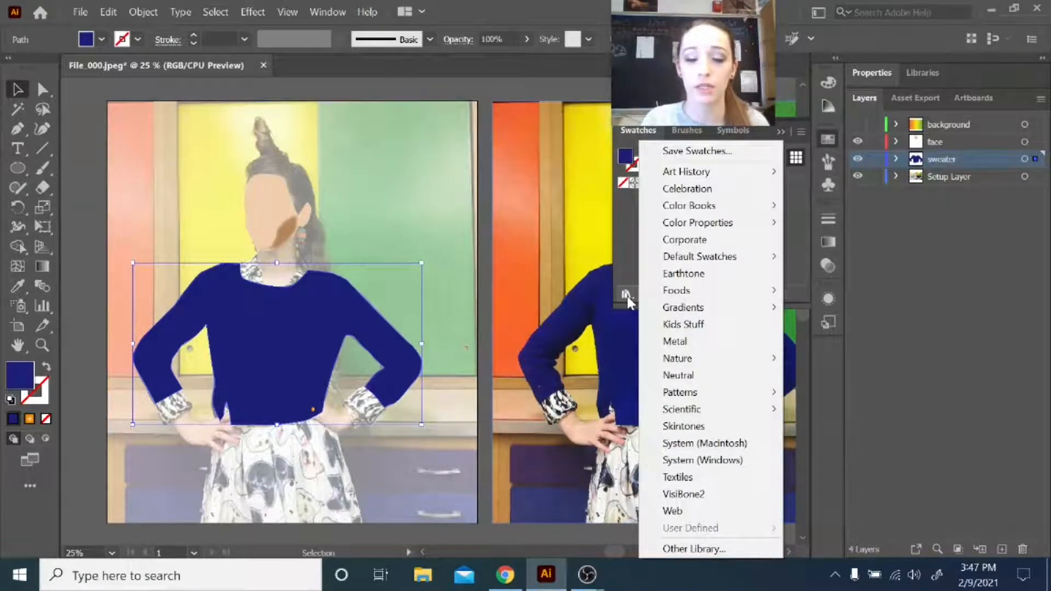
mouse_move(674, 341)
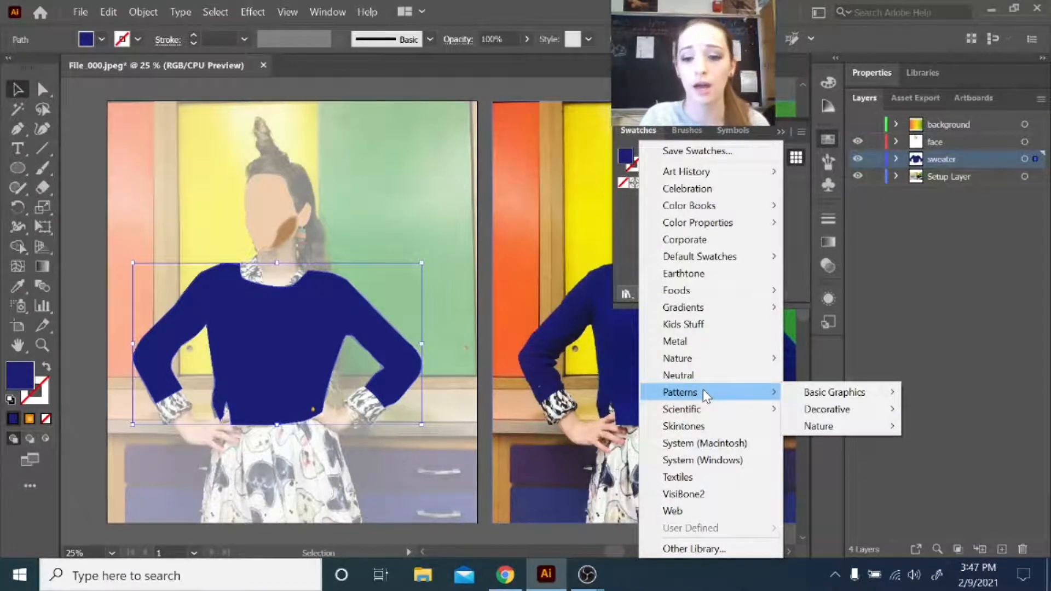
mouse_move(834, 392)
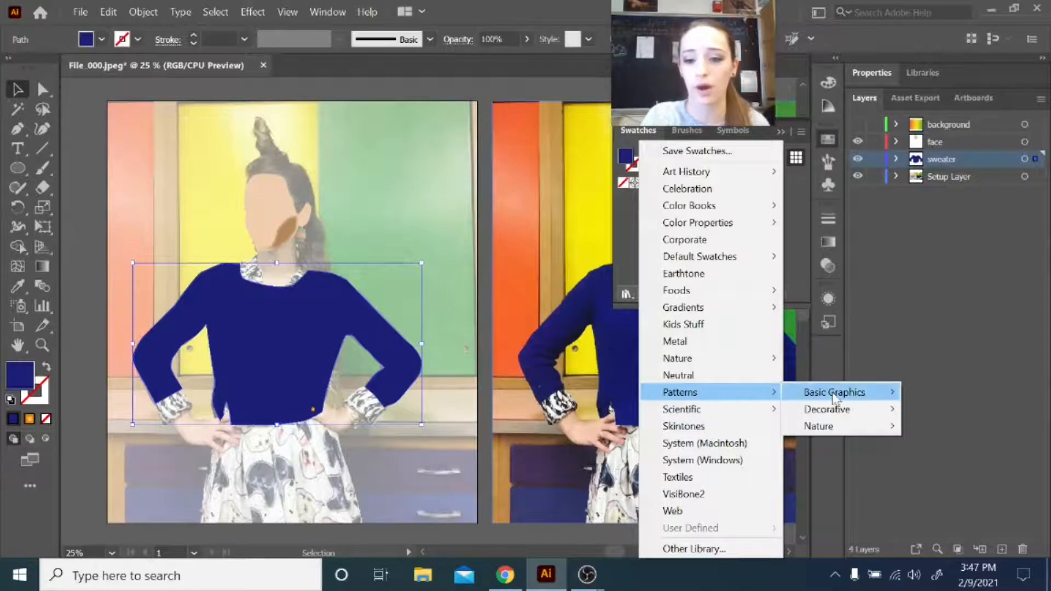
mouse_move(690, 409)
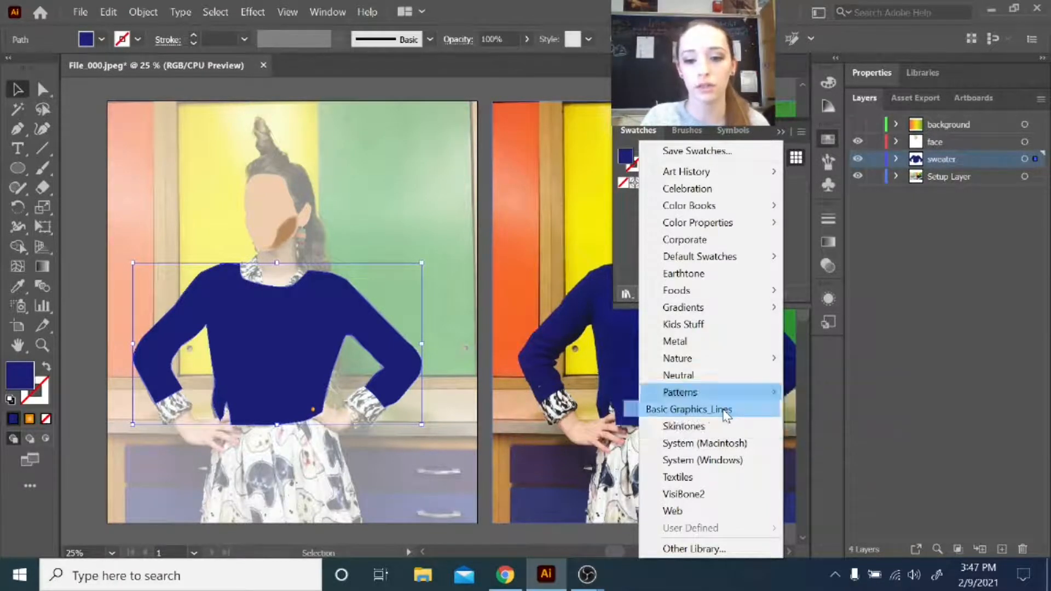
Fill the sweater with a Basic Graphics_Lines vertical pattern and add the 'Lines' texture
left_click(689, 408)
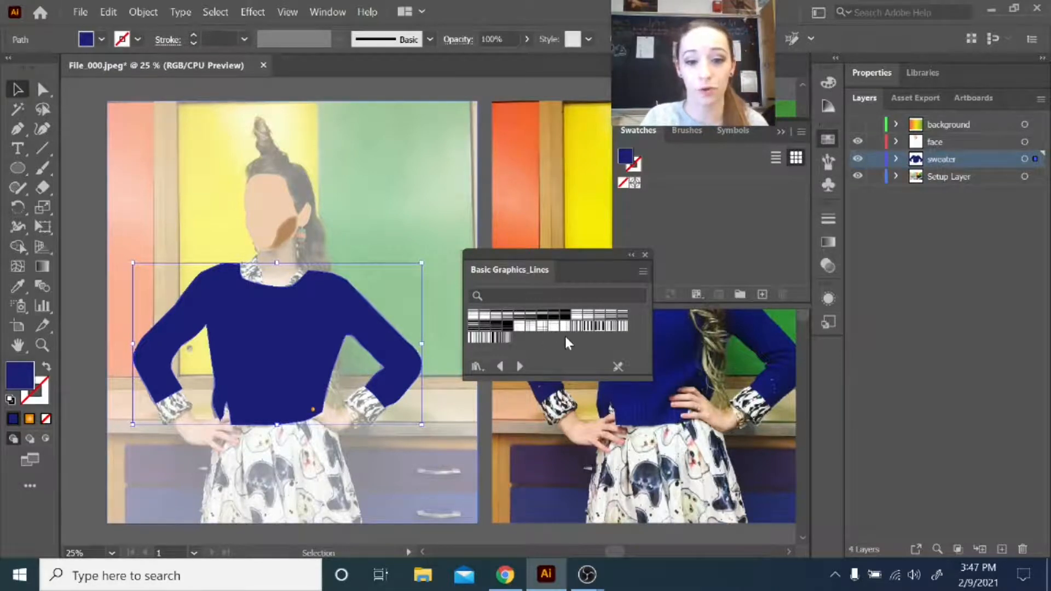
left_click(642, 272)
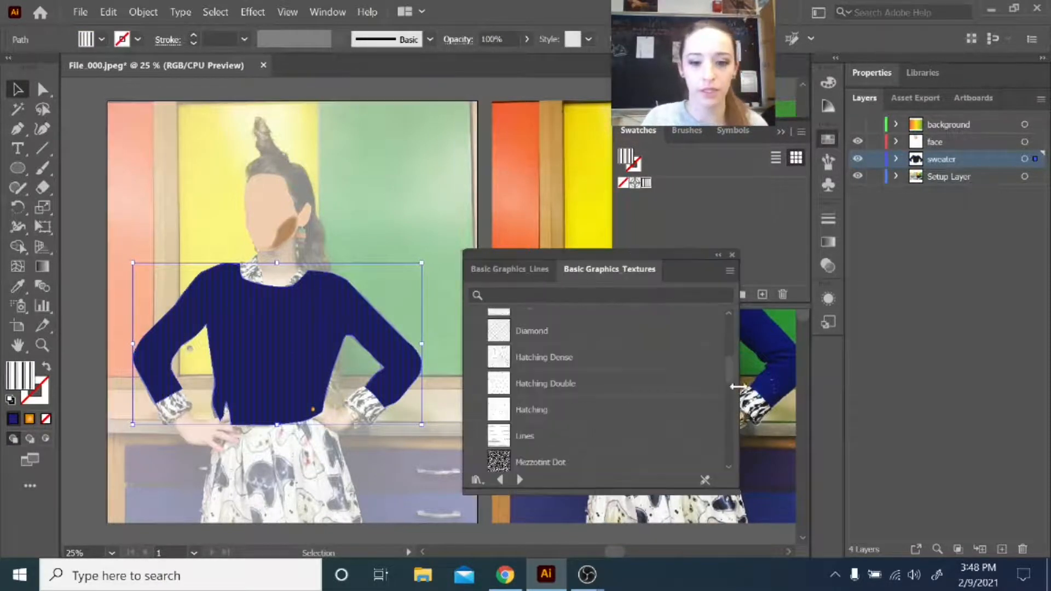
scroll("down", 3)
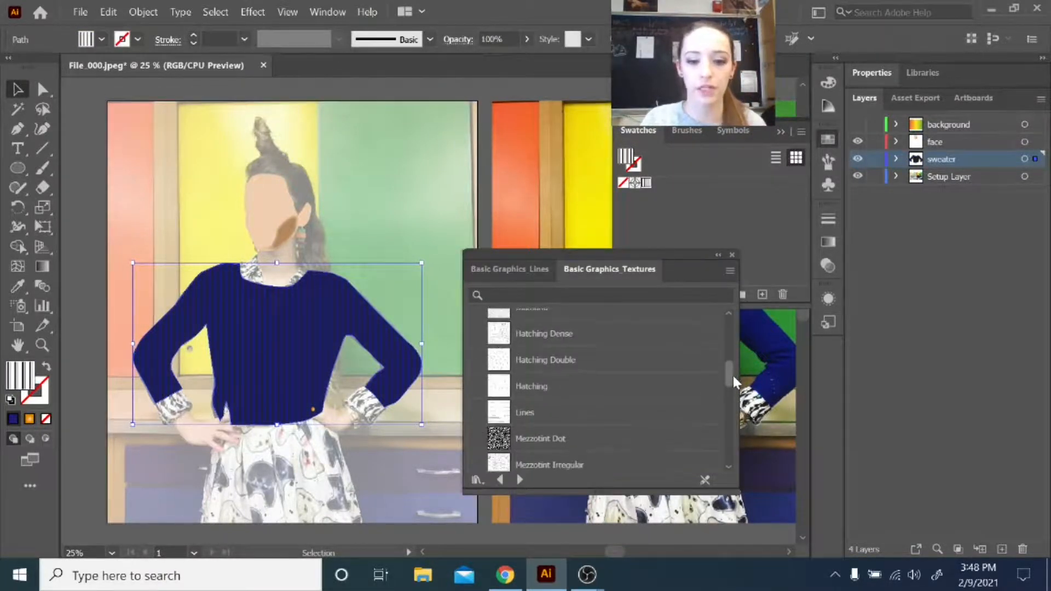
left_click(525, 412)
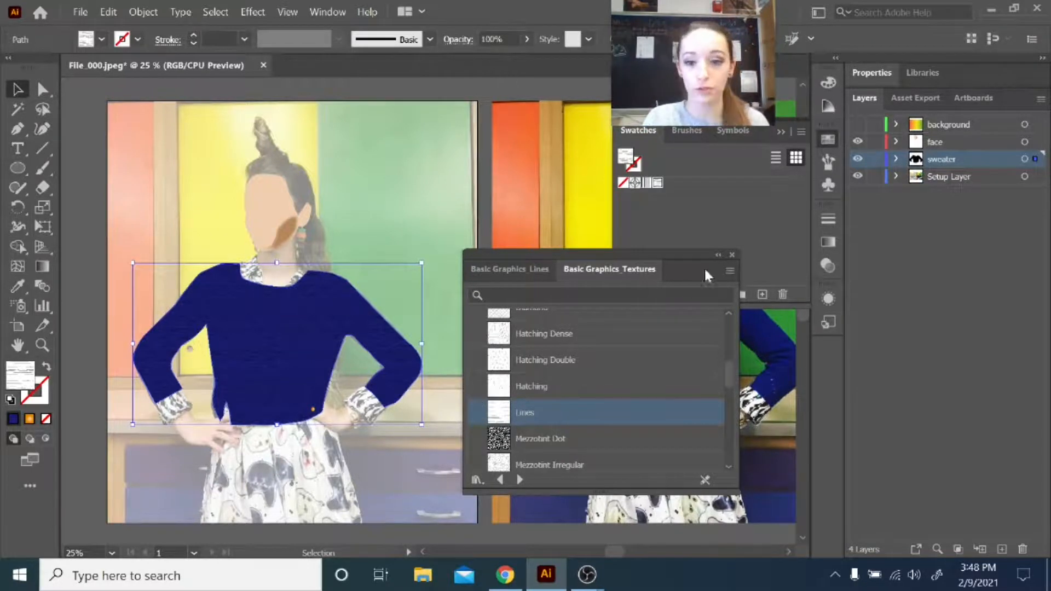
left_click(732, 256)
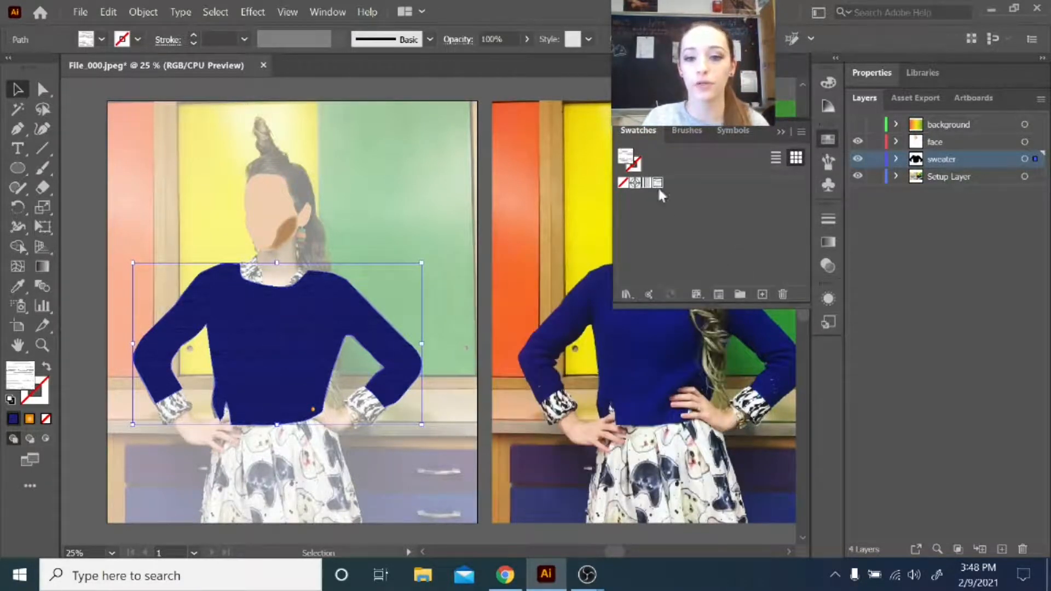
Edit the added Lines pattern swatch into vertical strokes and exit pattern editing
double_click(657, 182)
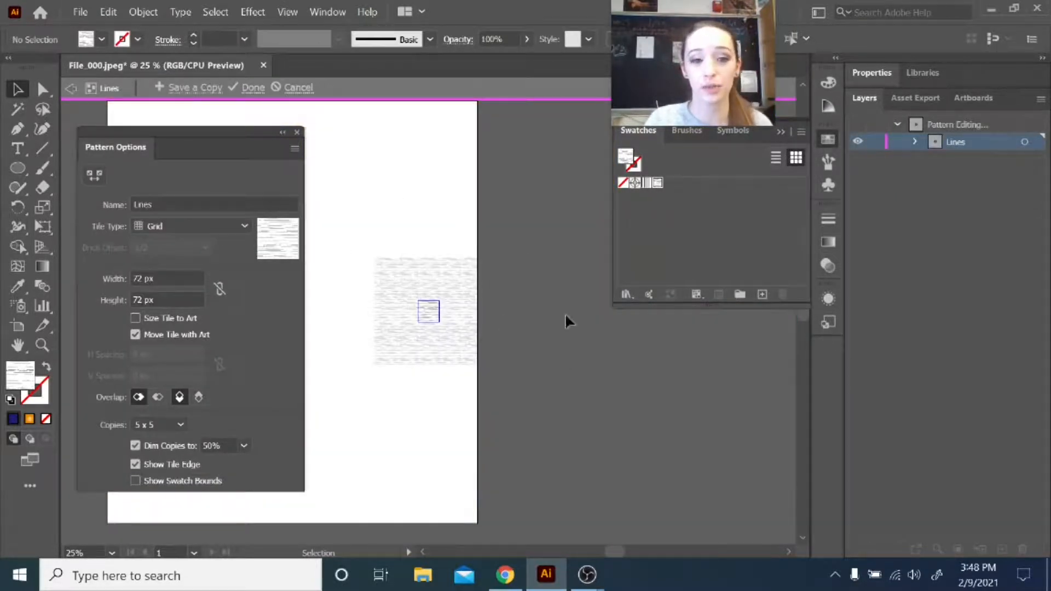
mouse_move(381, 301)
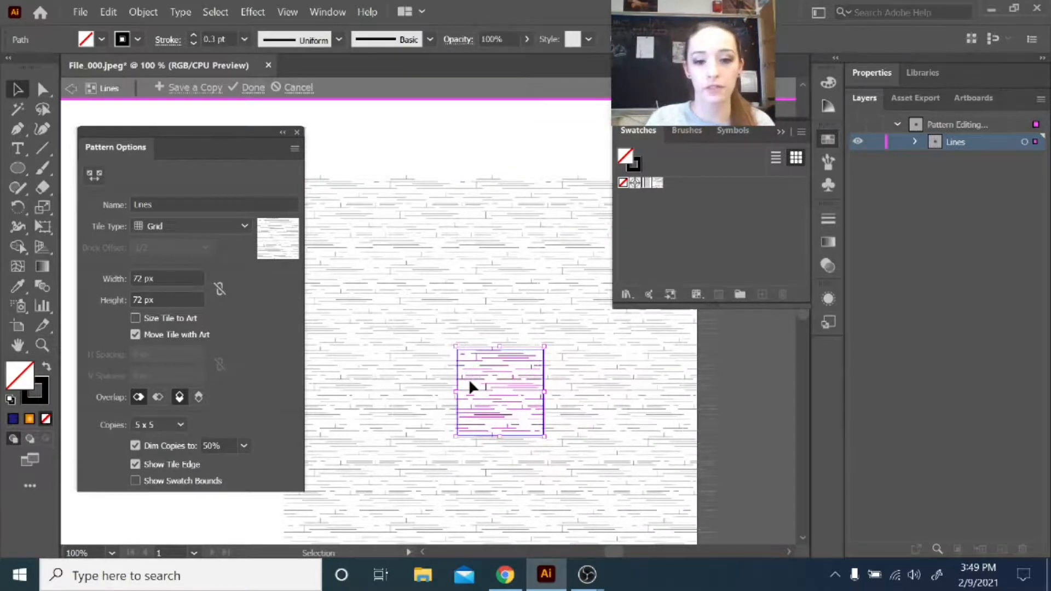
mouse_move(196, 41)
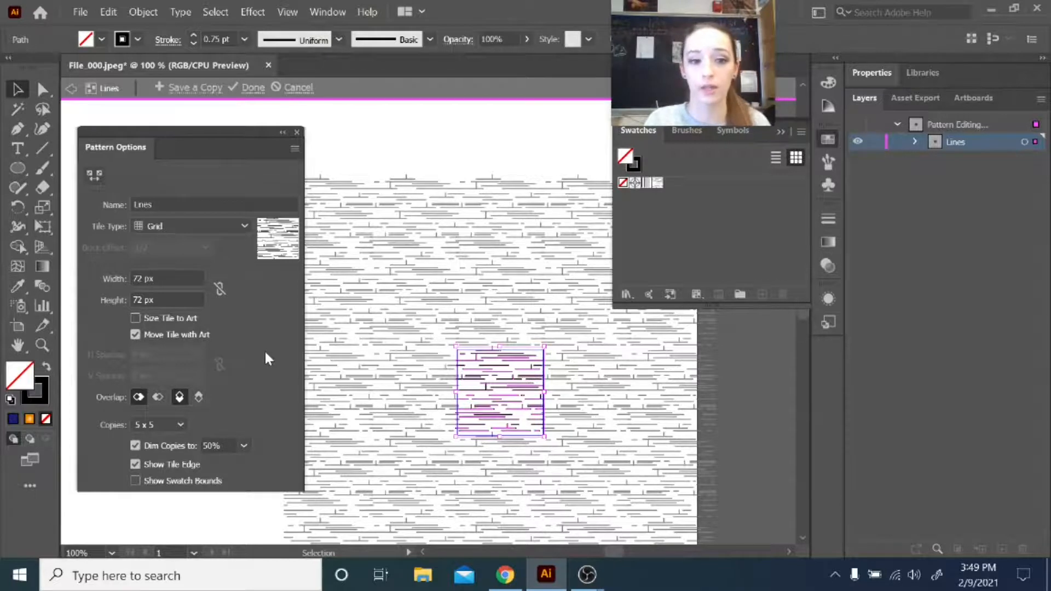
mouse_move(510, 352)
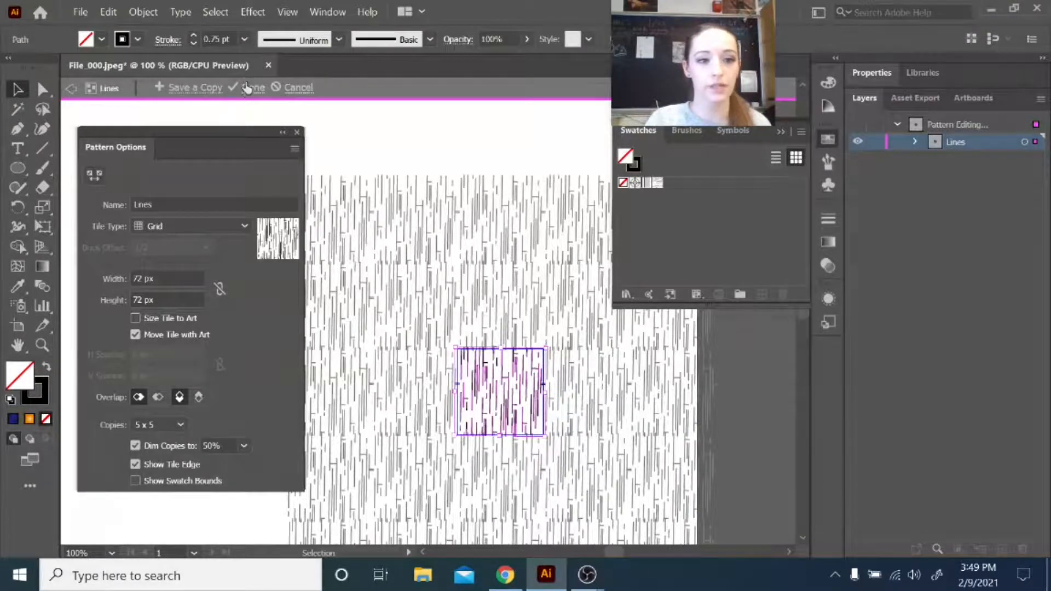
left_click(255, 87)
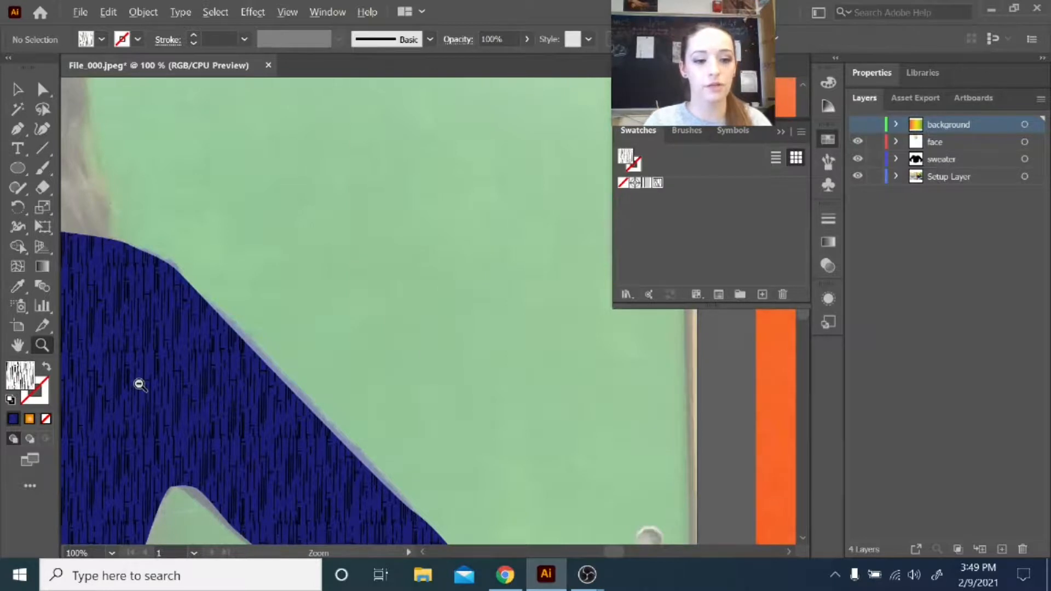
Move the new hair layer above the face layer and zoom in on the topknot
left_click(140, 385)
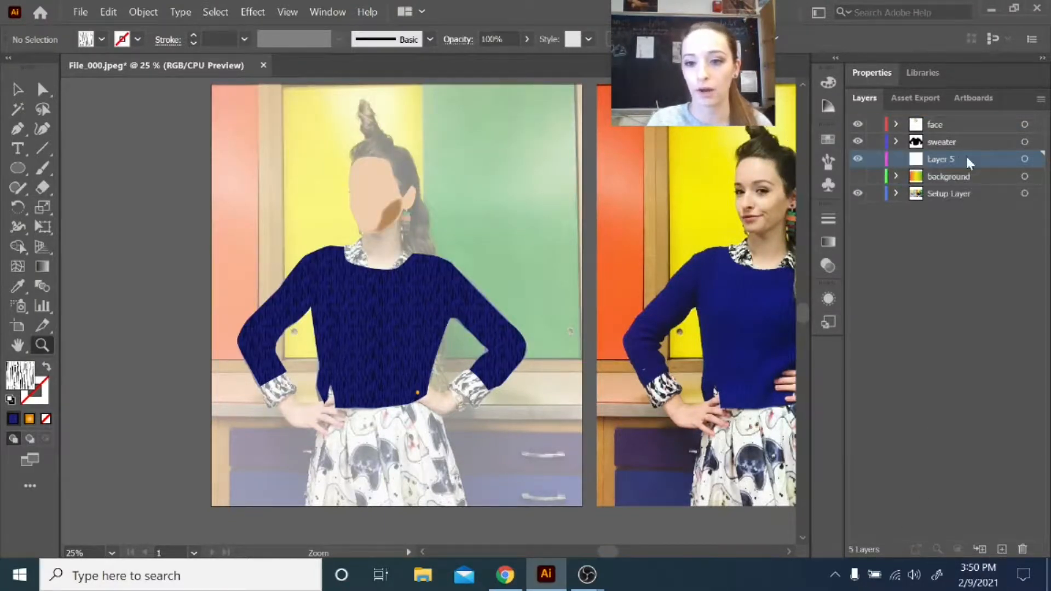
left_click_drag(940, 159, 940, 120)
type("hair")
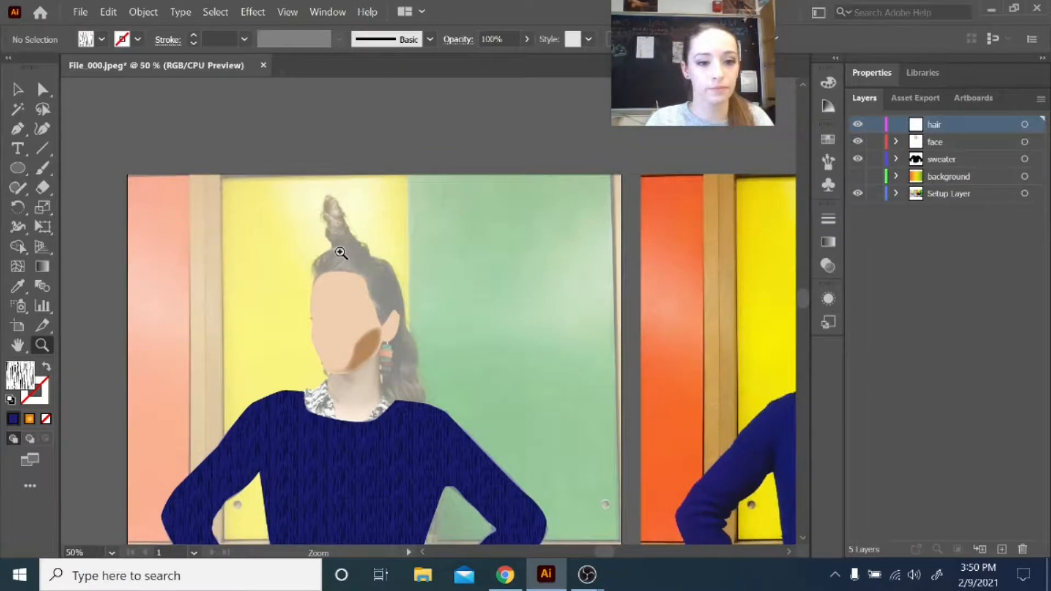
left_click(340, 254)
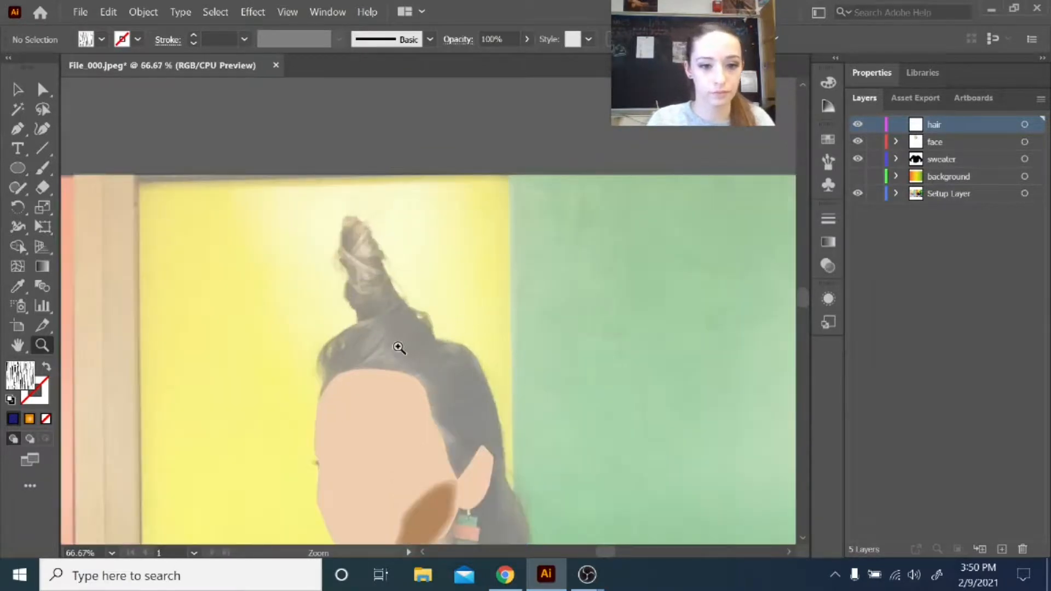
left_click(399, 349)
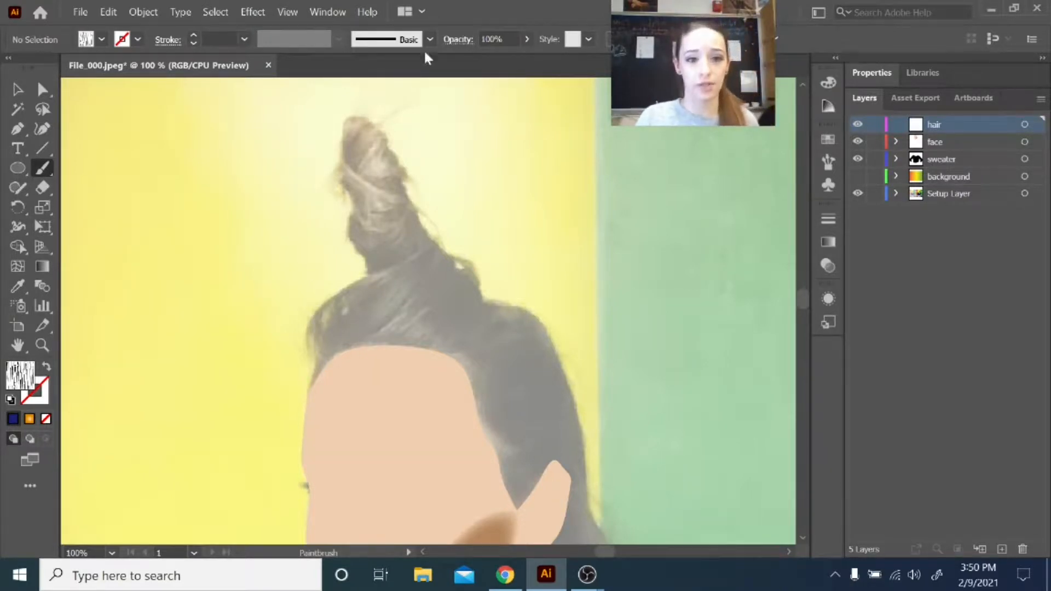
Create a new calligraphic brush, adjusting tip angle and keeping roundness fully round
left_click(430, 39)
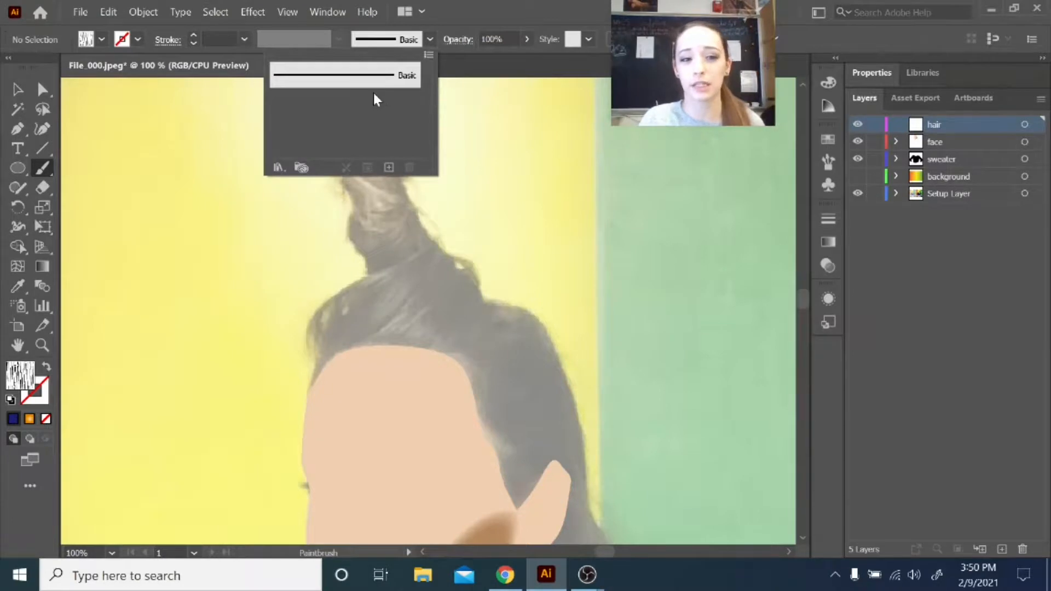
mouse_move(291, 116)
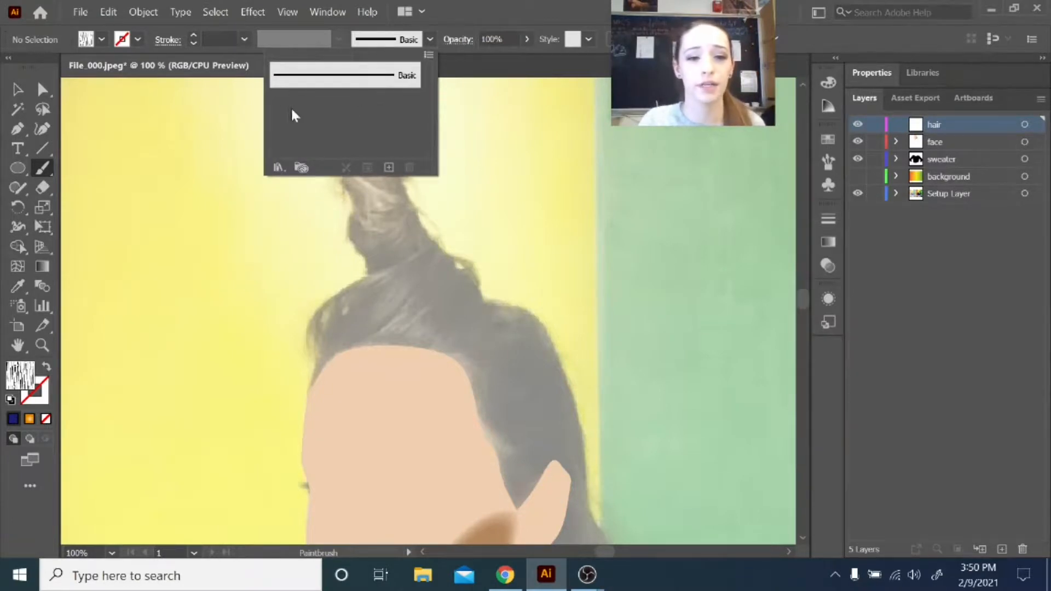
mouse_move(367, 107)
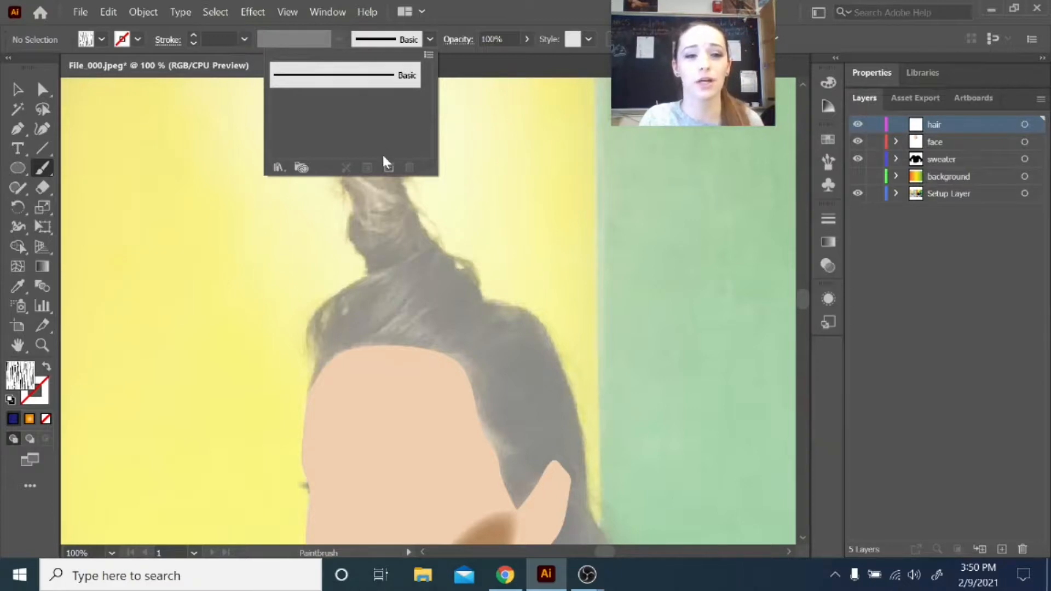
left_click(388, 167)
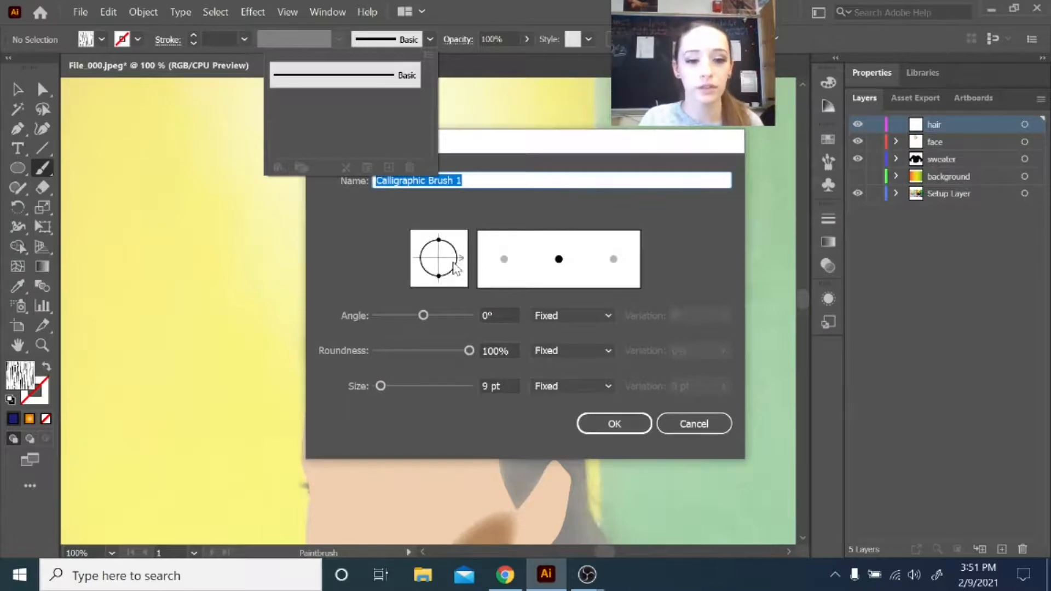
left_click_drag(423, 316, 421, 315)
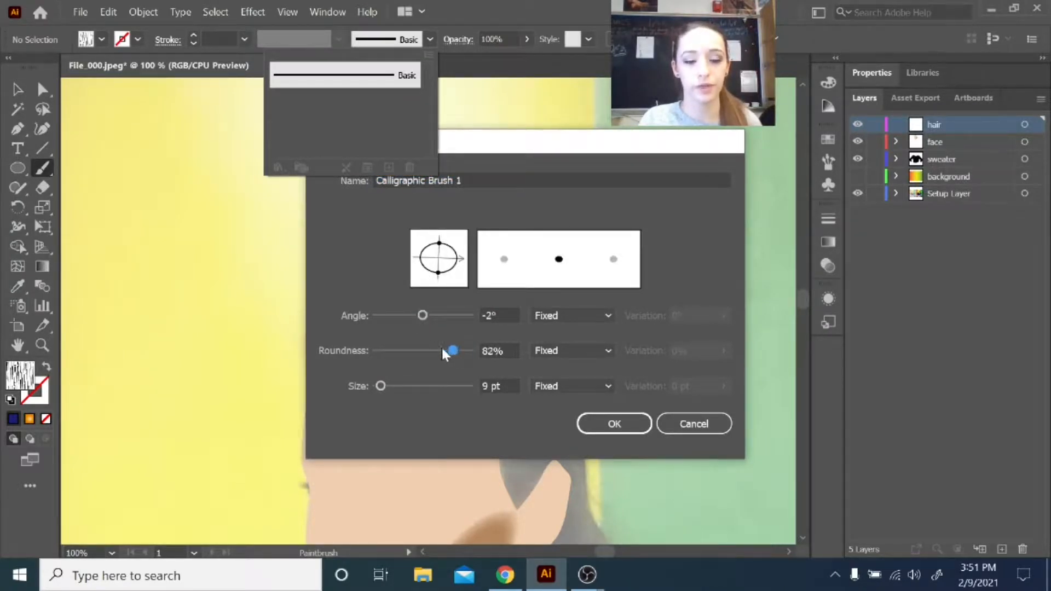
left_click_drag(451, 351, 403, 351)
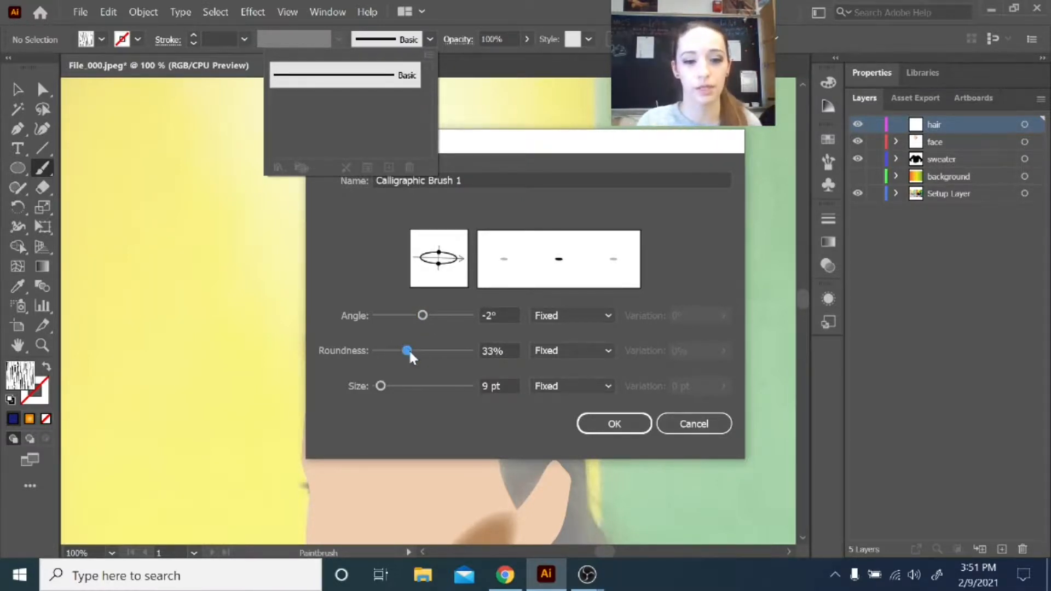
left_click_drag(406, 350, 469, 350)
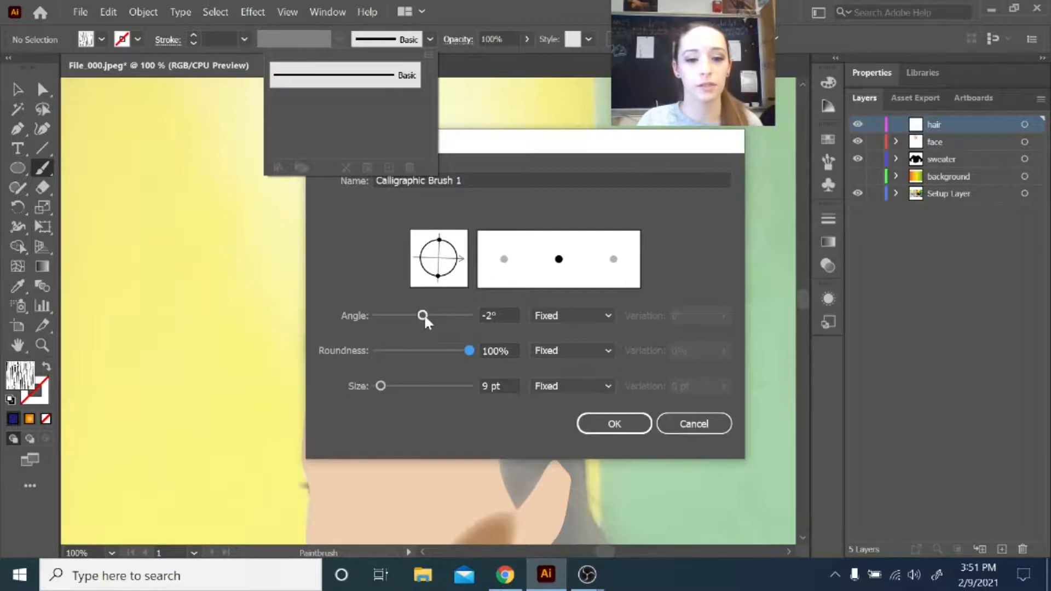
left_click_drag(422, 315, 421, 315)
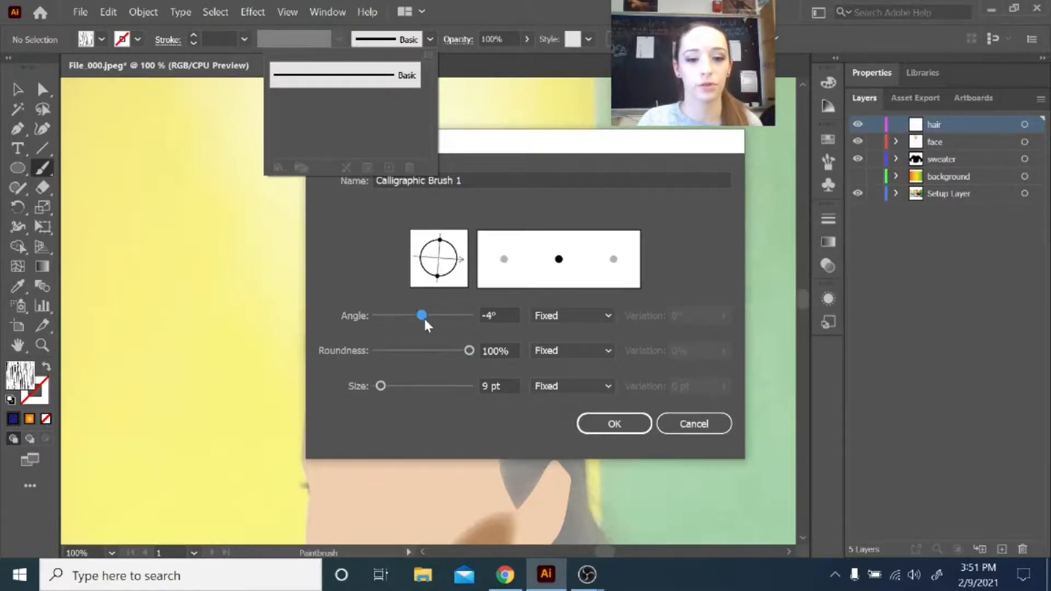
left_click_drag(421, 316, 424, 316)
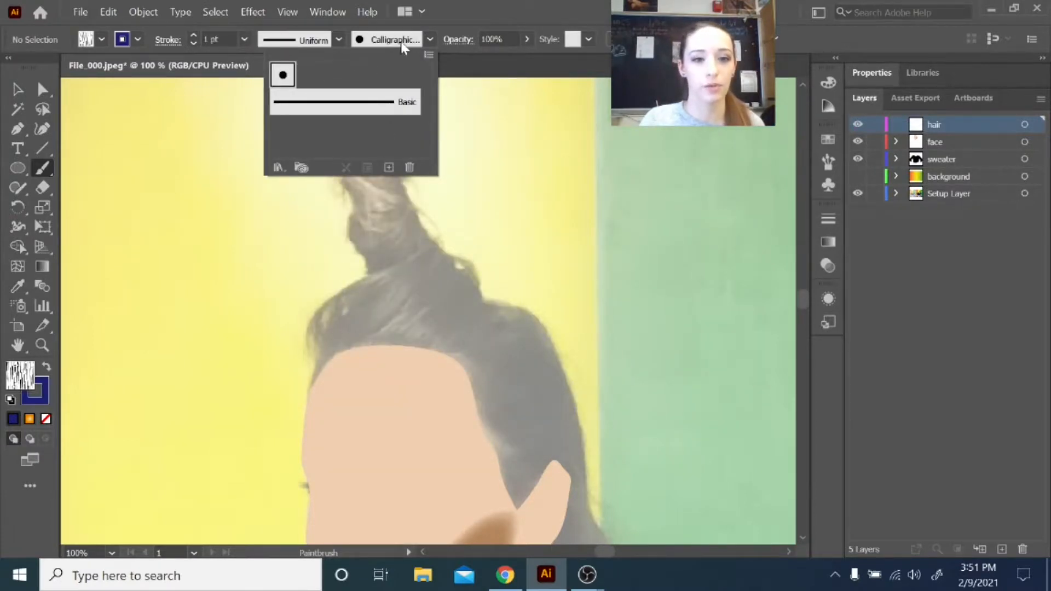
Make brown the stroke colour and paint two curved strokes over the hair
left_click(365, 211)
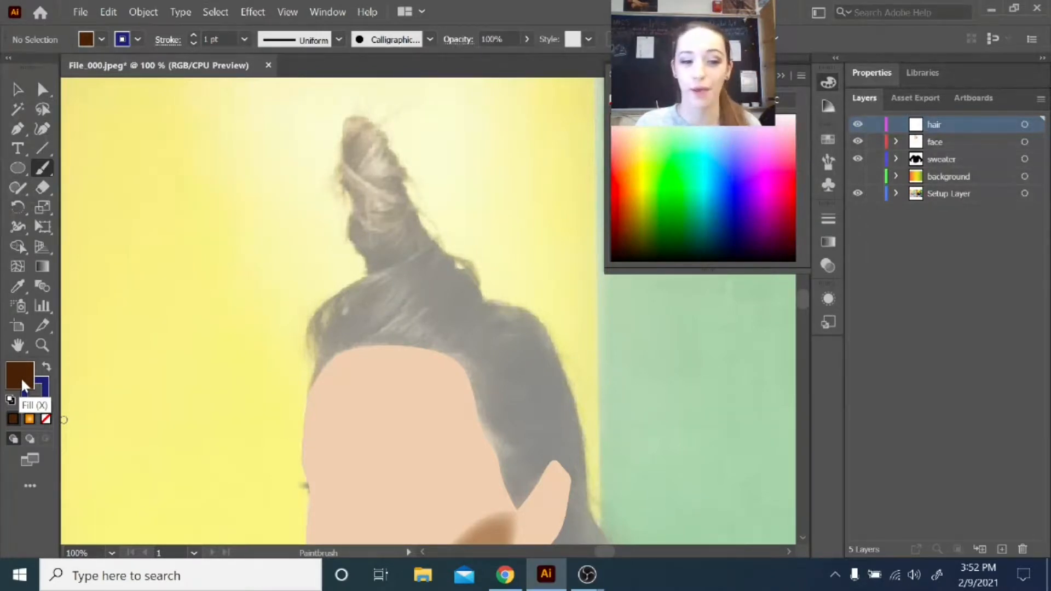
left_click(46, 419)
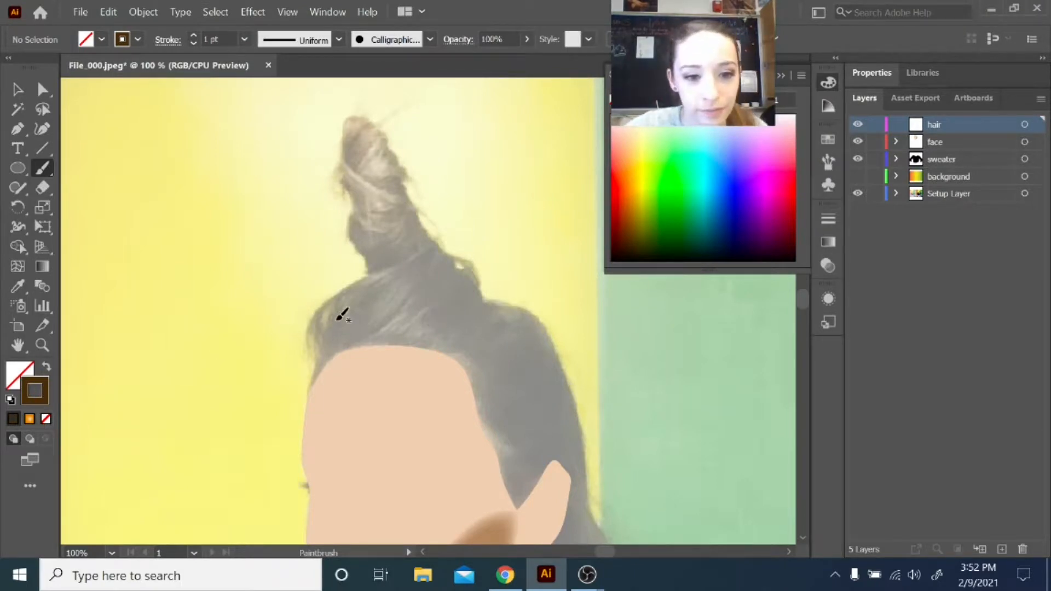
left_click_drag(335, 322, 429, 278)
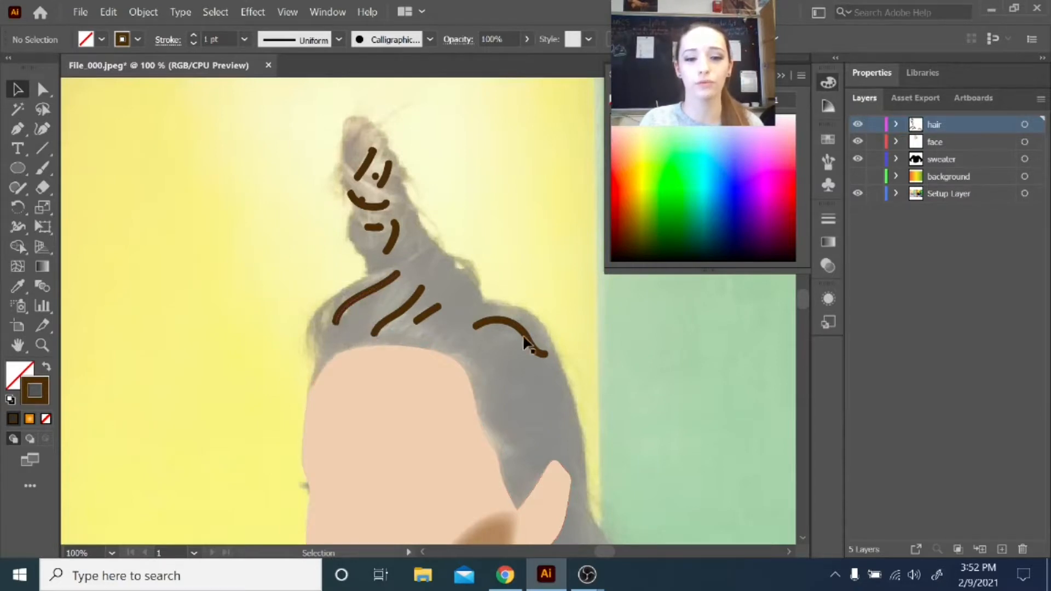
left_click_drag(526, 345, 436, 261)
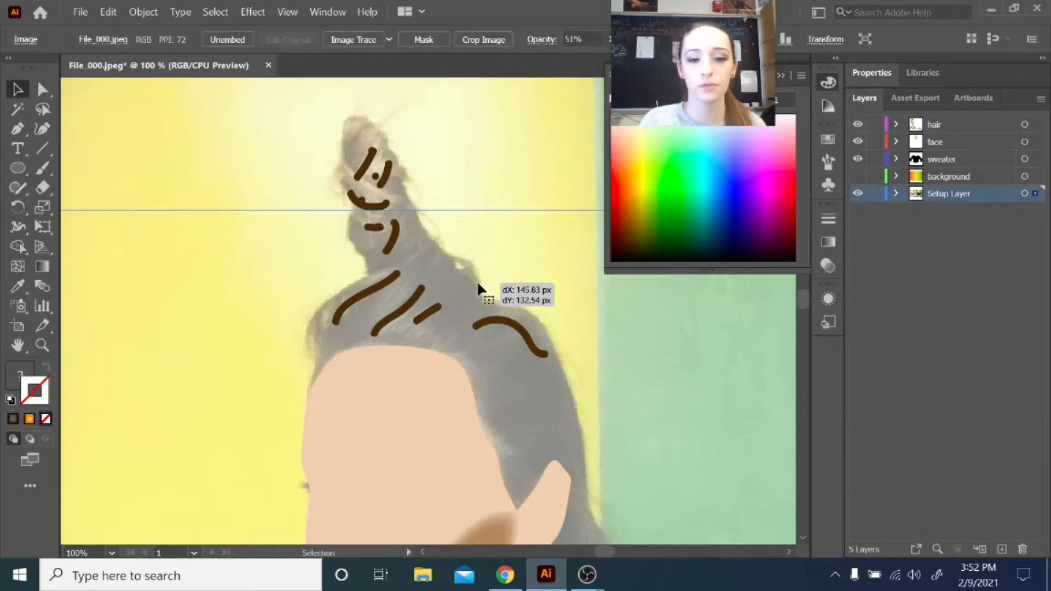
Lock the reference photo and sweater layers, then give the hair strokes a Basic brush at 7 pt
left_click(875, 193)
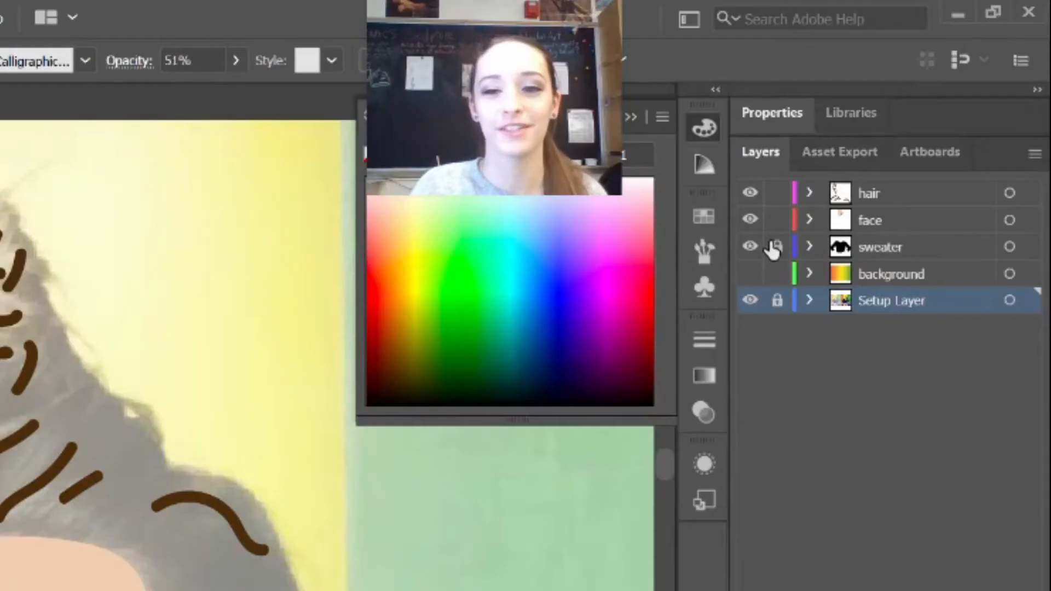
left_click(869, 194)
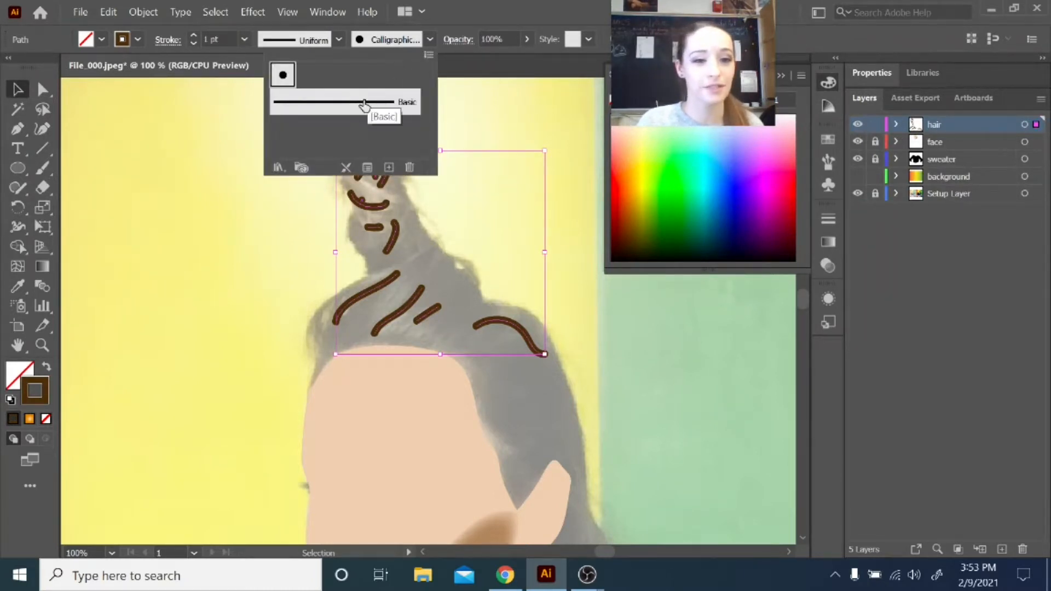
left_click(344, 102)
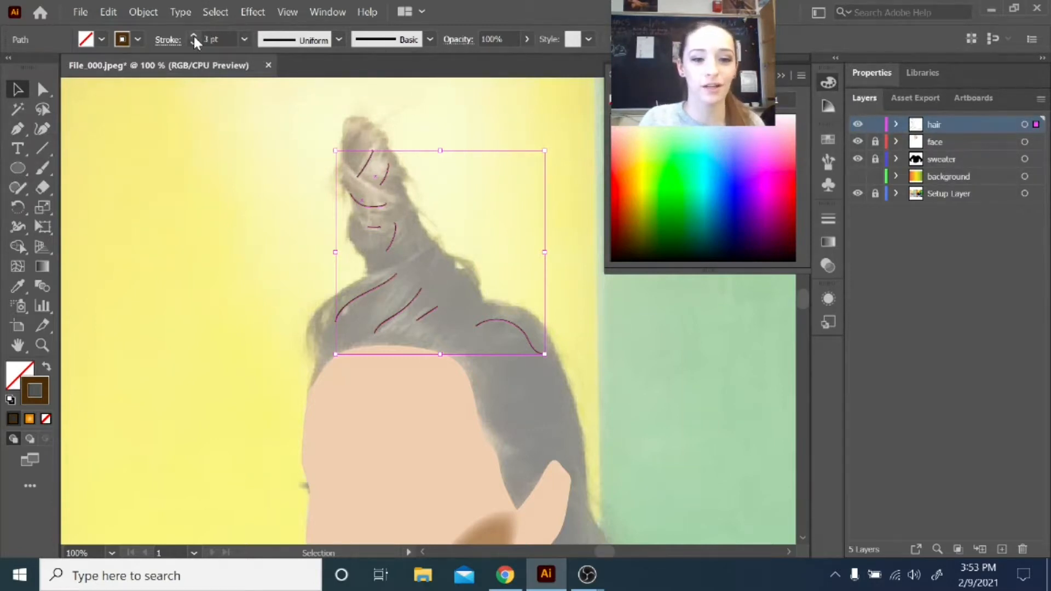
left_click(194, 35)
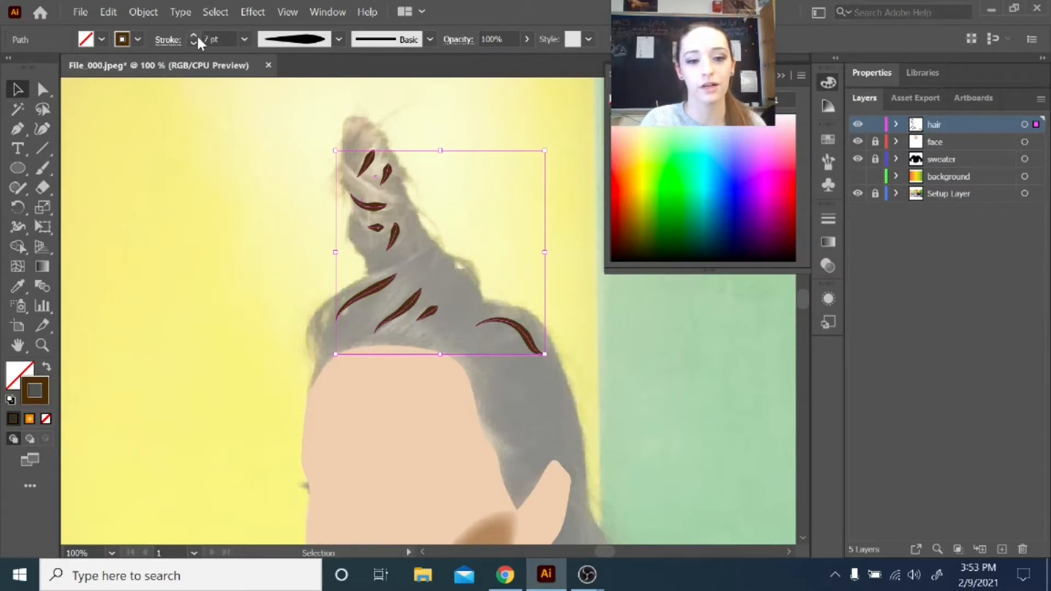
mouse_move(590, 342)
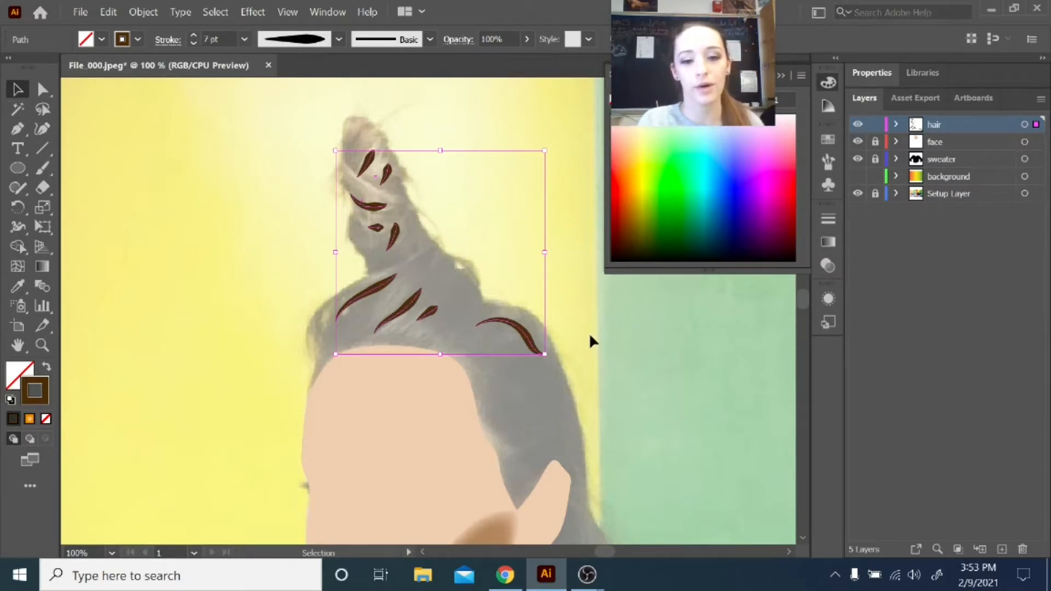